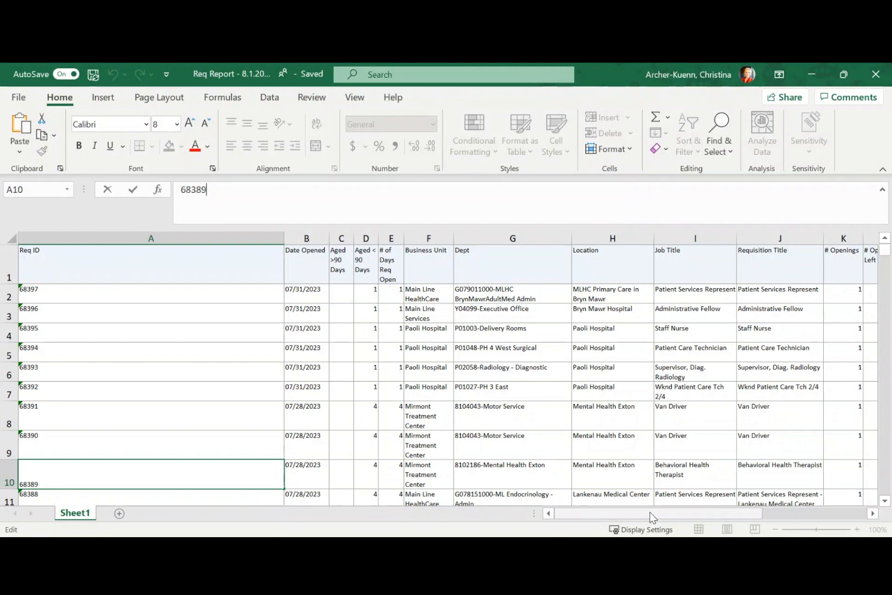
mouse_move(462, 183)
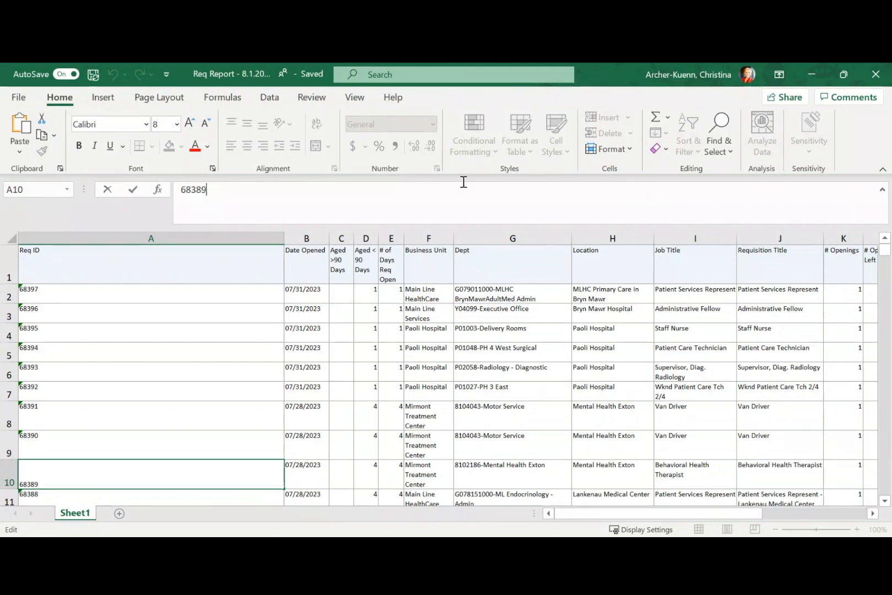
mouse_move(328, 335)
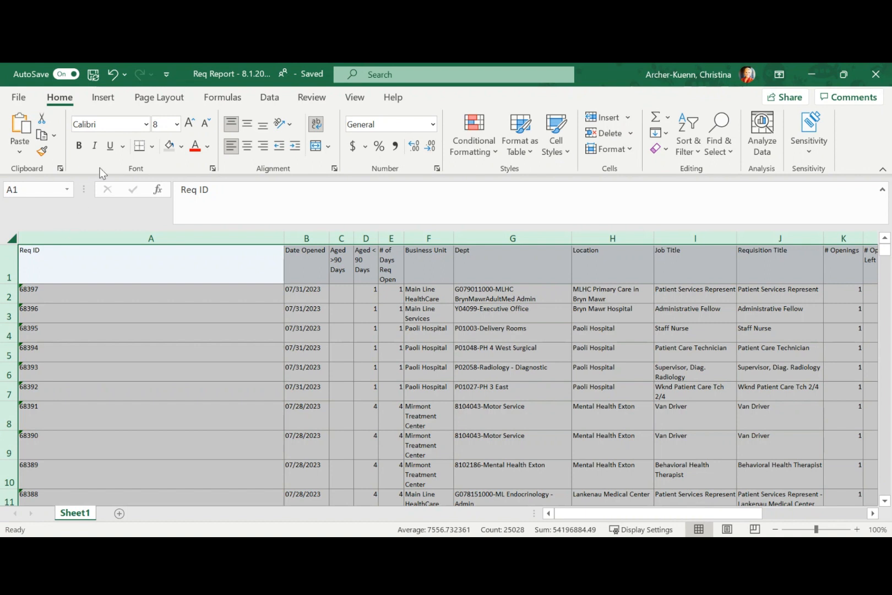
Insert a PivotTable from the full requisition data table onto a new worksheet
click(103, 97)
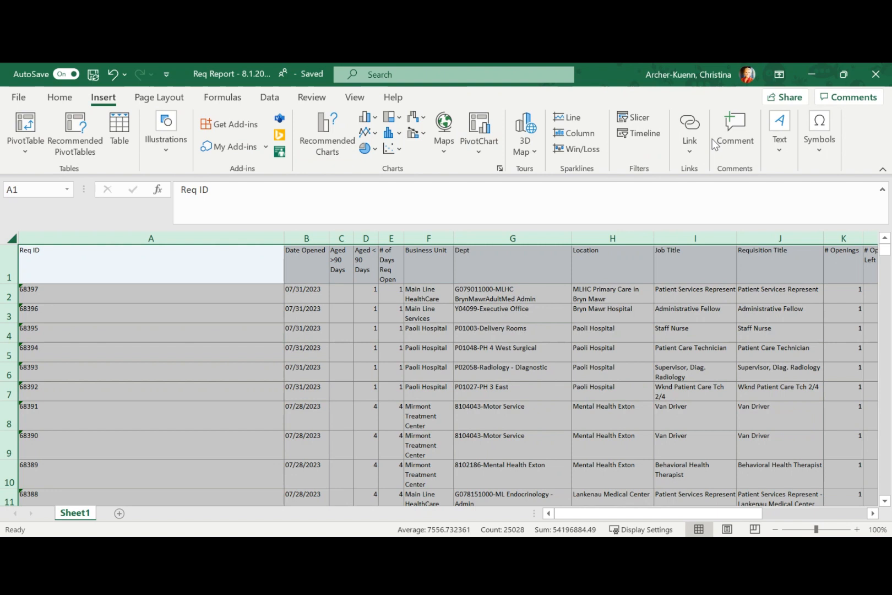
mouse_move(25, 131)
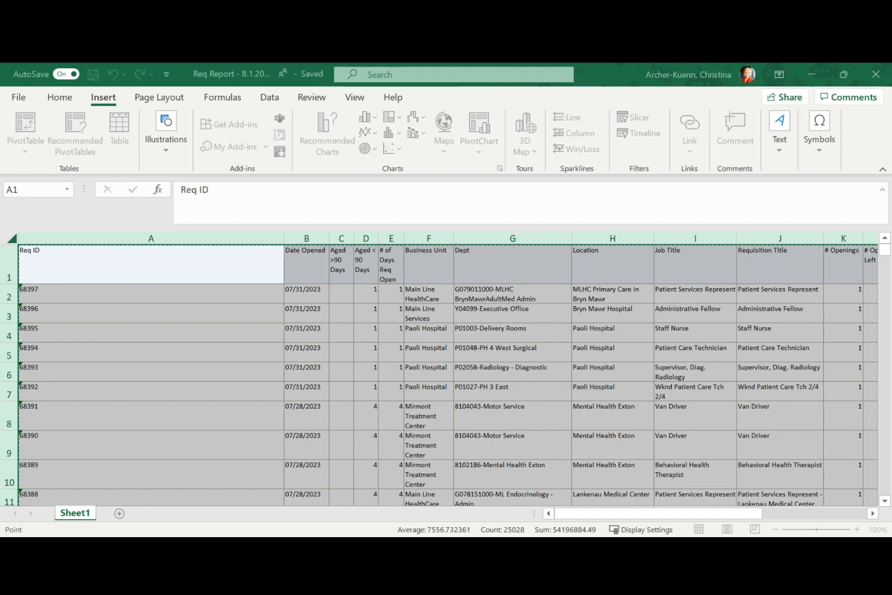
click(24, 131)
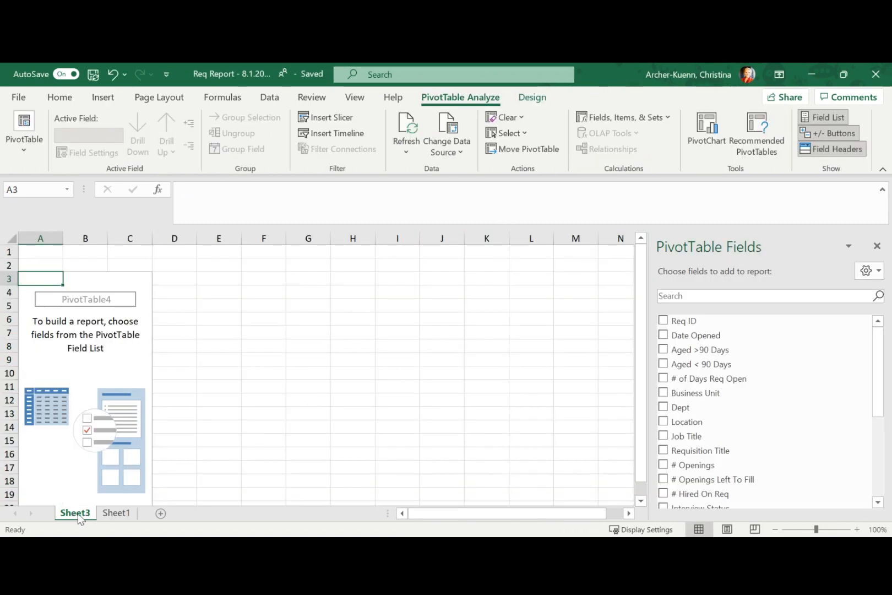
mouse_move(53, 377)
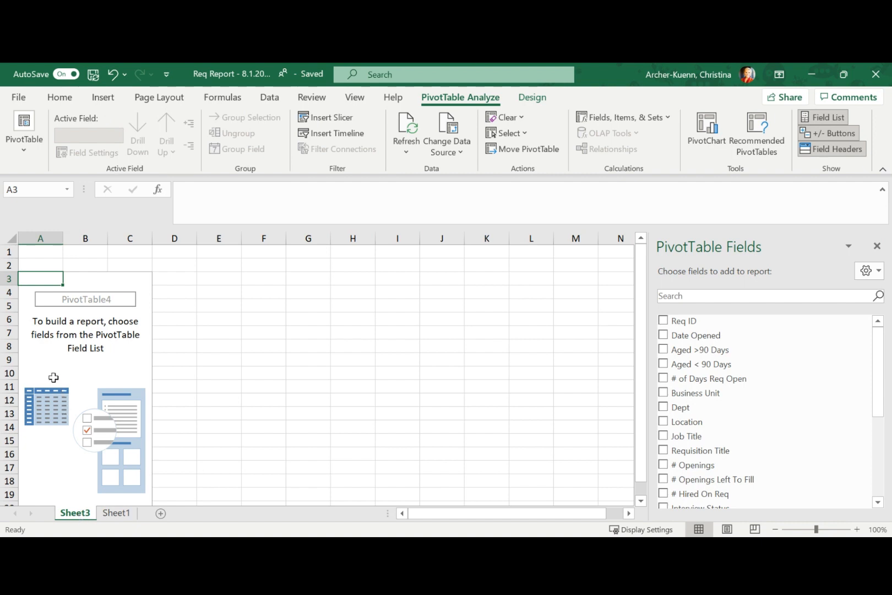
Enable Classic PivotTable layout in the PivotTable Options Display settings
click(40, 373)
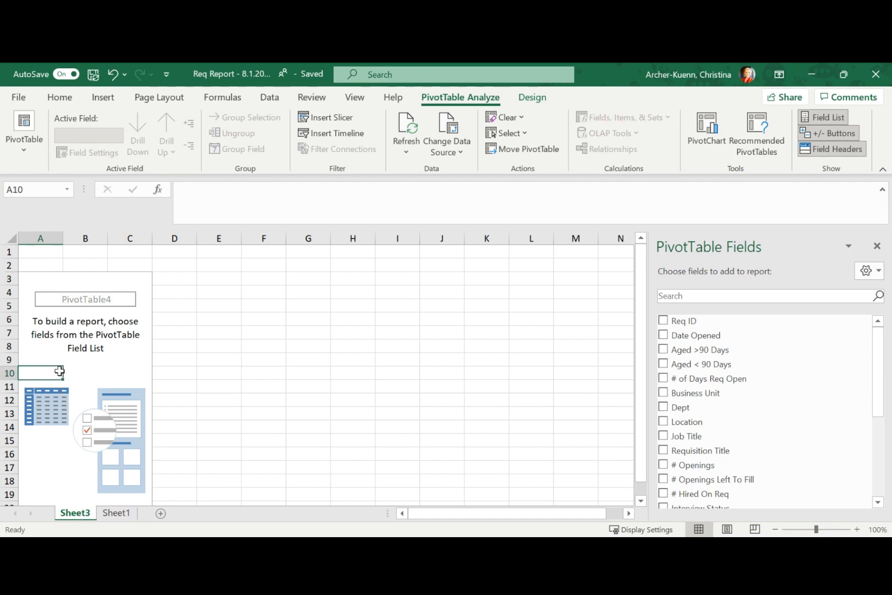
right_click(40, 373)
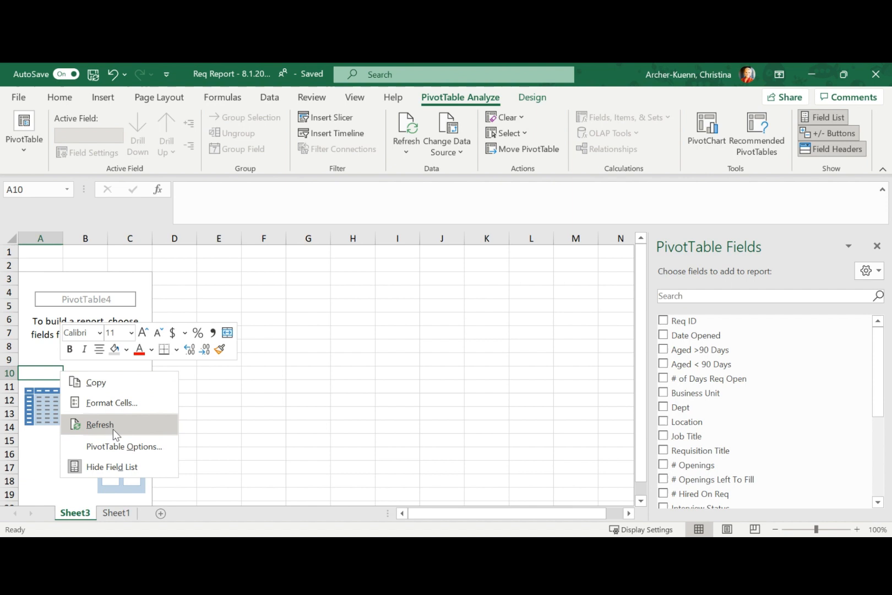
mouse_move(118, 446)
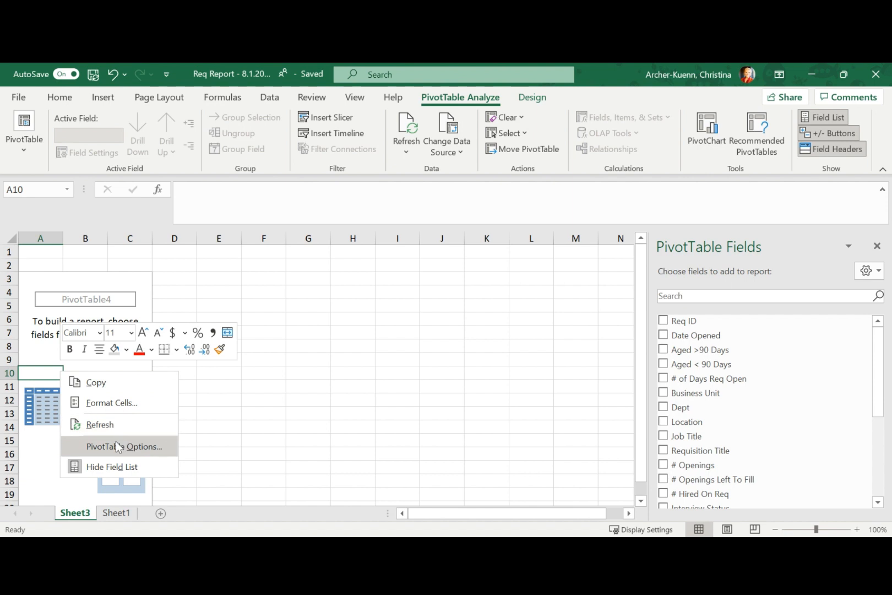
click(118, 445)
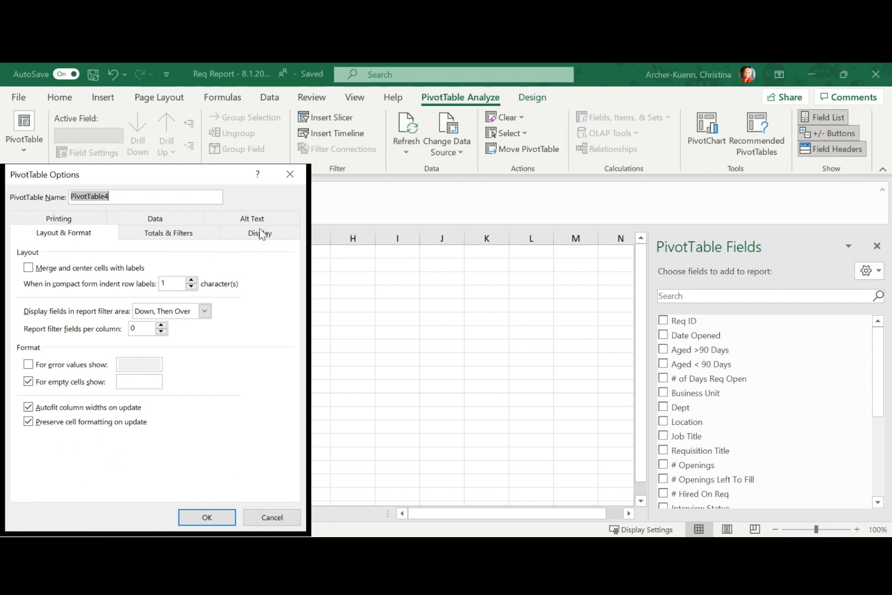
click(259, 233)
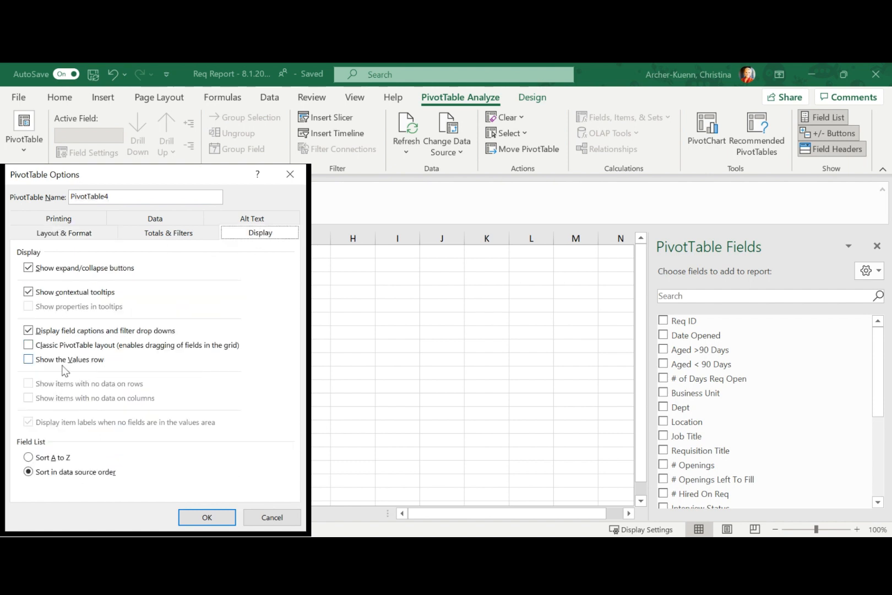
click(28, 345)
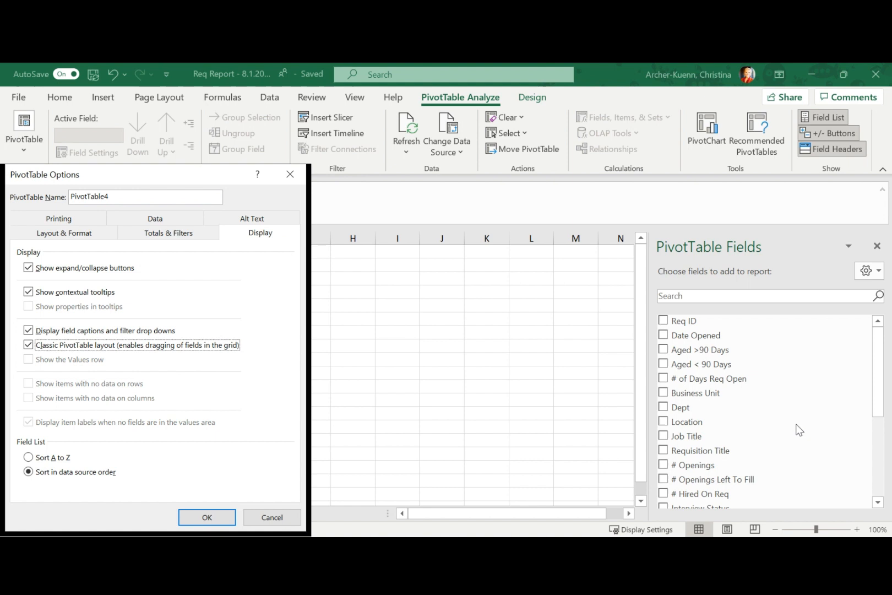
mouse_move(733, 371)
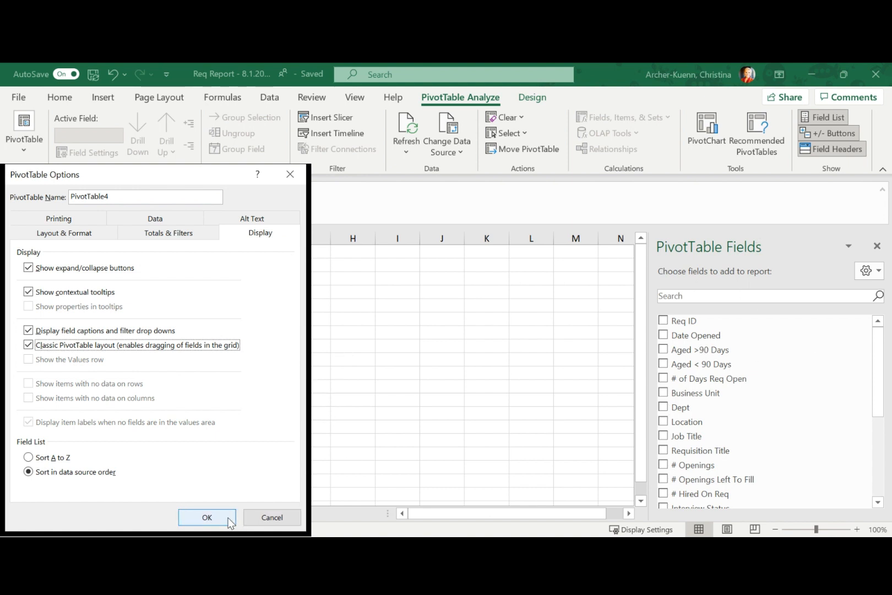
click(206, 517)
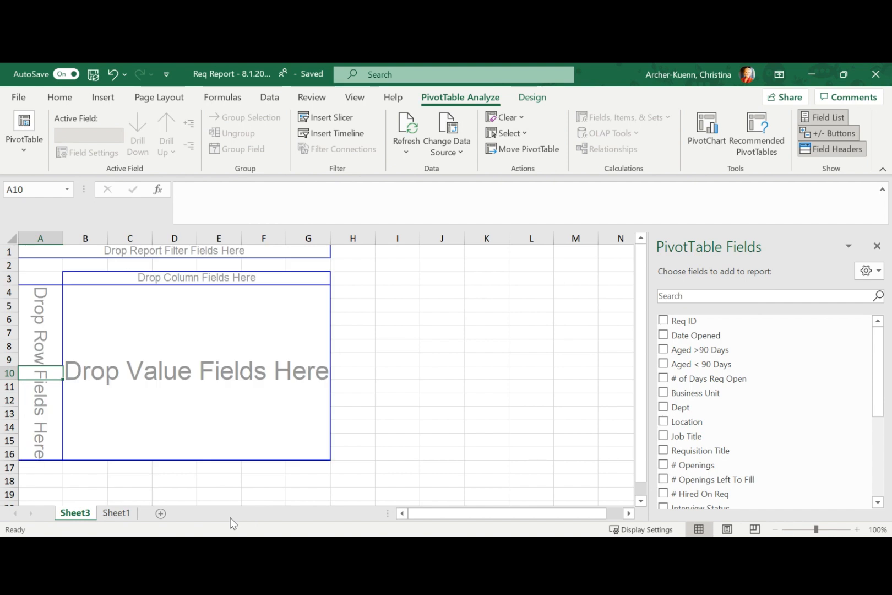
mouse_move(568, 301)
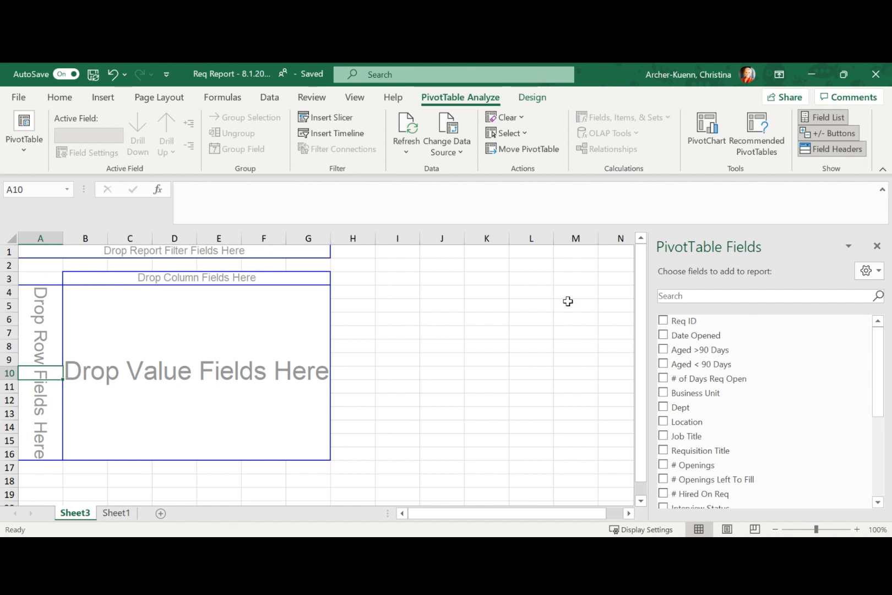
Search fields for 'job' and add Job Family and Job Title as row fields
click(762, 295)
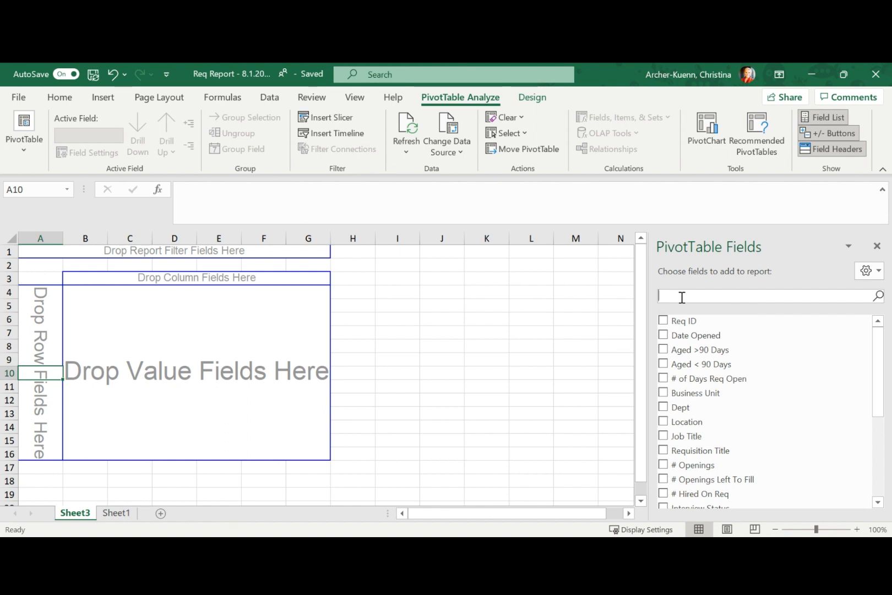
text(job)
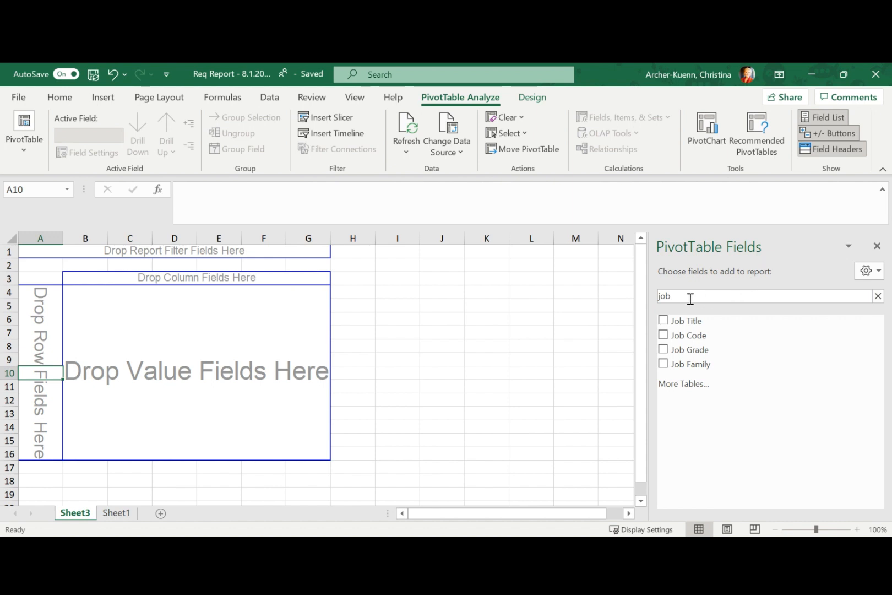
mouse_move(711, 364)
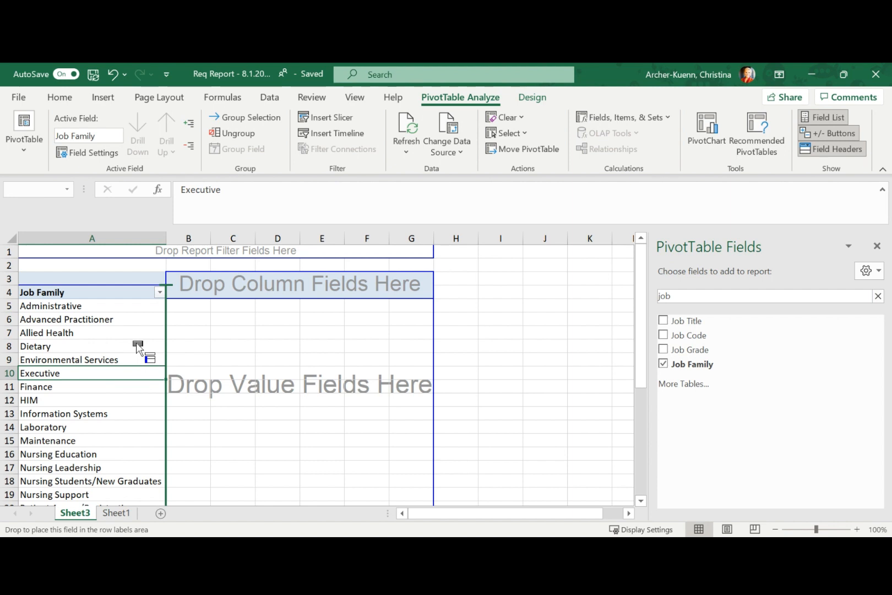
click(664, 320)
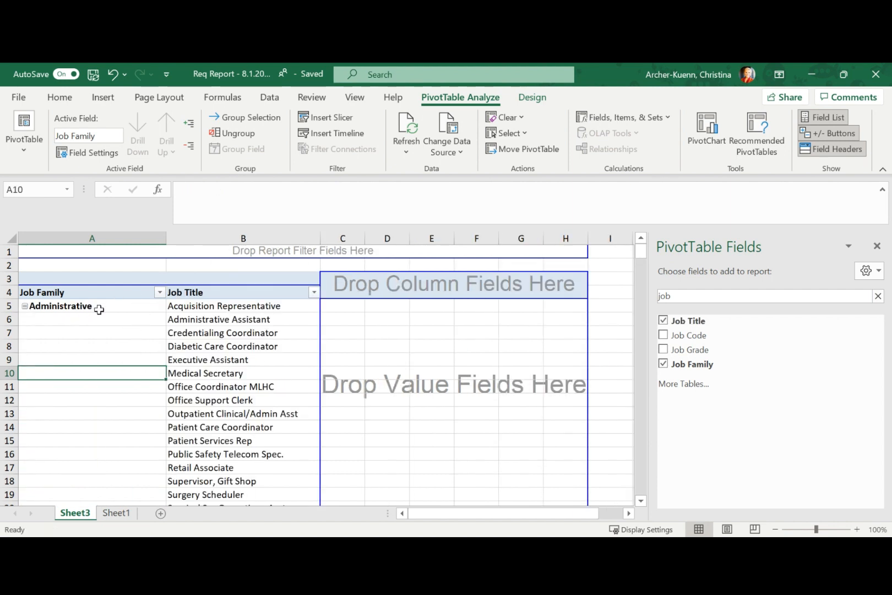
mouse_move(121, 306)
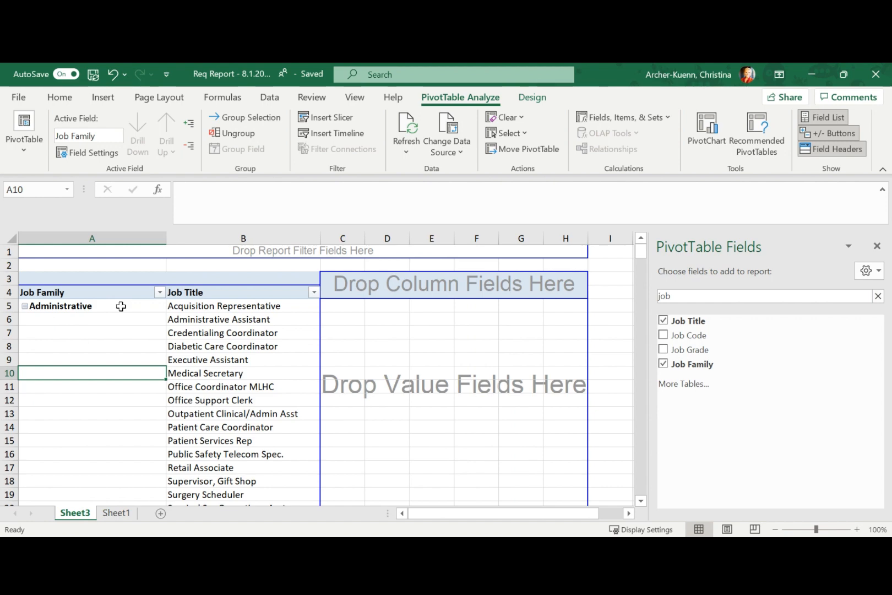
mouse_move(251, 295)
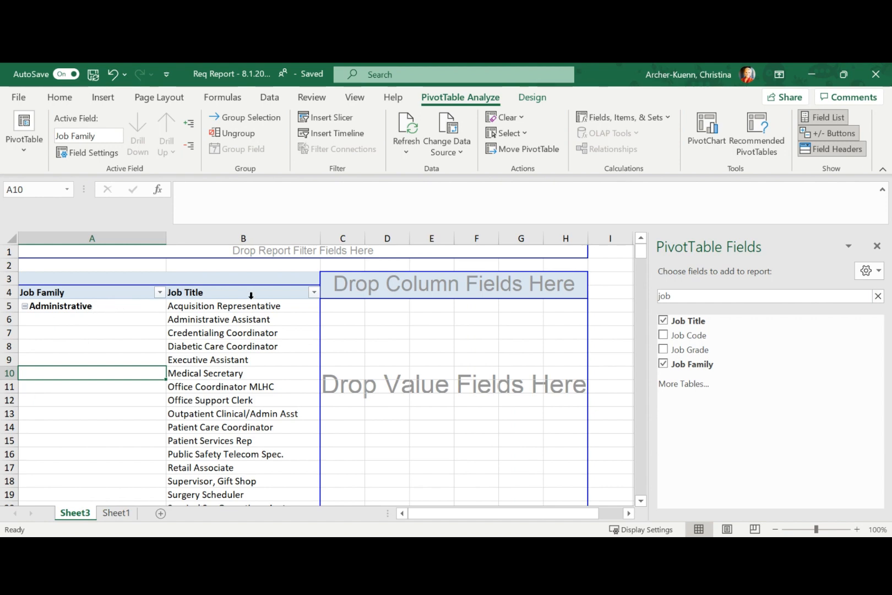
scroll(down, 3)
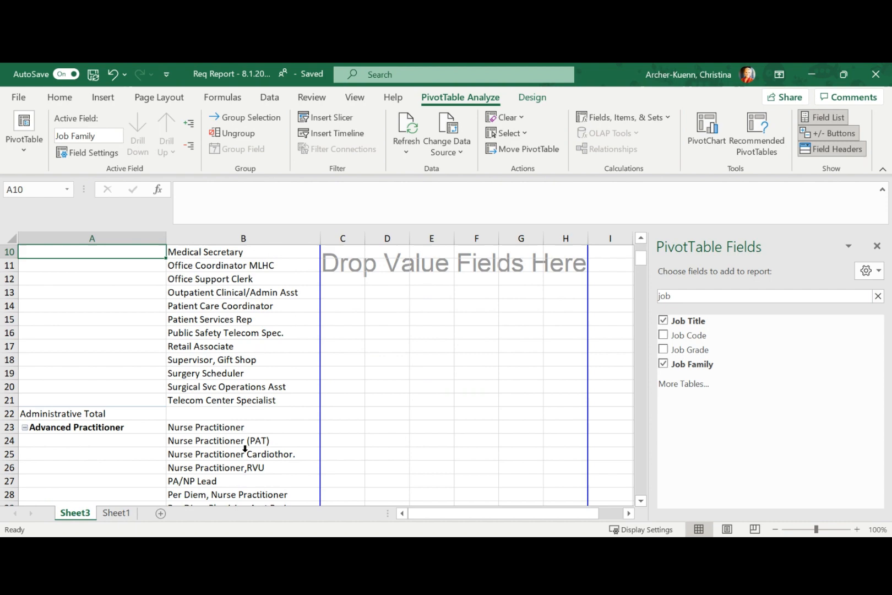
mouse_move(215, 432)
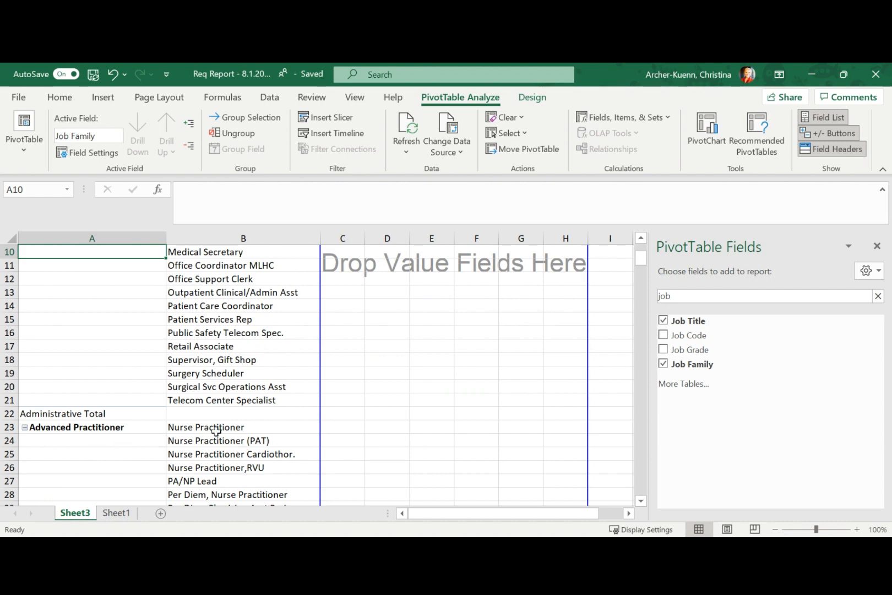
scroll(down, 3)
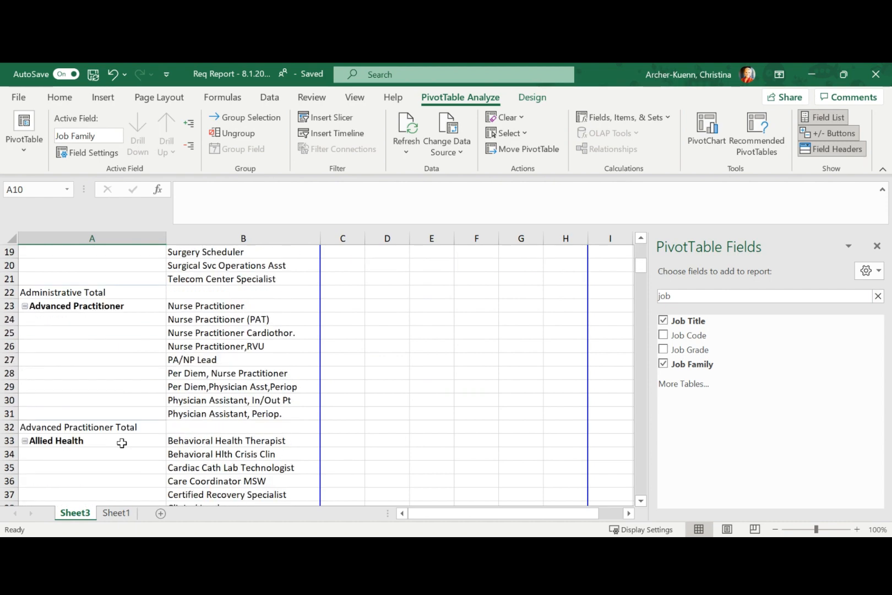
scroll(down, 3)
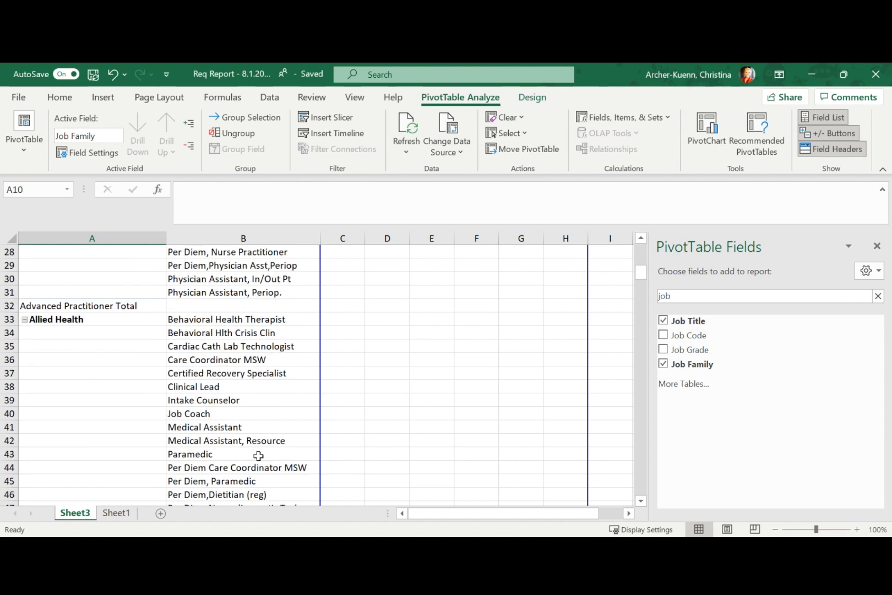
scroll(up, 3)
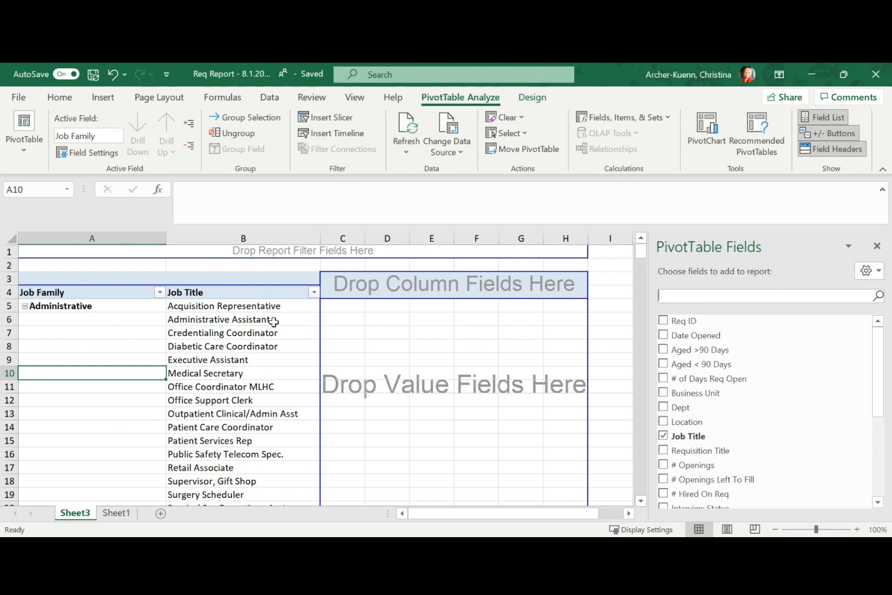
mouse_move(623, 337)
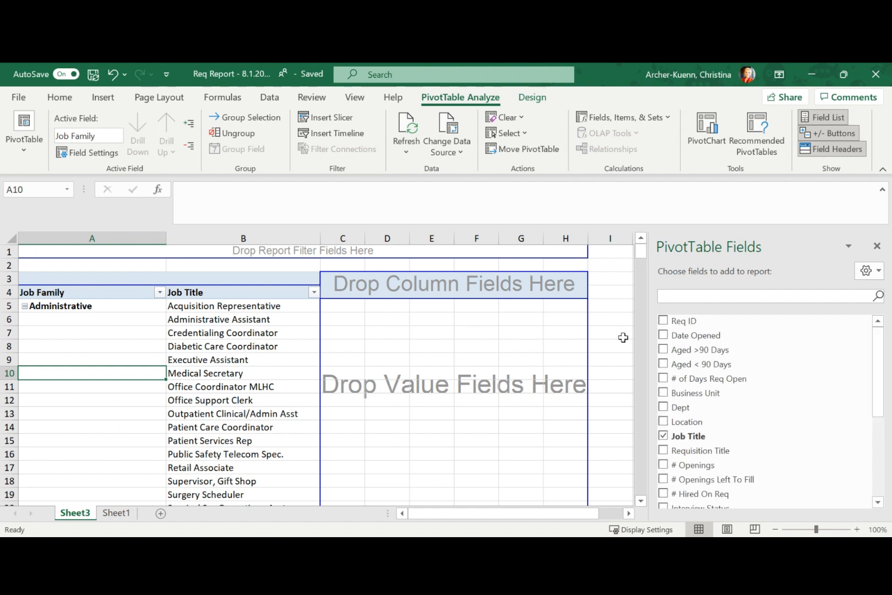
mouse_move(772, 251)
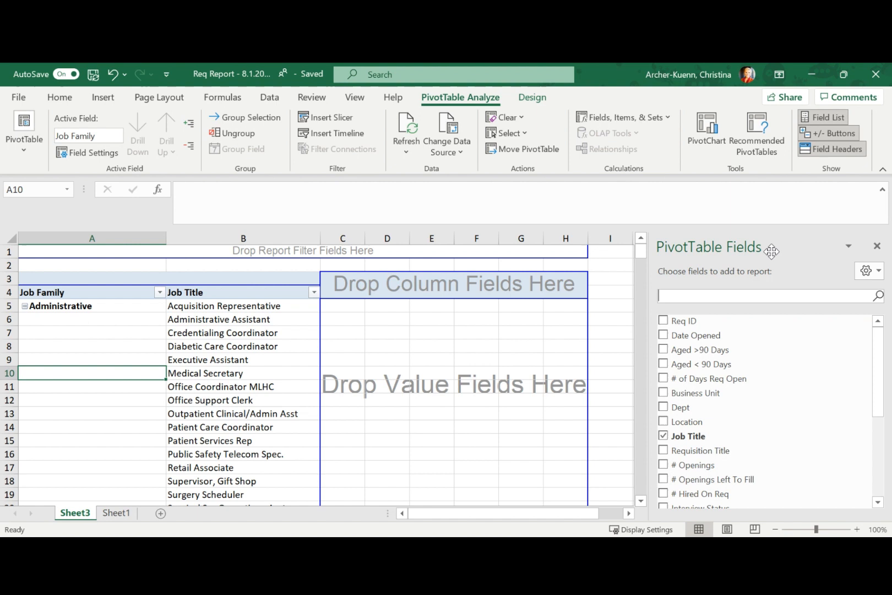
Search 'openings' and add # Openings and # Openings Left To Fill as summed values
text(openings)
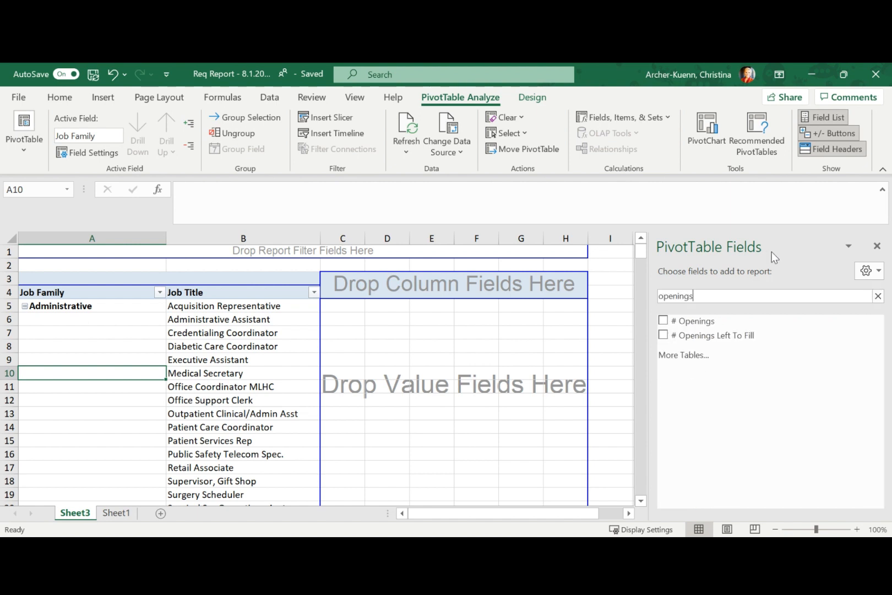
mouse_move(723, 320)
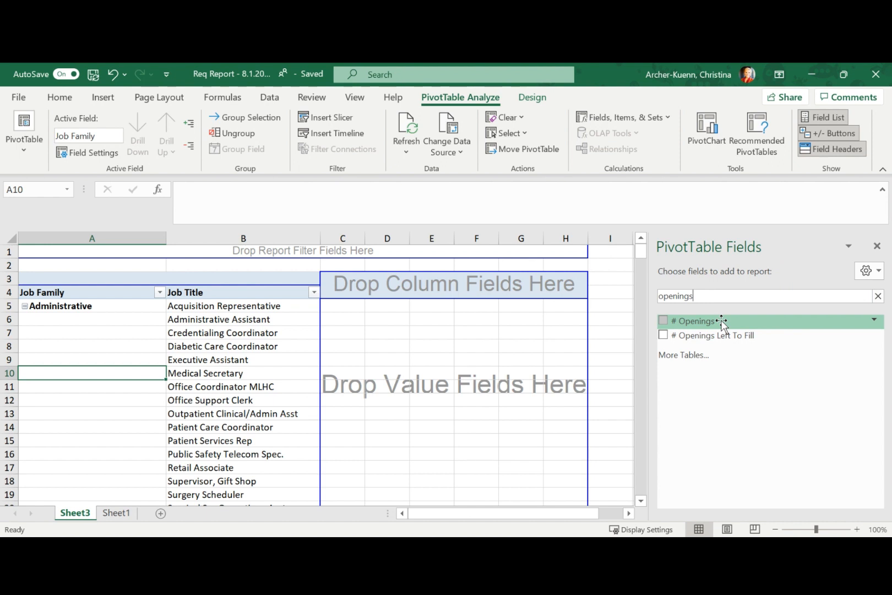
mouse_move(723, 336)
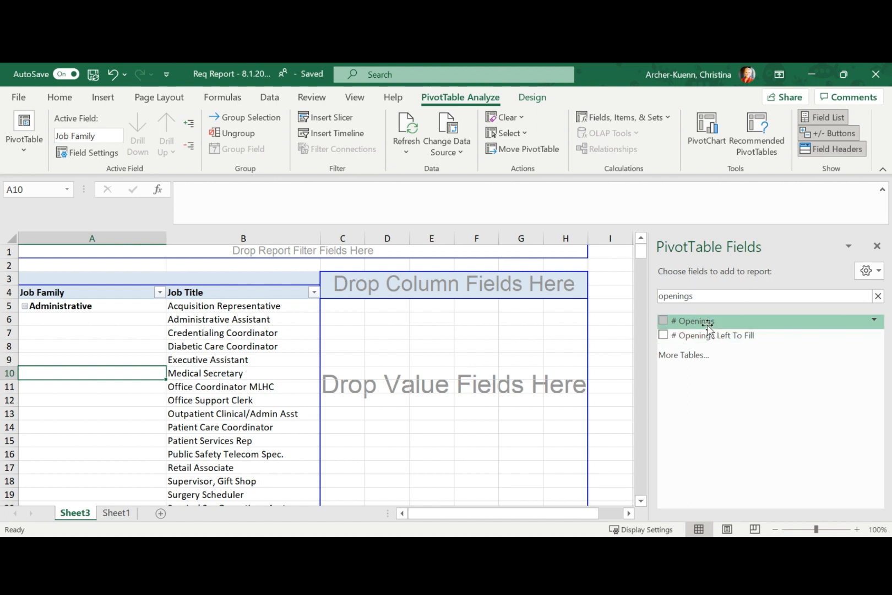
click(664, 321)
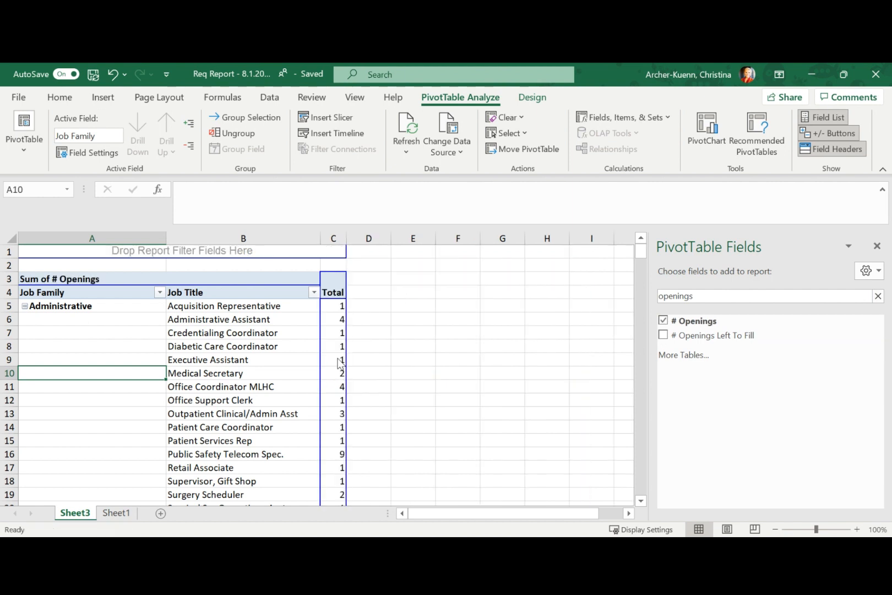
mouse_move(570, 323)
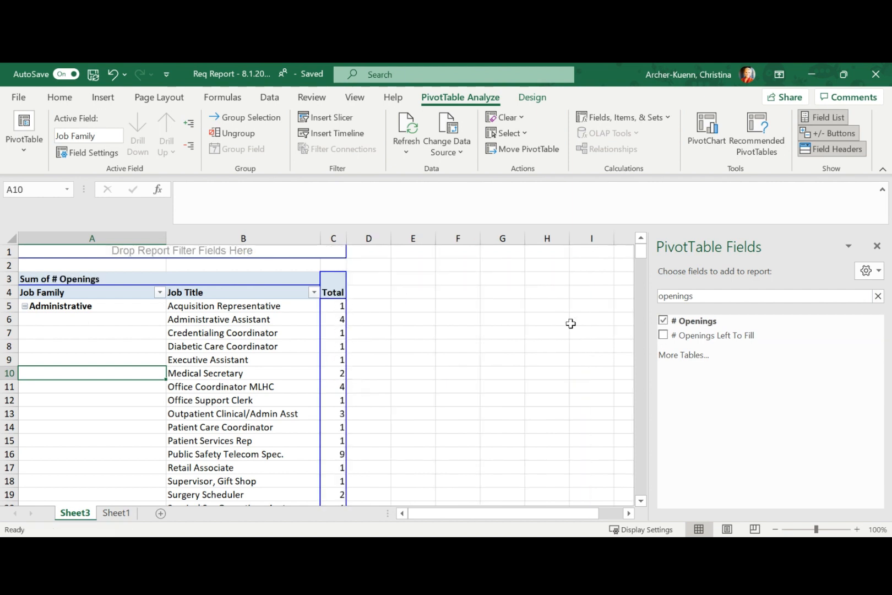
mouse_move(630, 354)
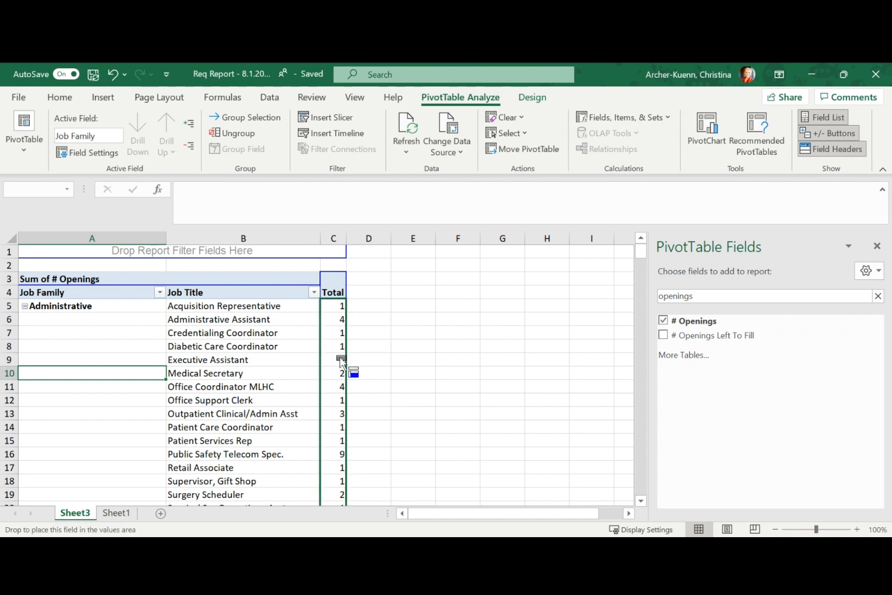
click(664, 336)
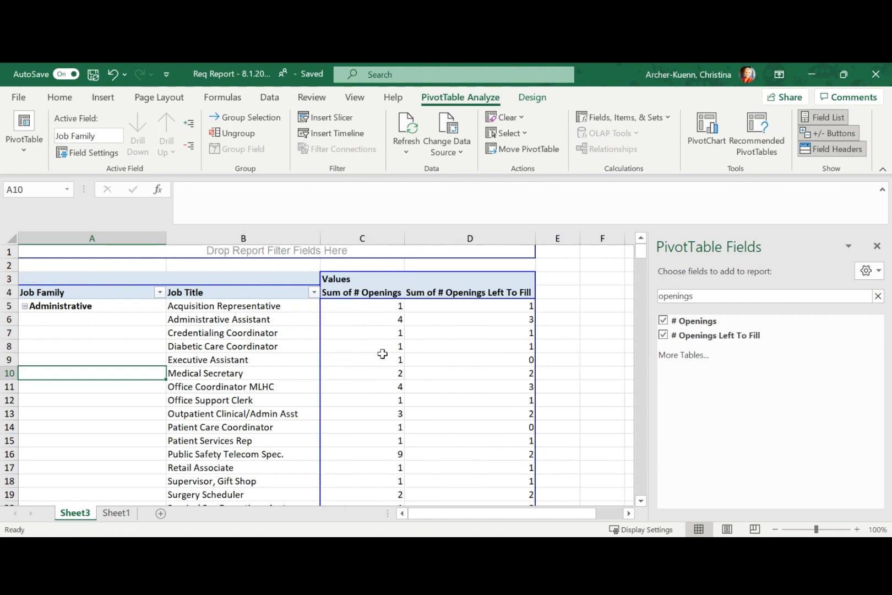
mouse_move(380, 319)
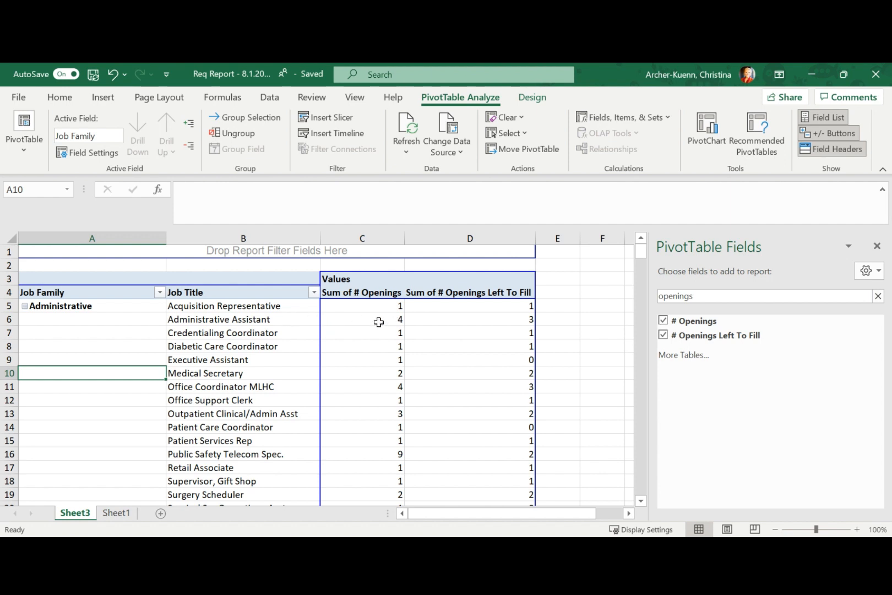
mouse_move(466, 319)
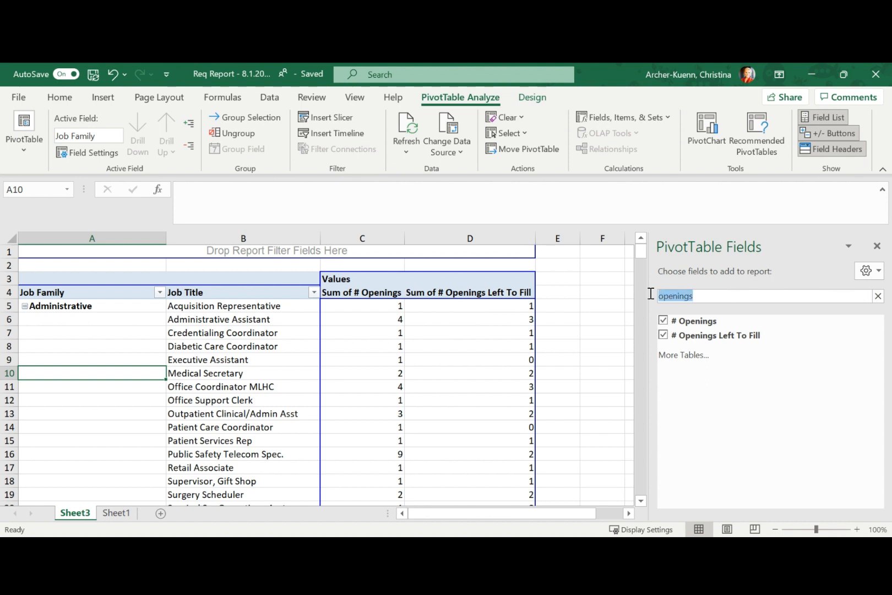
Search 'inter' and add a count of Interview Status as a value column
click(878, 295)
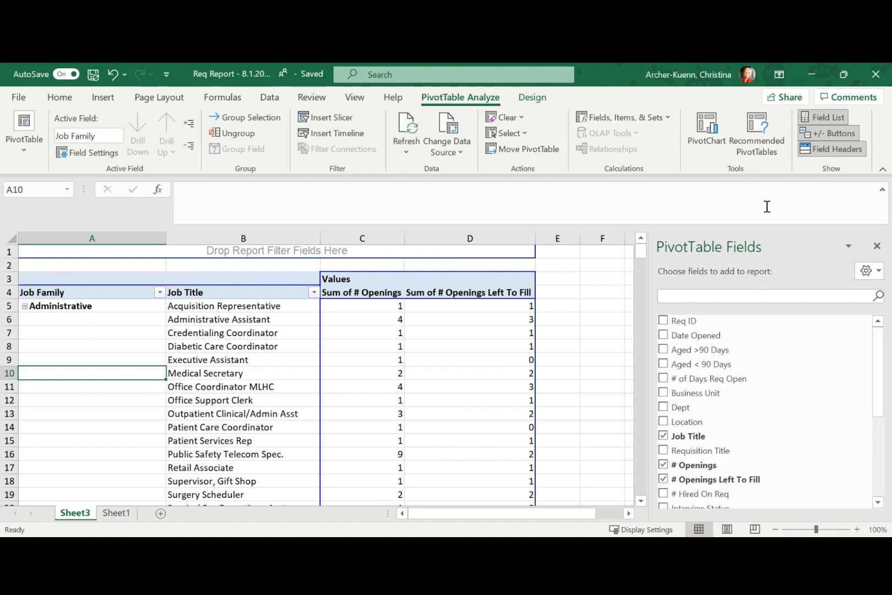
text(inter)
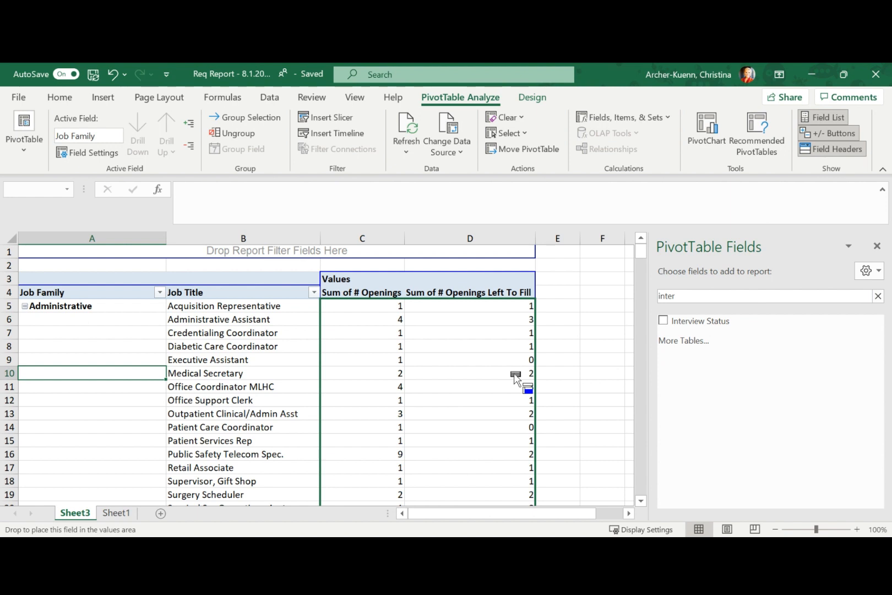
click(664, 321)
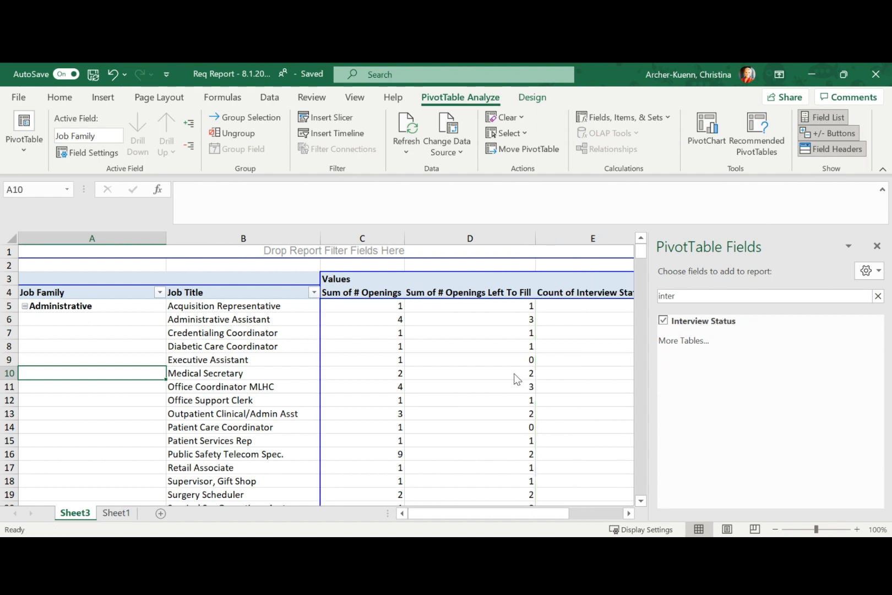
scroll(right, 3)
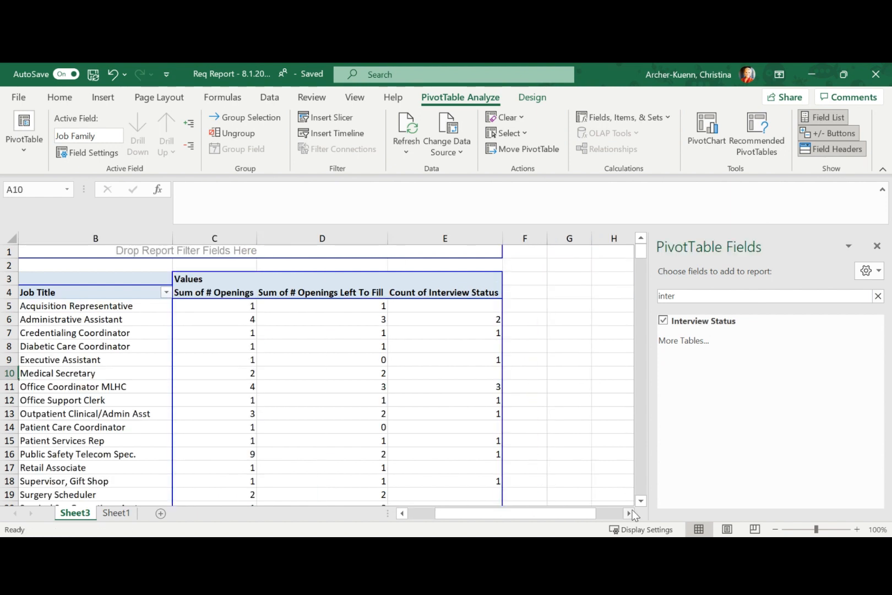
mouse_move(452, 330)
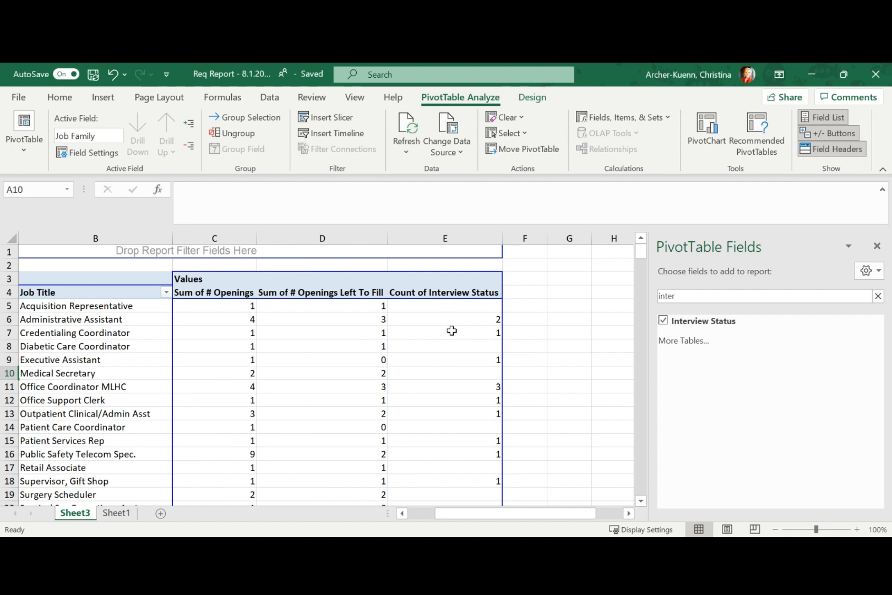
mouse_move(140, 321)
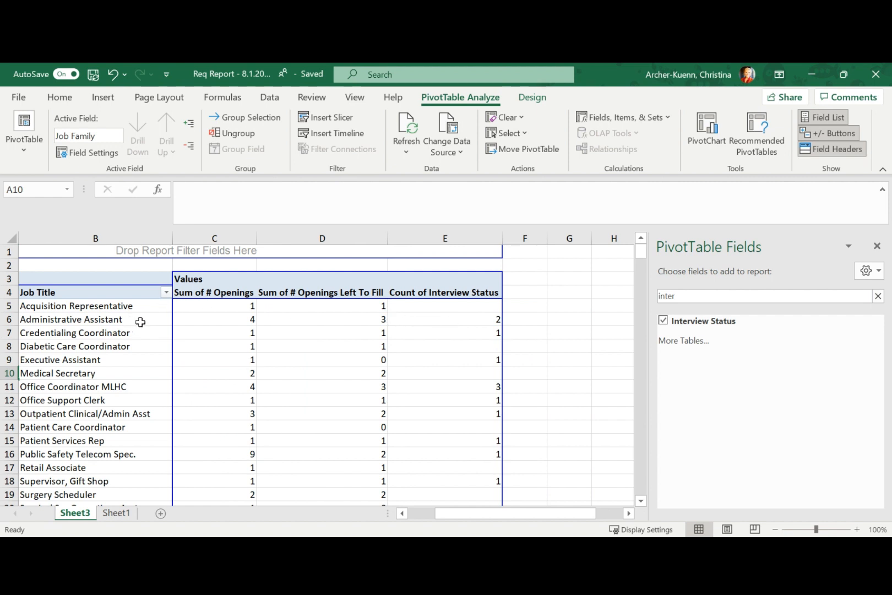
mouse_move(210, 321)
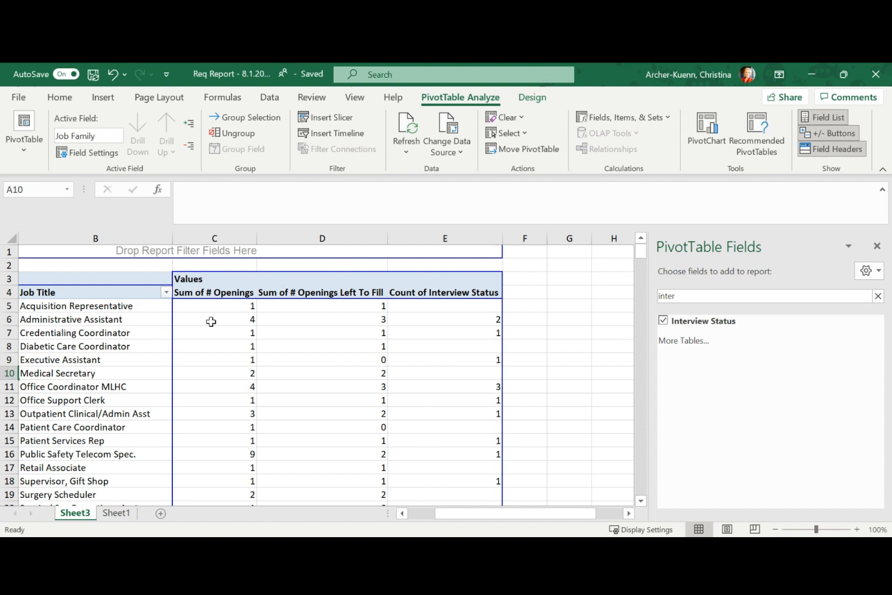
mouse_move(307, 321)
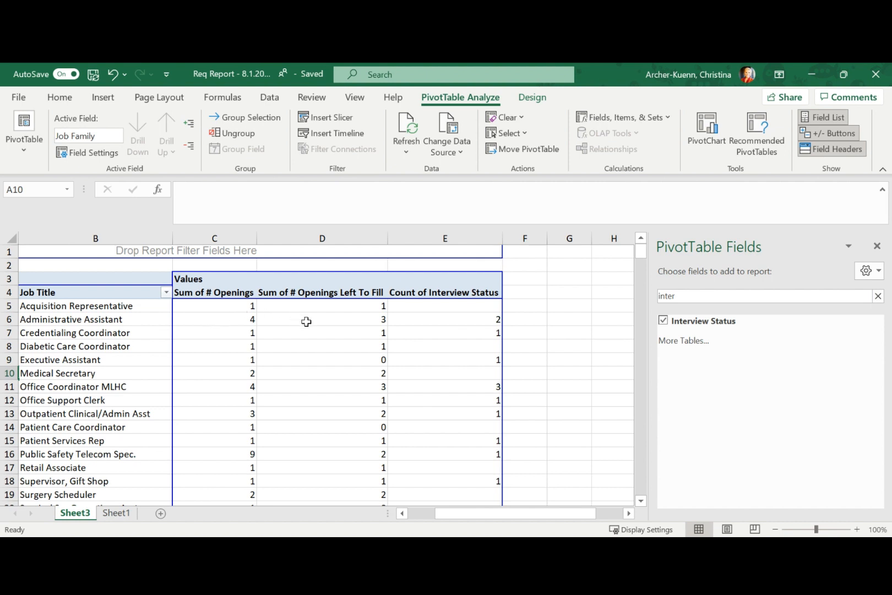
mouse_move(404, 314)
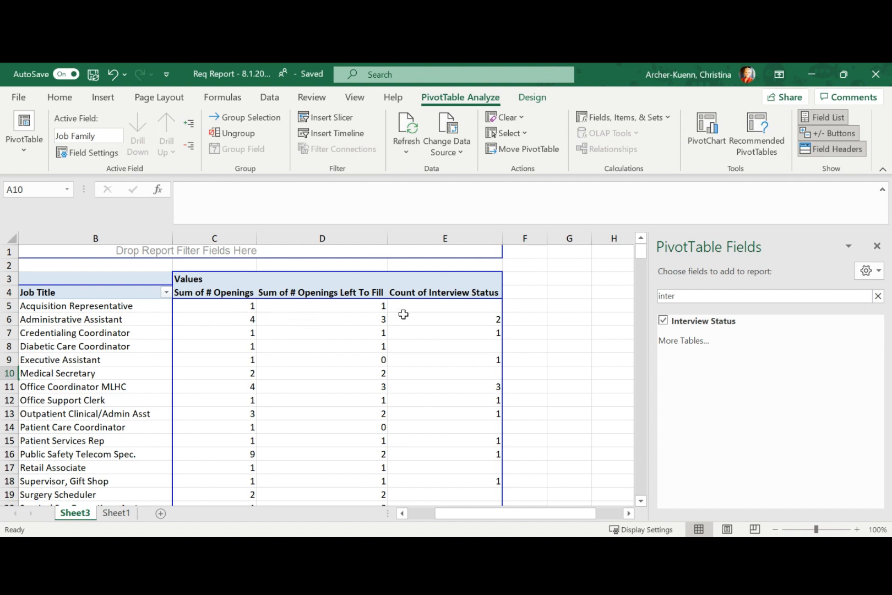
mouse_move(445, 322)
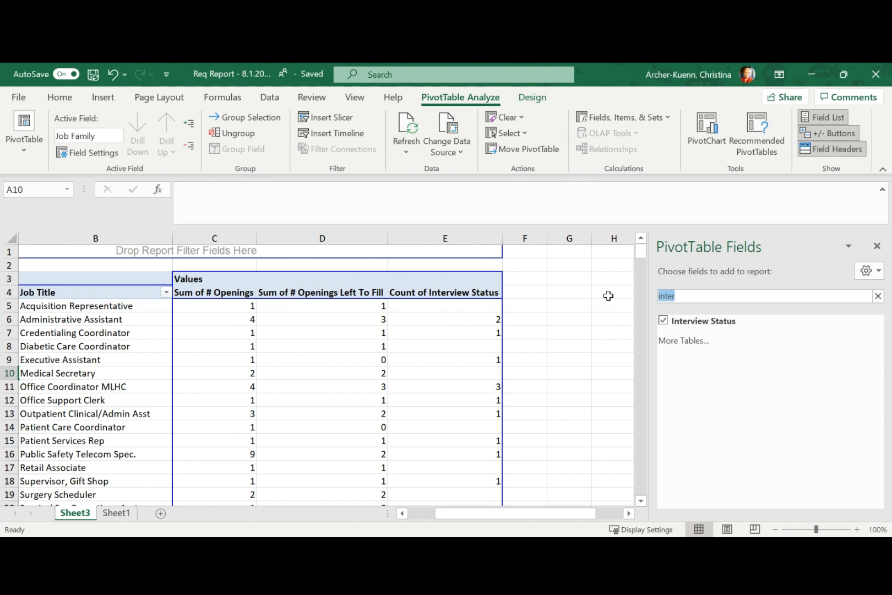
Search 'candid' and add a count of Candidate Status as a fourth value column
text(candid)
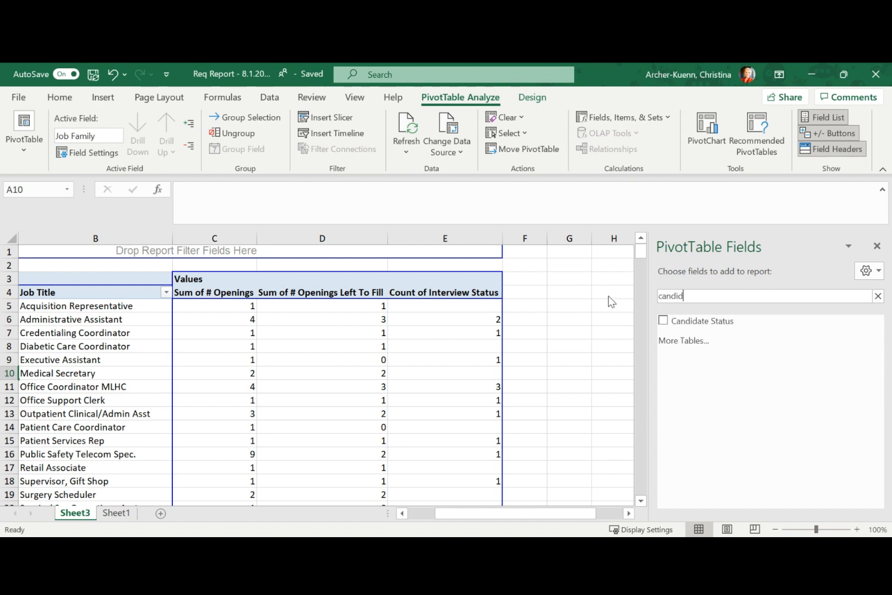
mouse_move(723, 321)
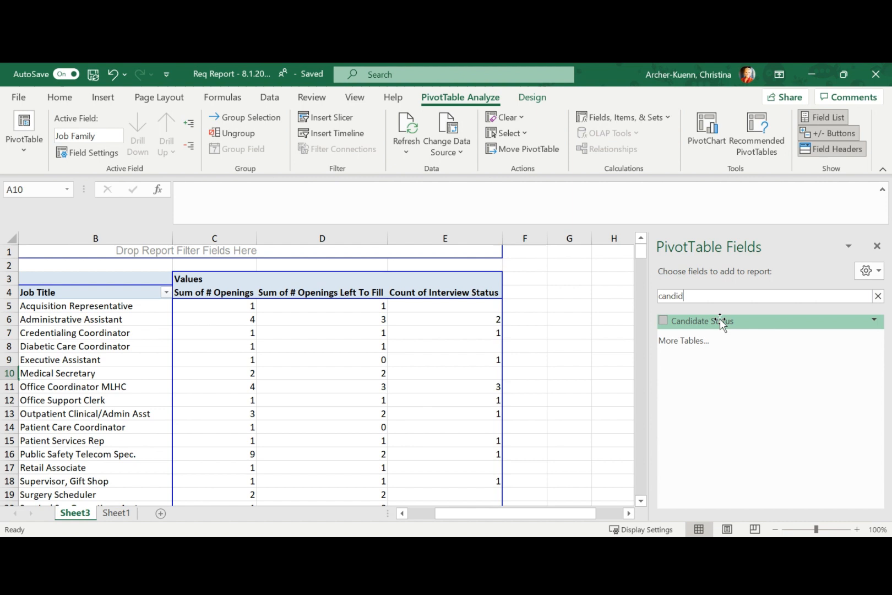
click(663, 321)
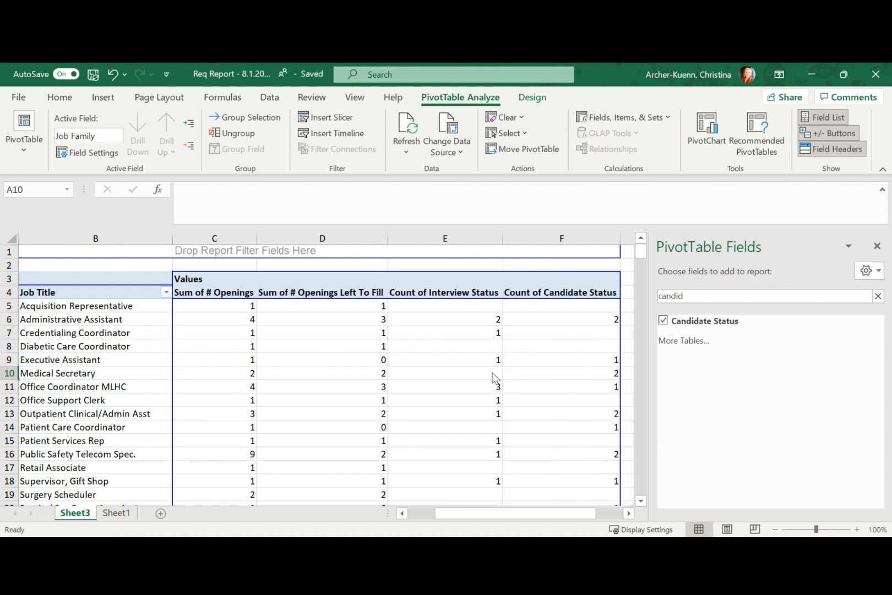
mouse_move(258, 311)
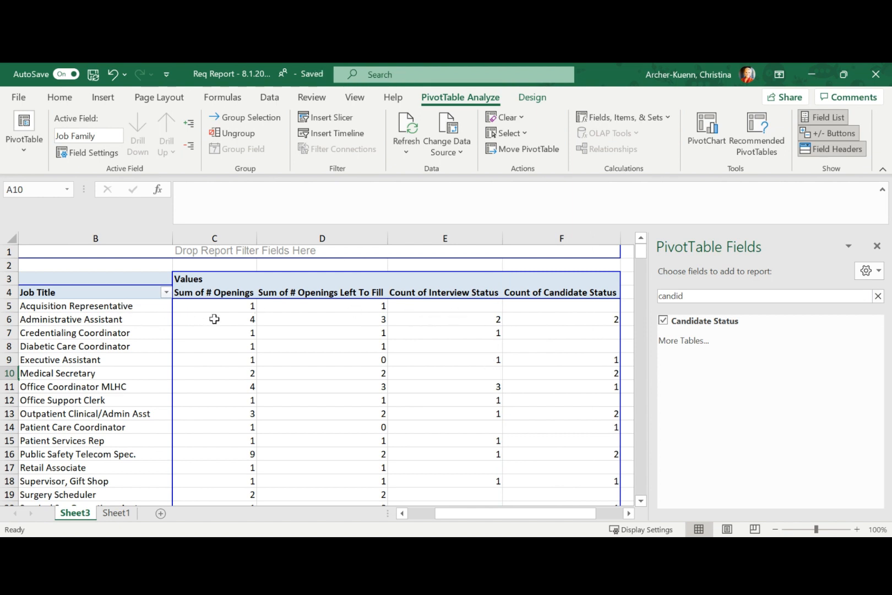
mouse_move(317, 317)
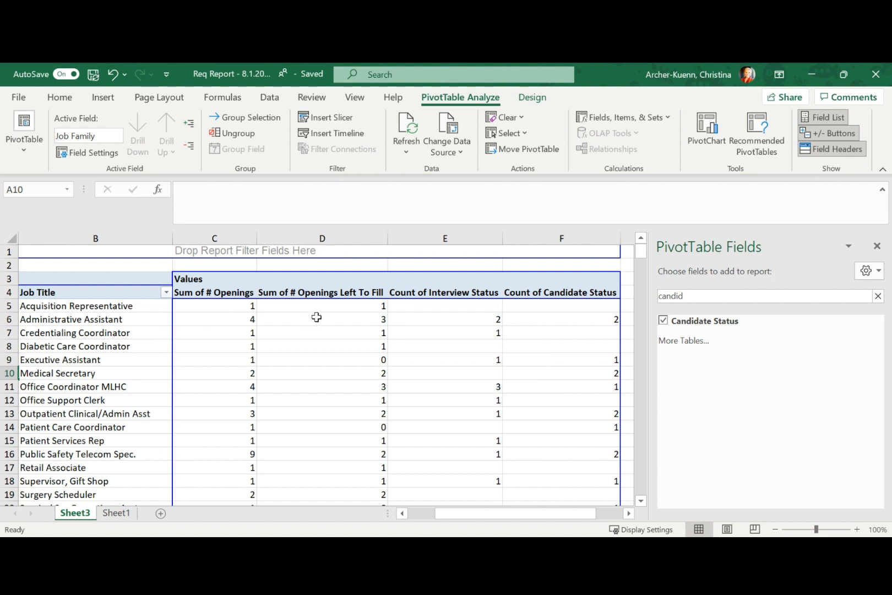
mouse_move(320, 332)
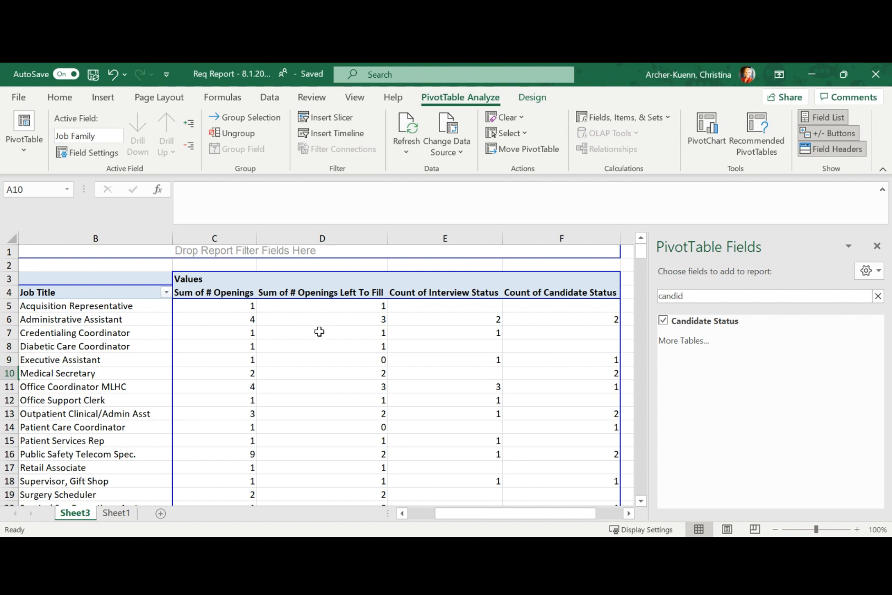
mouse_move(458, 322)
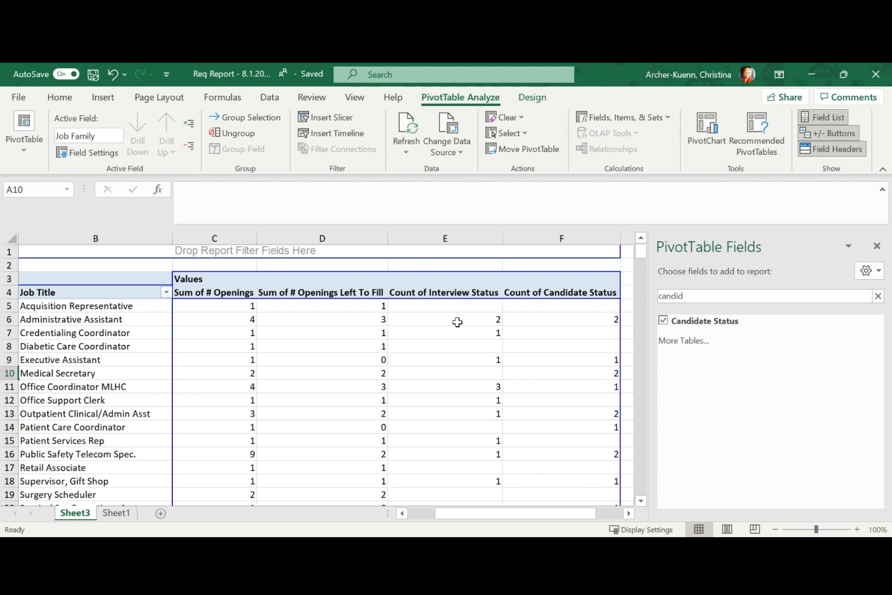
mouse_move(465, 317)
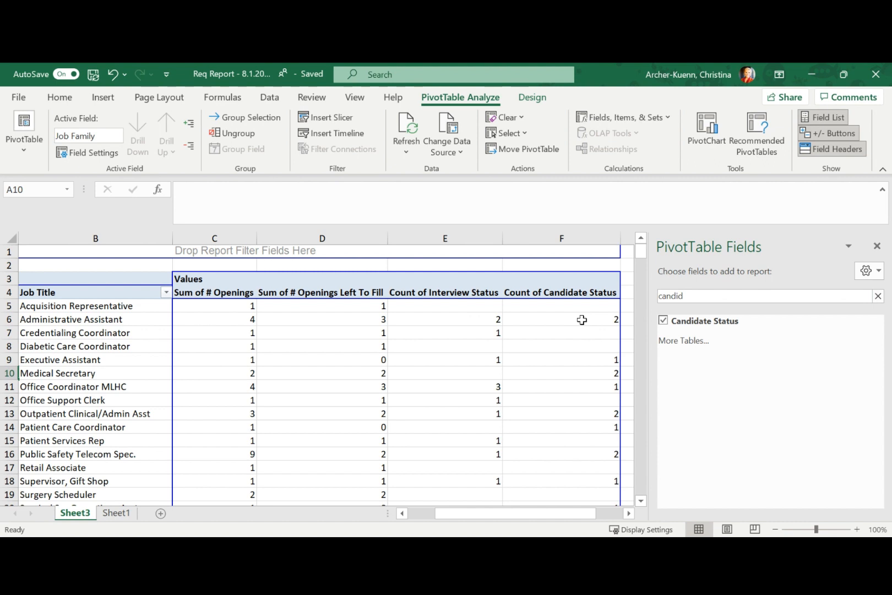
mouse_move(209, 316)
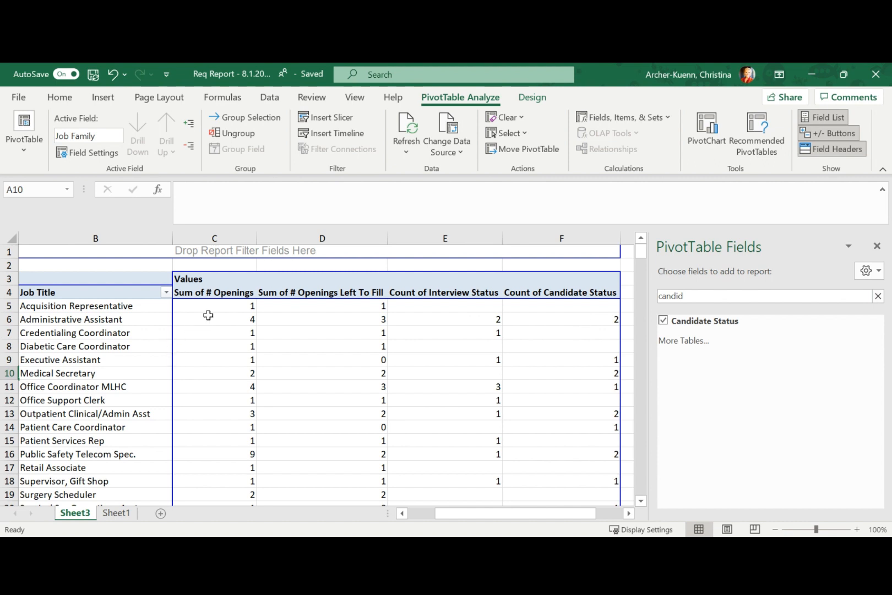
mouse_move(224, 323)
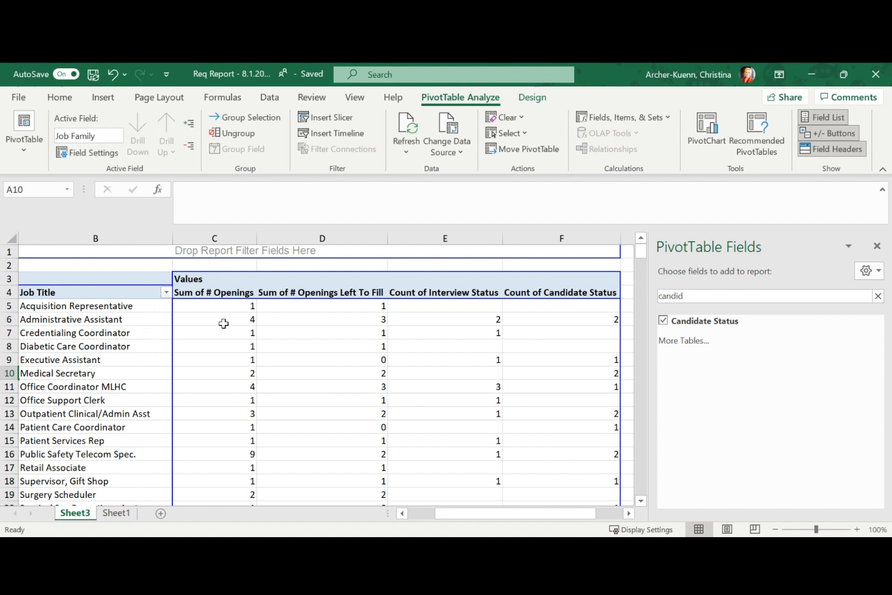
mouse_move(527, 339)
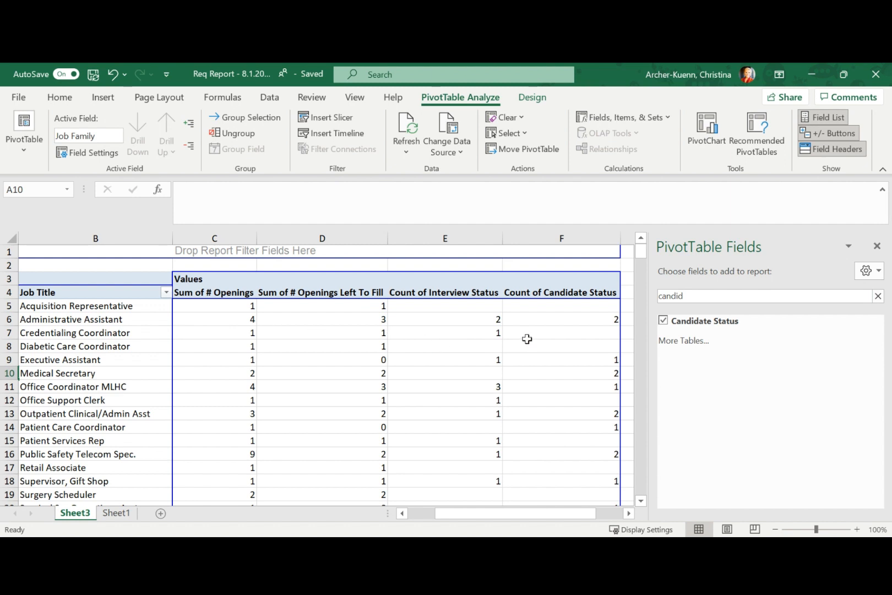
mouse_move(528, 325)
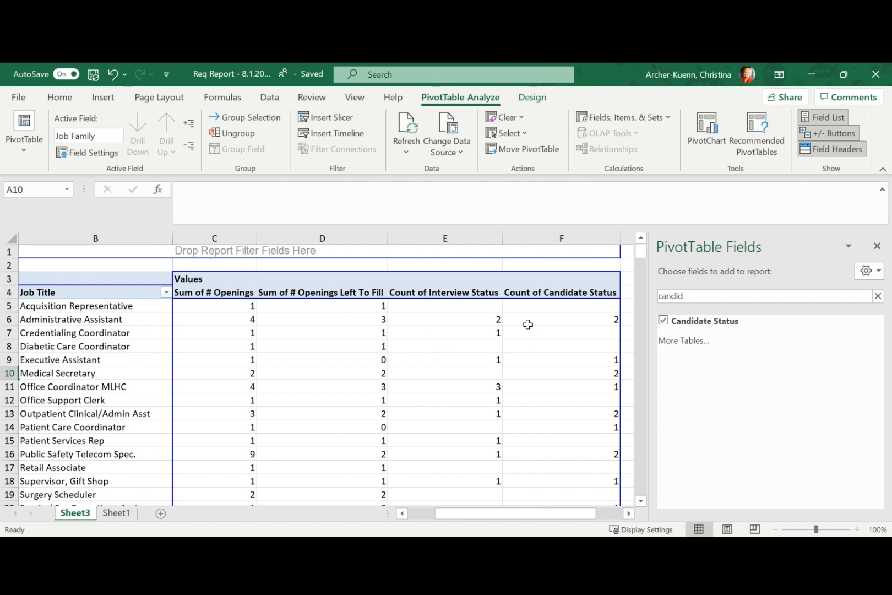
mouse_move(379, 322)
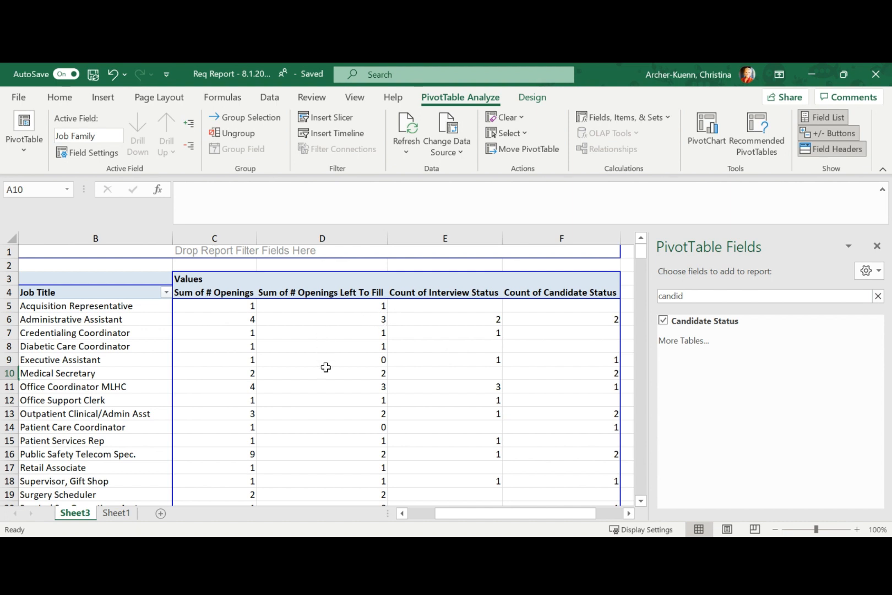
mouse_move(425, 387)
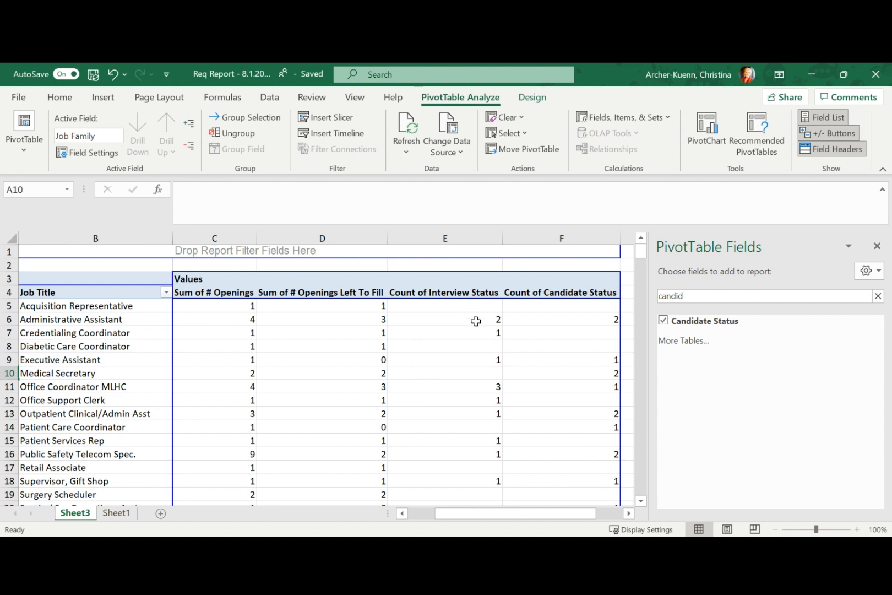
mouse_move(476, 373)
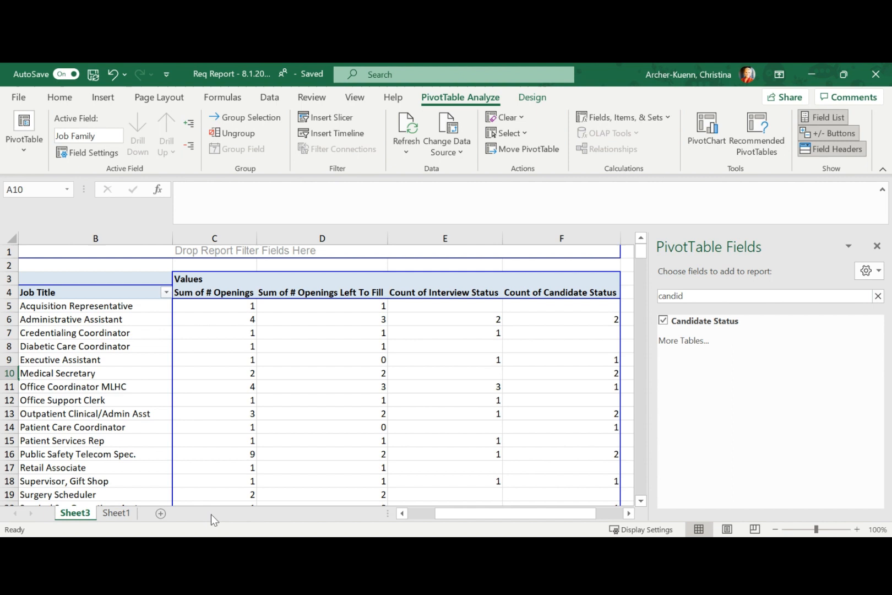
mouse_move(130, 454)
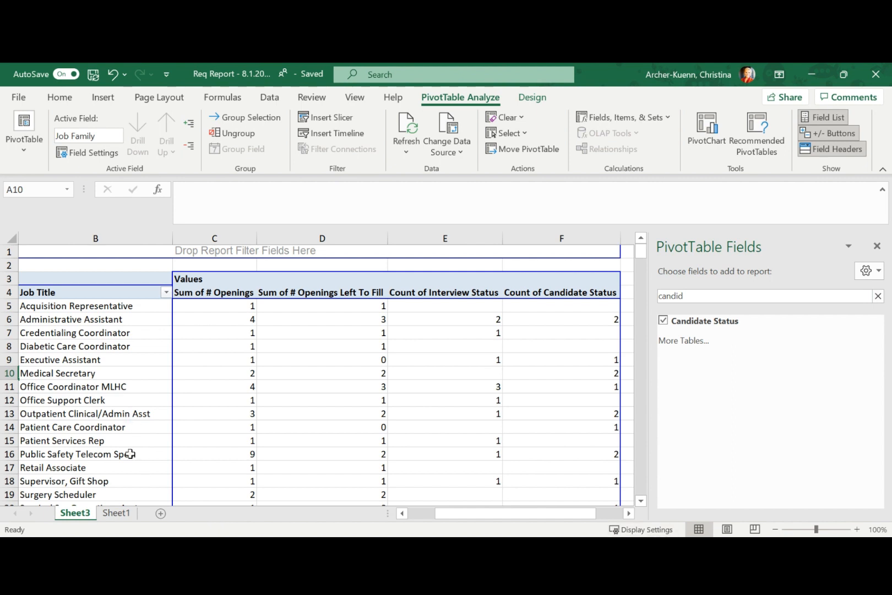
mouse_move(95, 473)
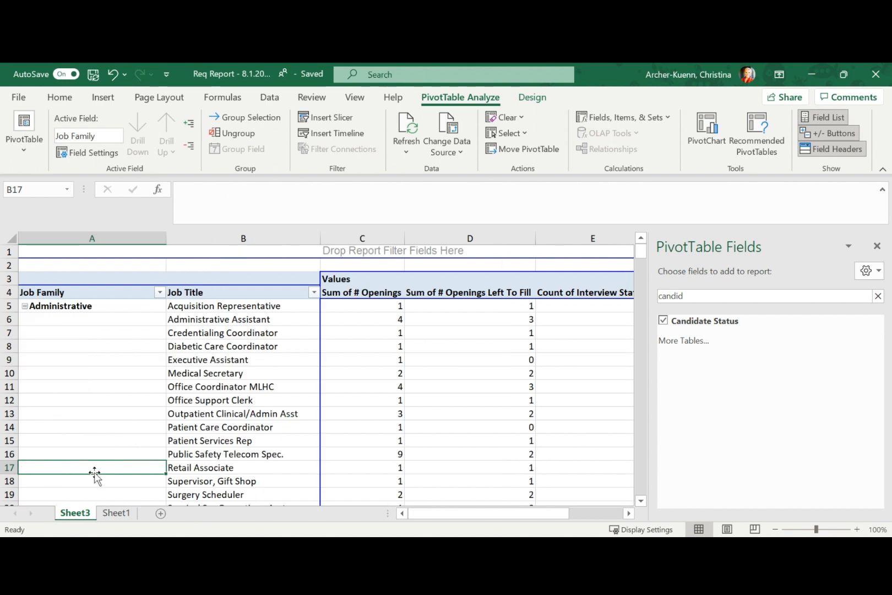
Retitle value headers: Total Openings, Openings Left to Fill, Reqs in Interview Status, Reqs in Offer & Beyond
click(92, 467)
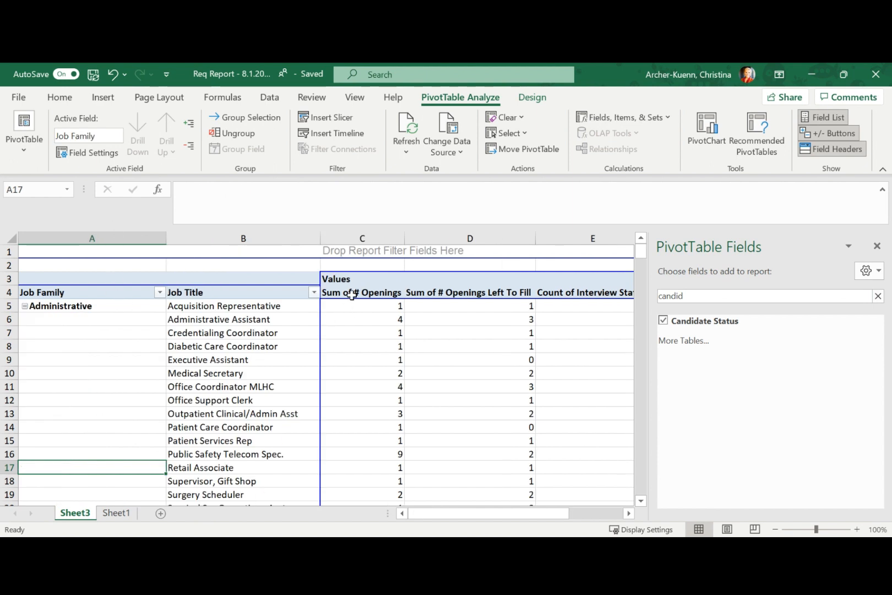
click(361, 292)
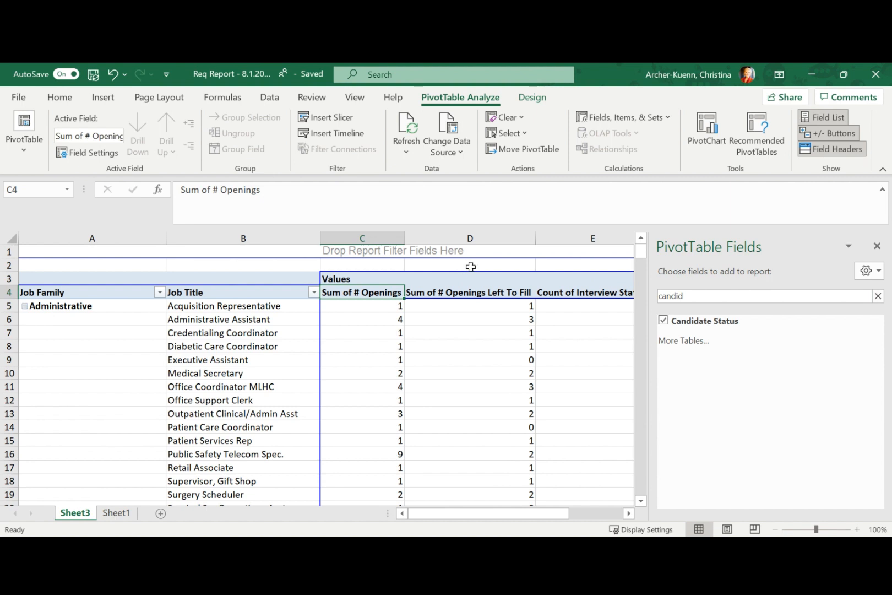
text(Total)
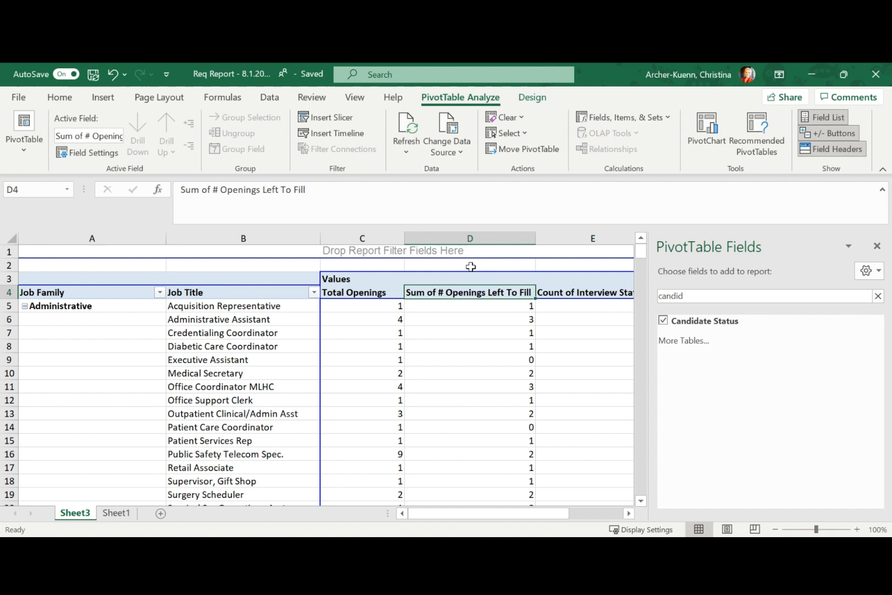
text(Openings Le)
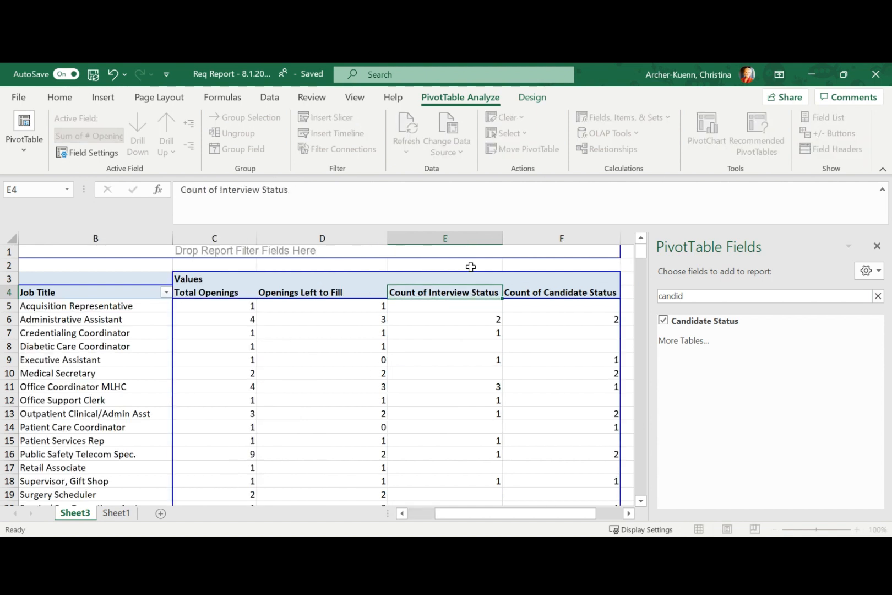
text(Reqs in)
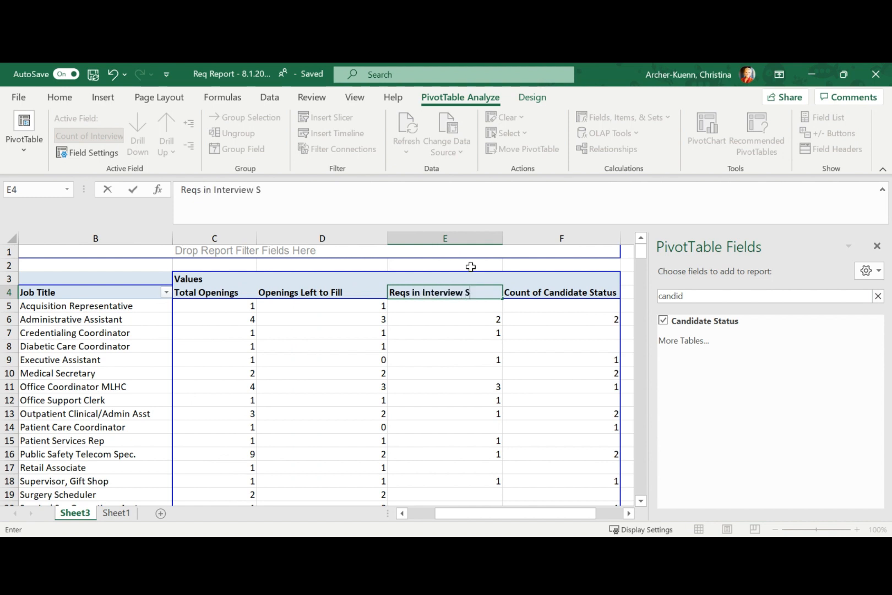
click(561, 292)
text(Reqs i)
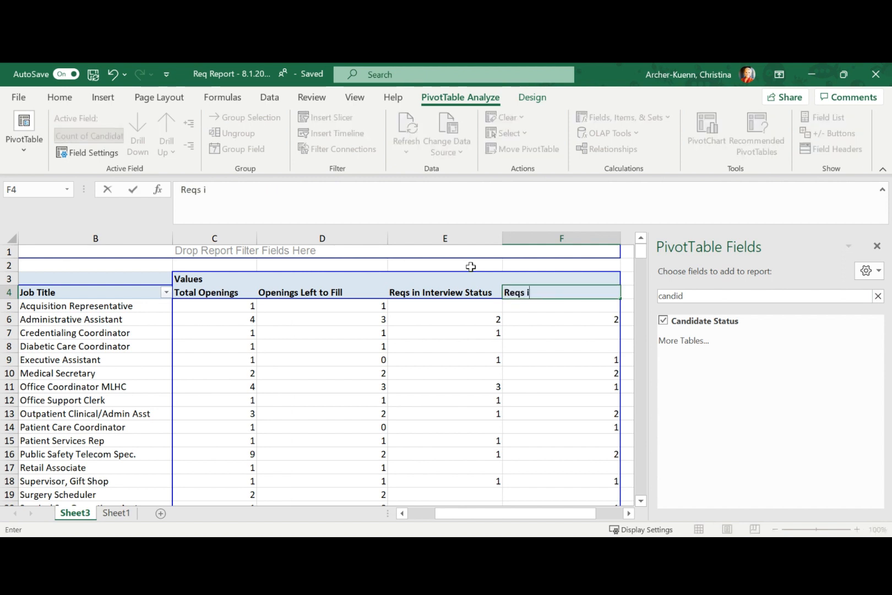
text(n Offer & bB)
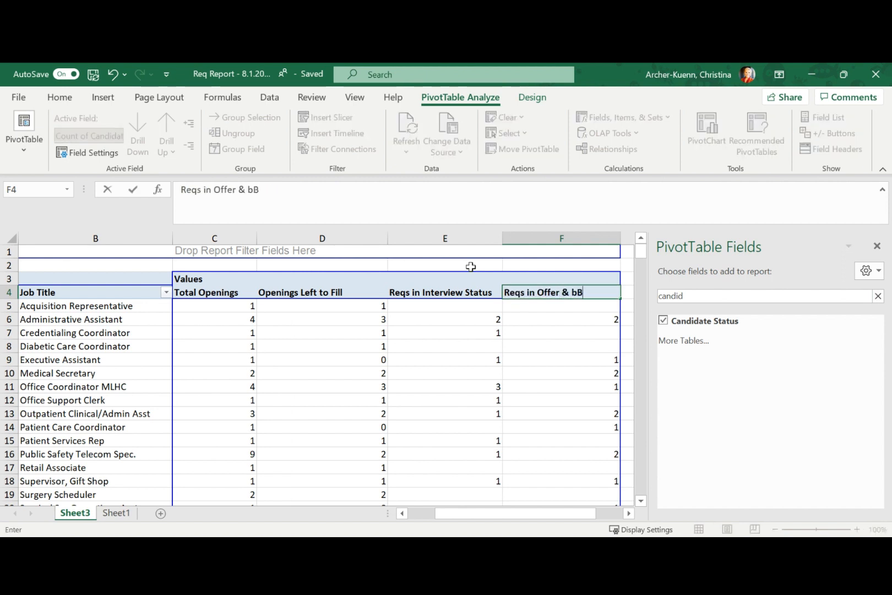
text(eyond)
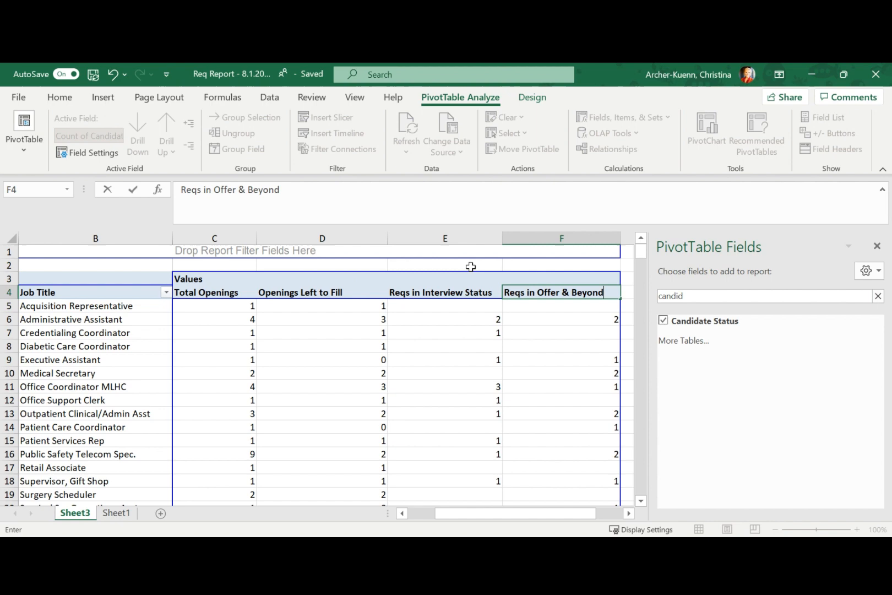
click(445, 319)
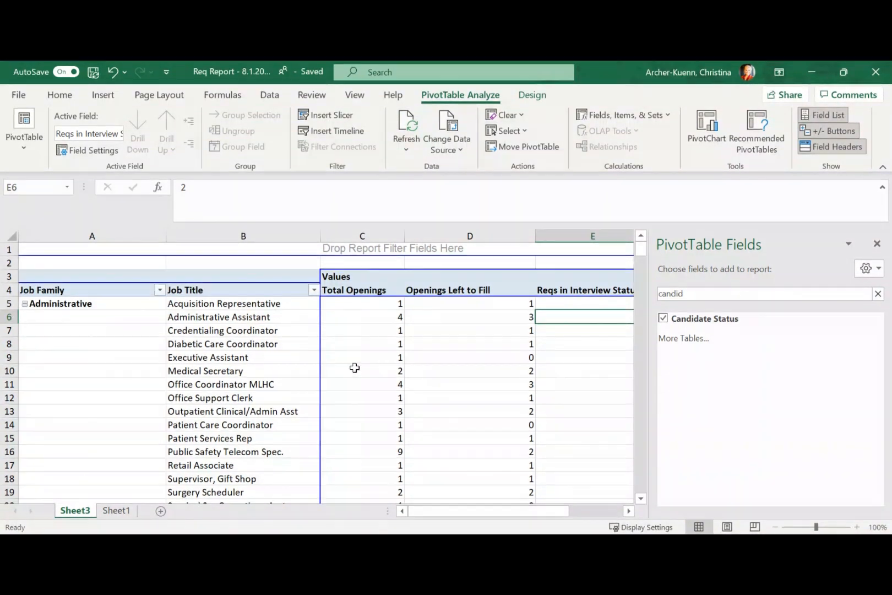
Fill all Job Family subtotal rows, like Administrative Total, with light red
scroll(down, 3)
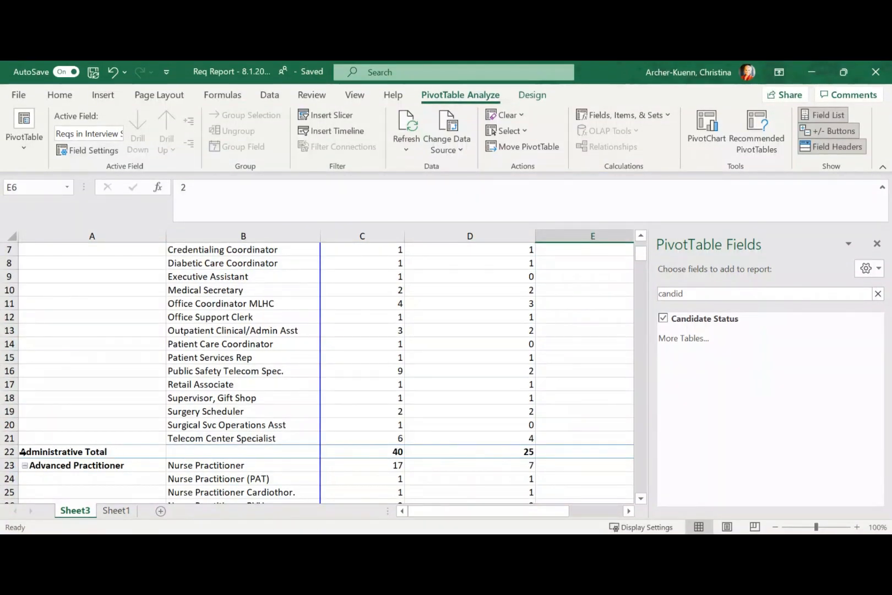
click(63, 452)
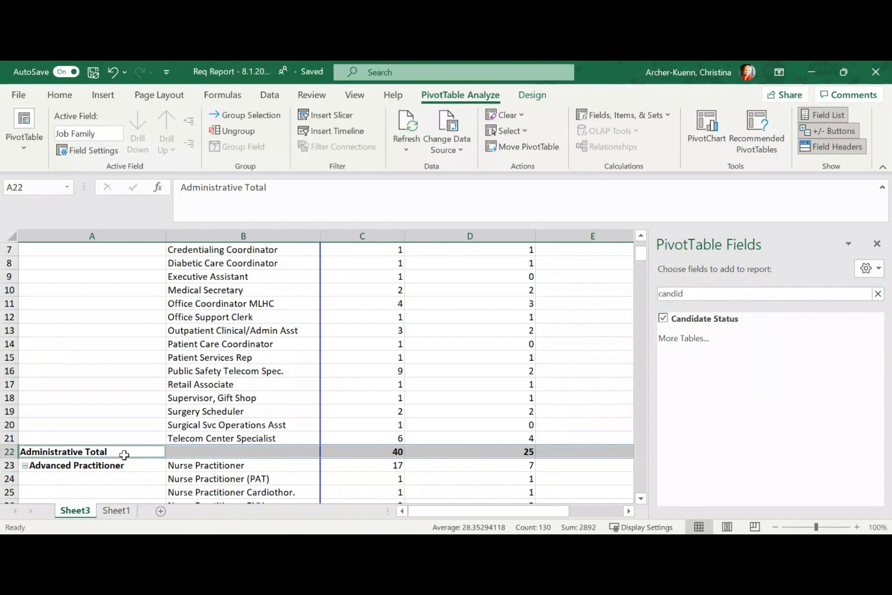
scroll(down, 3)
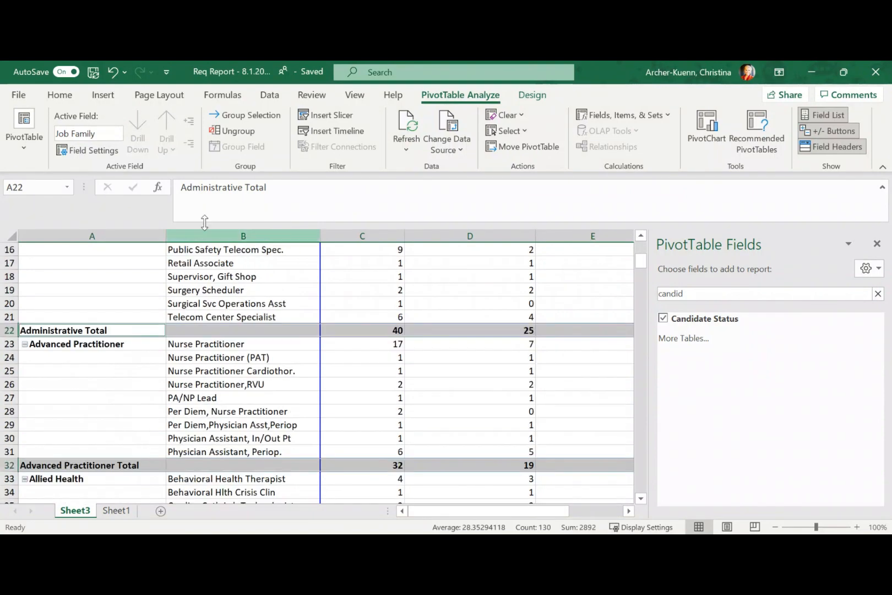
click(59, 95)
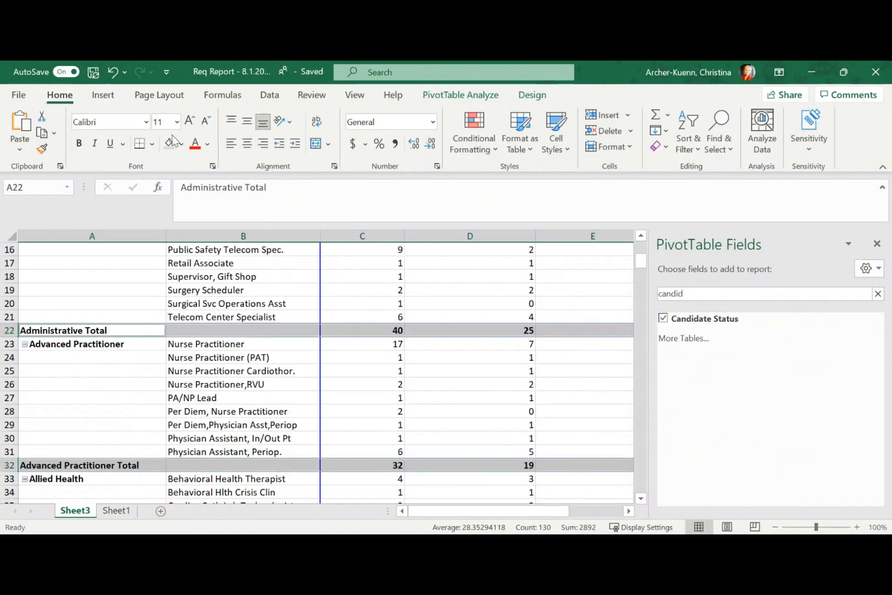
click(169, 146)
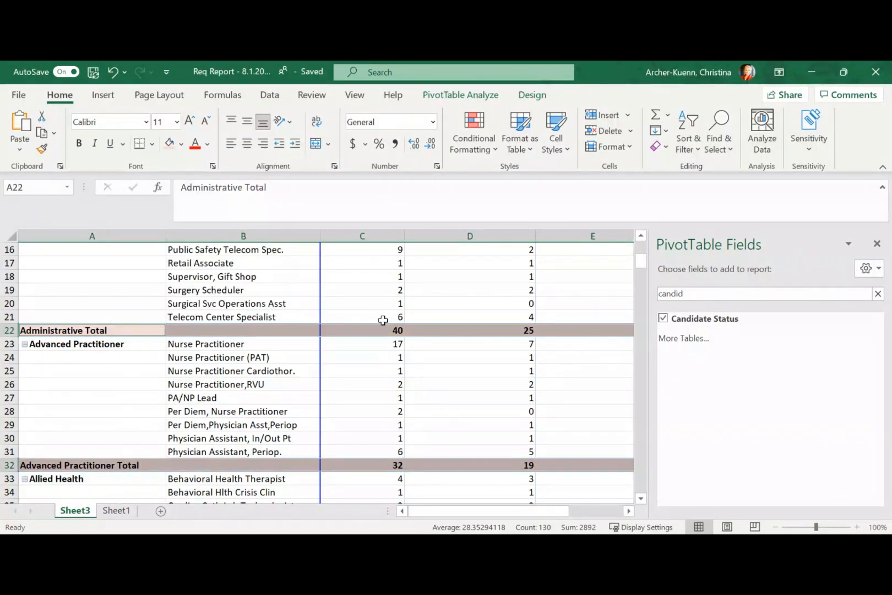
scroll(up, 3)
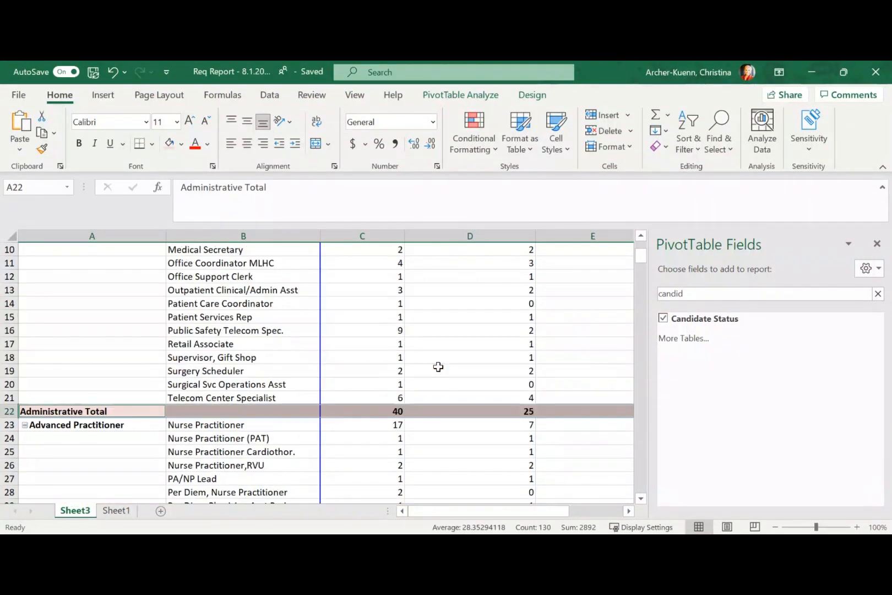
scroll(up, 3)
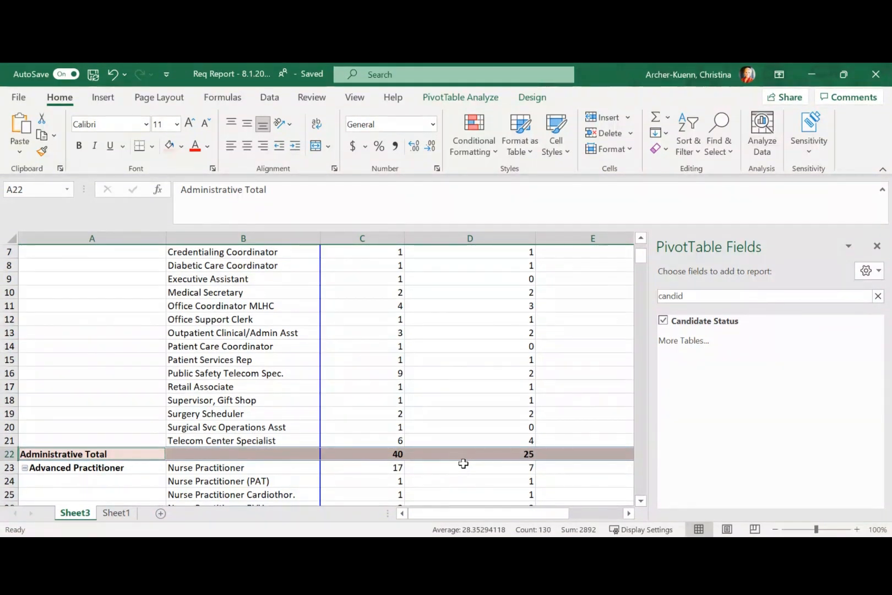
scroll(up, 3)
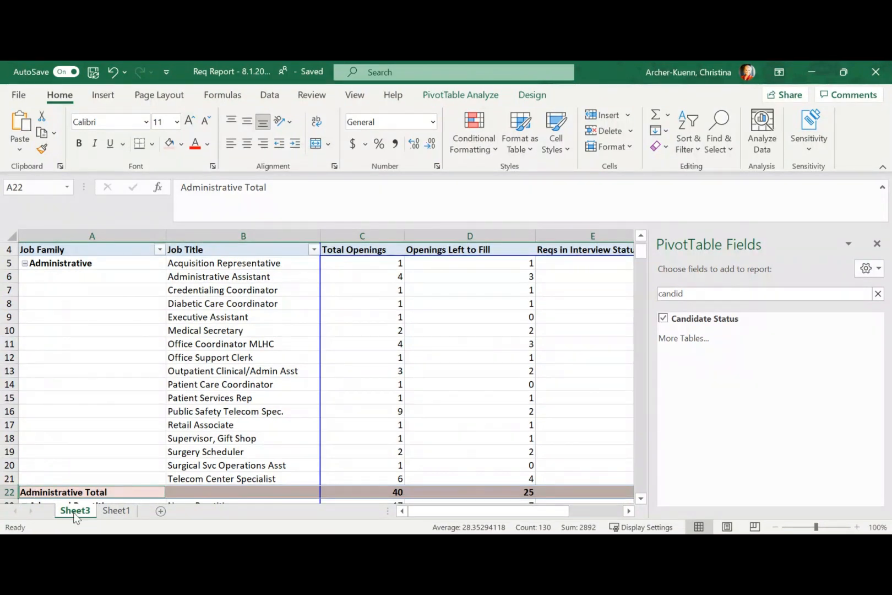
Rename the PivotTable sheet to Pivot and the raw source sheet to Data
right_click(75, 510)
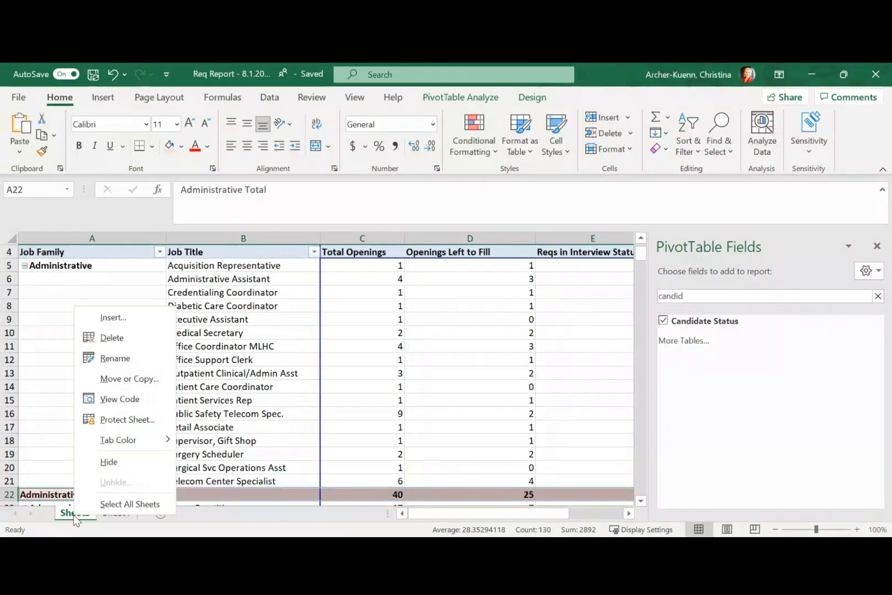
mouse_move(115, 358)
text(Piv)
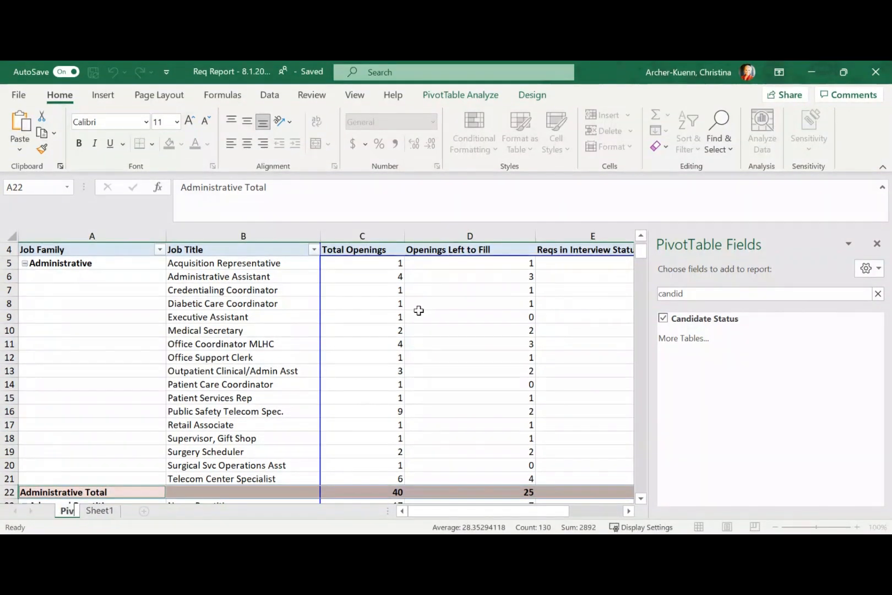
click(66, 510)
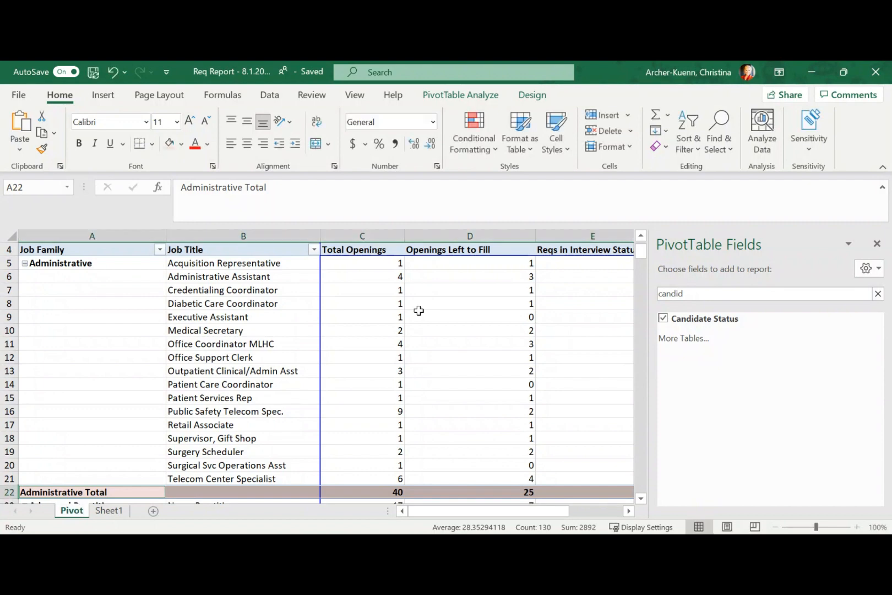
click(109, 511)
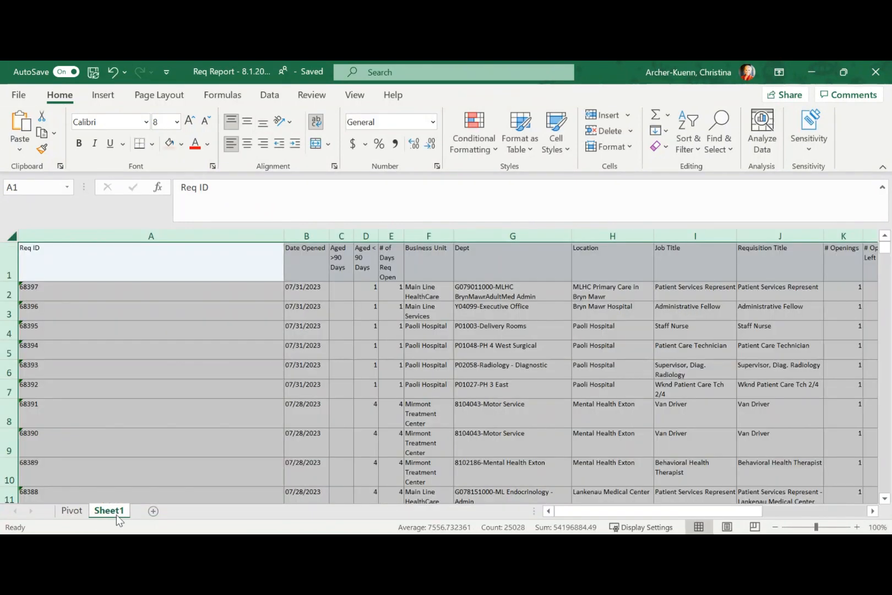
right_click(109, 510)
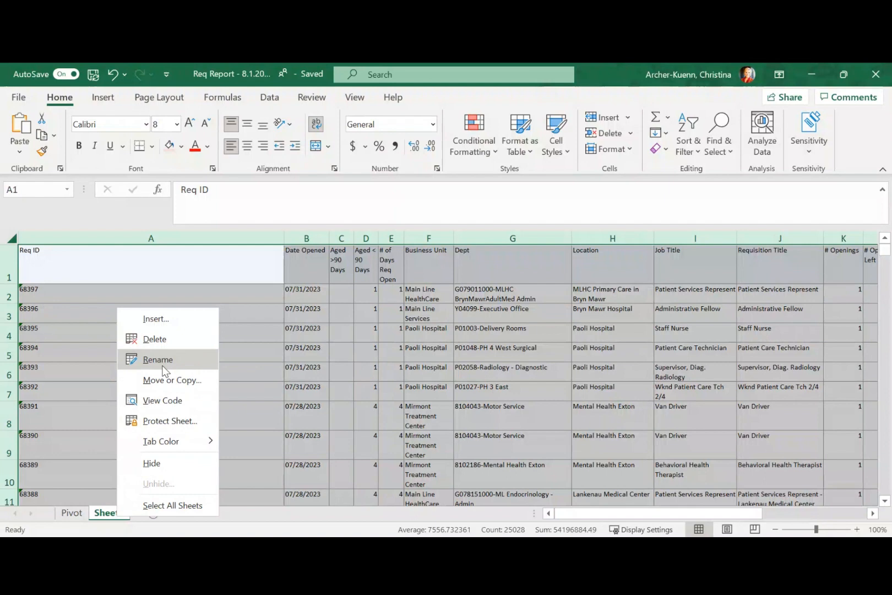
click(157, 359)
text(Data)
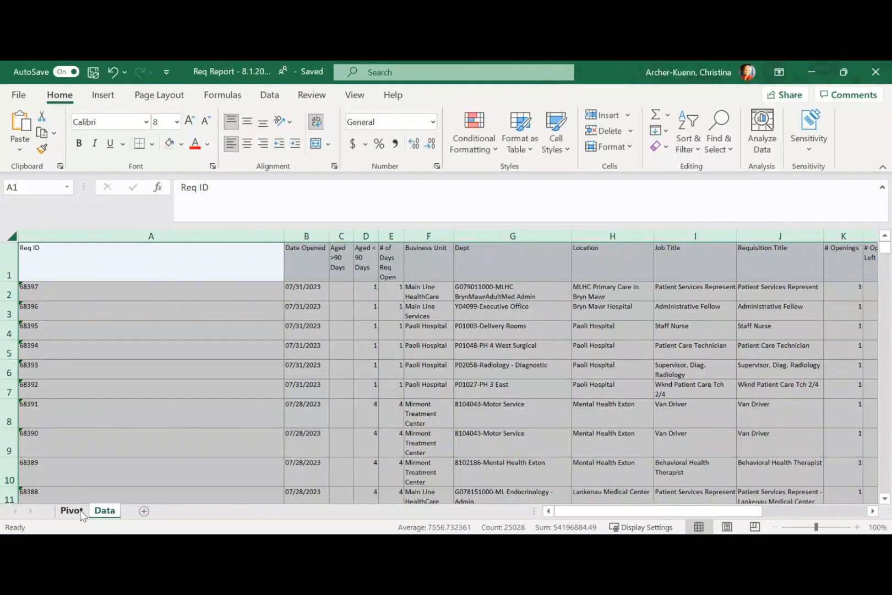
click(71, 510)
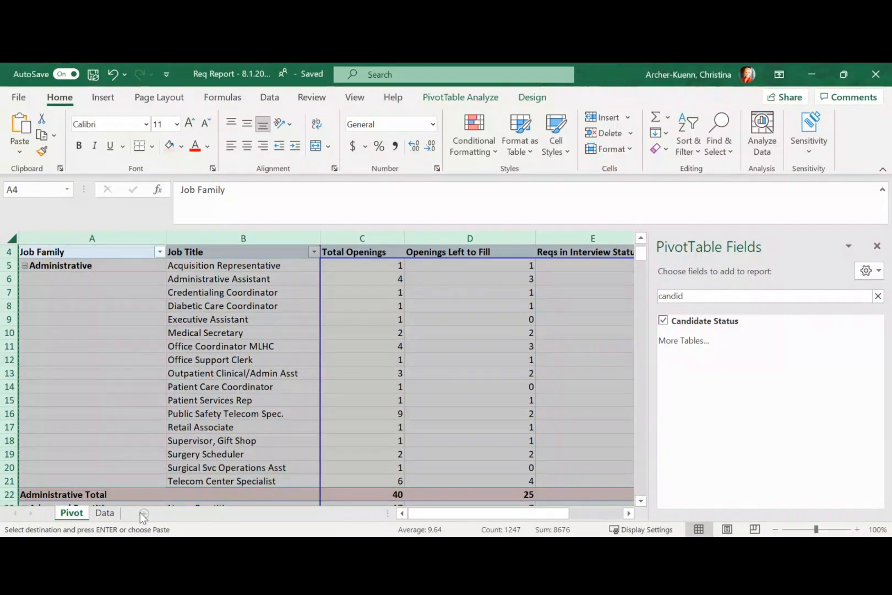
Paste the PivotTable onto a new sheet, delete blank rows 1–2, and name it By Job Family
click(144, 516)
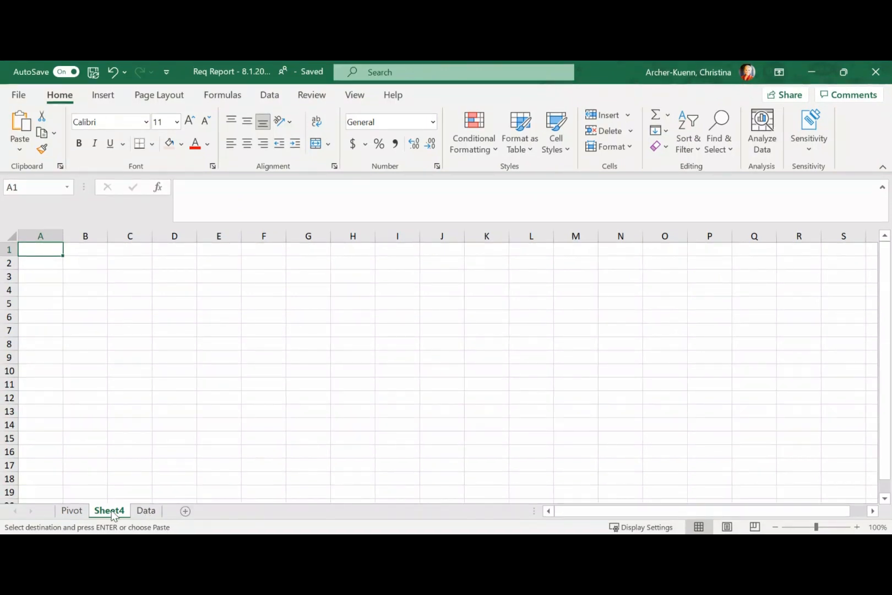
mouse_move(57, 259)
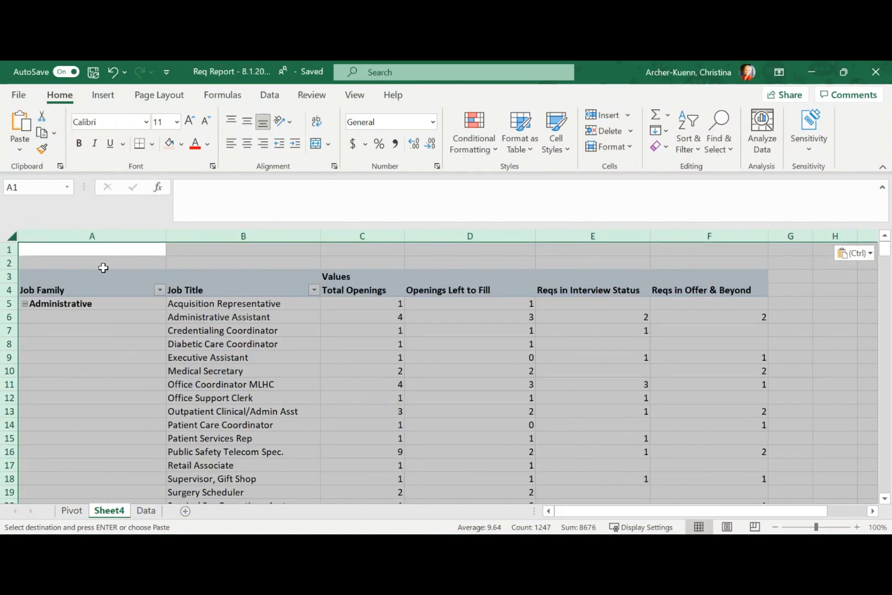
click(8, 249)
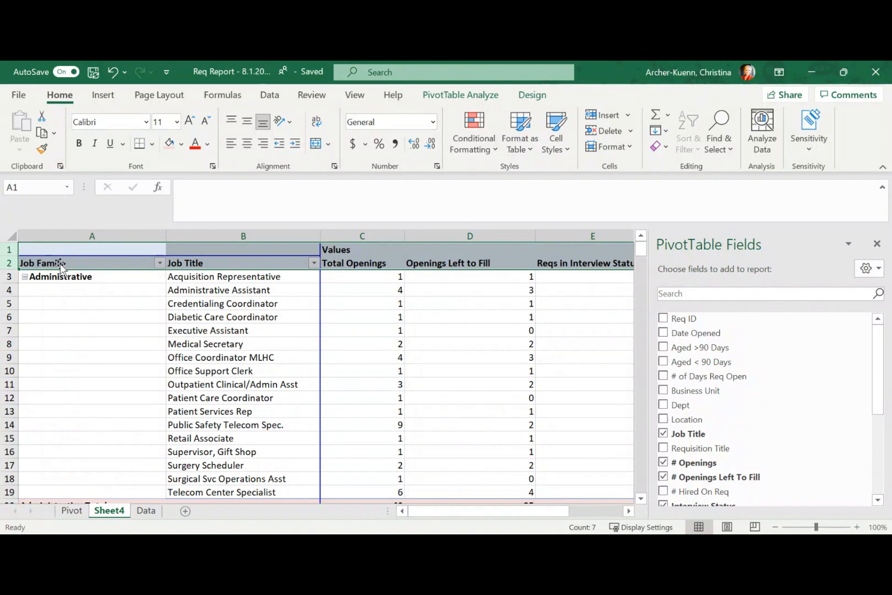
scroll(down, 3)
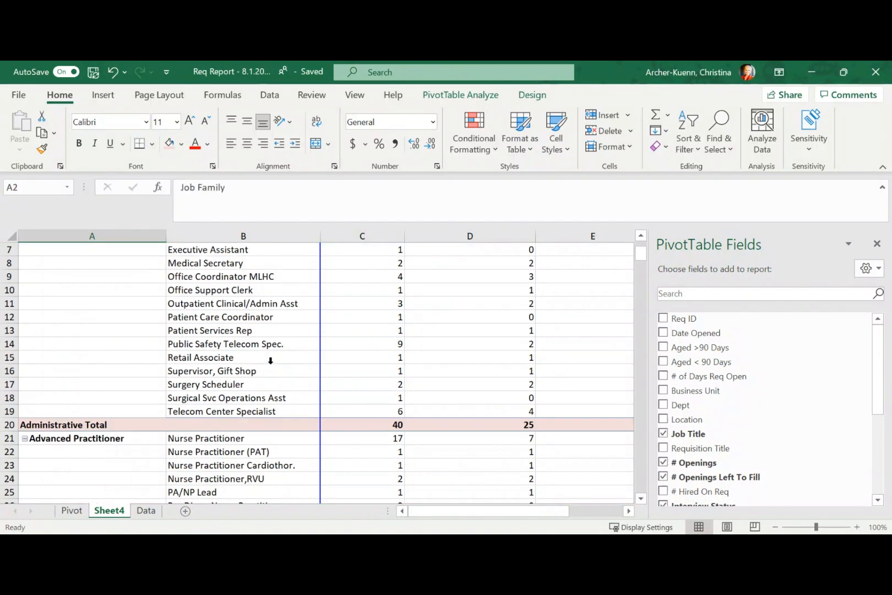
scroll(up, 3)
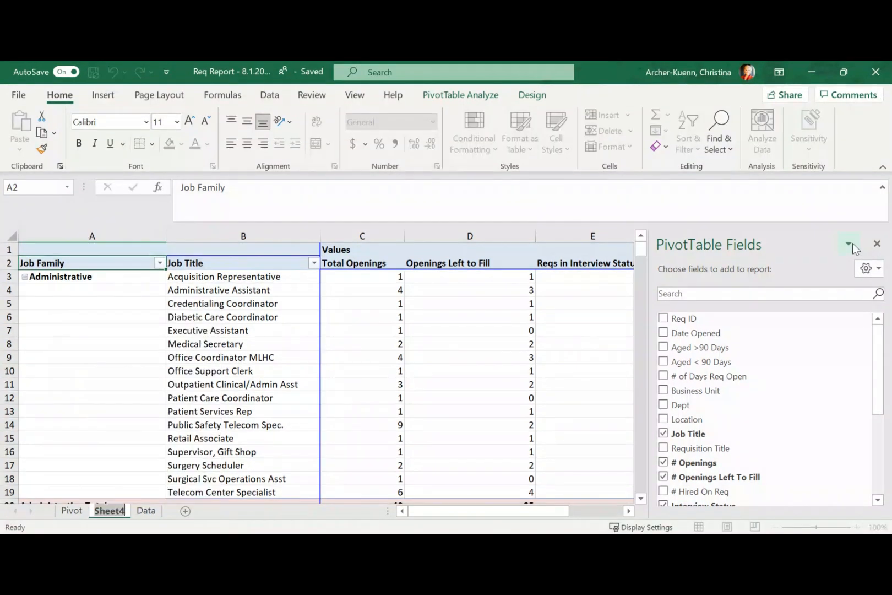
double_click(108, 510)
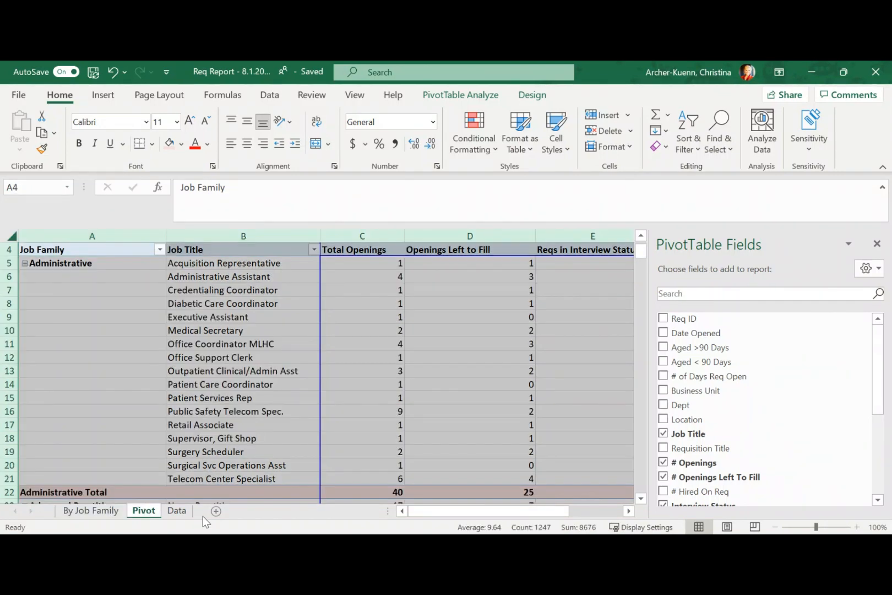
mouse_move(241, 295)
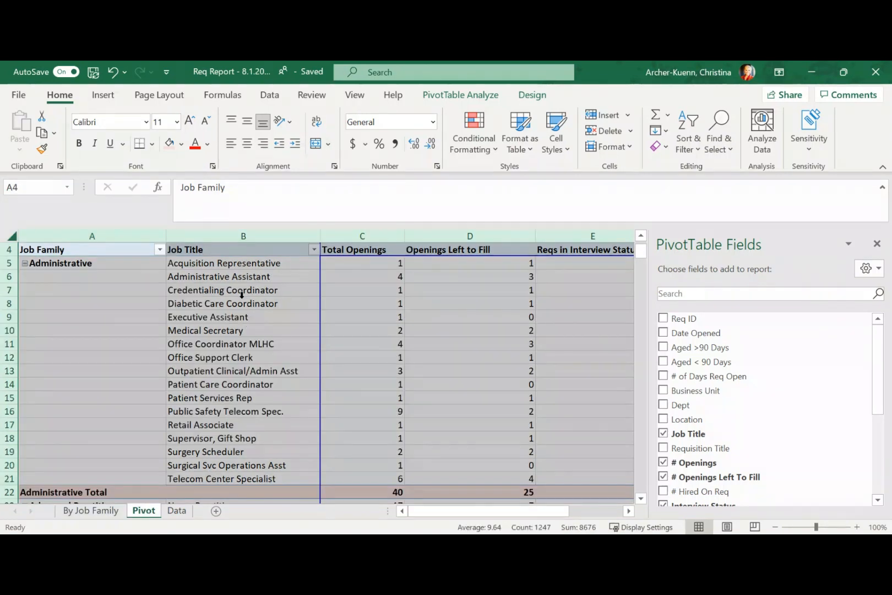
mouse_move(114, 253)
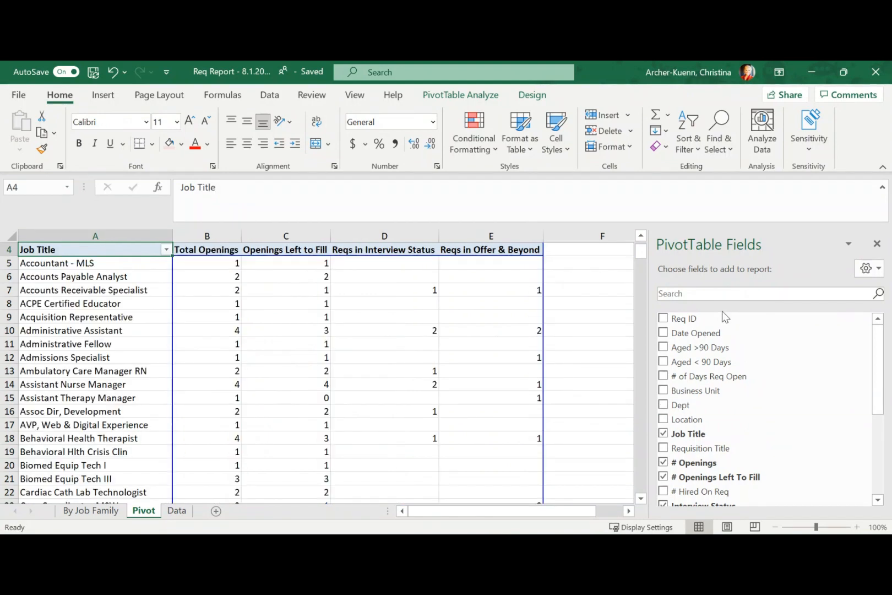
Search the field list for Dept and add it as the outer row field
click(768, 293)
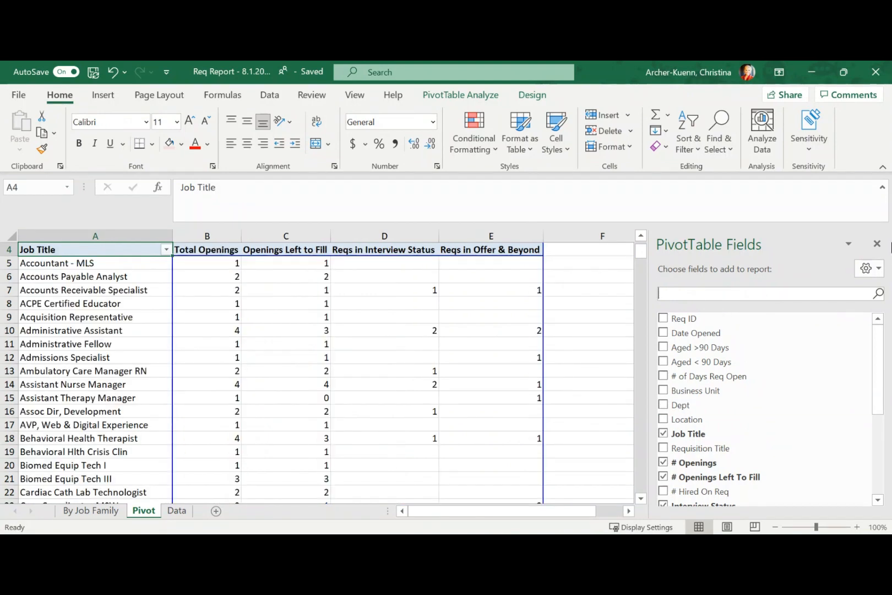
text(Dept)
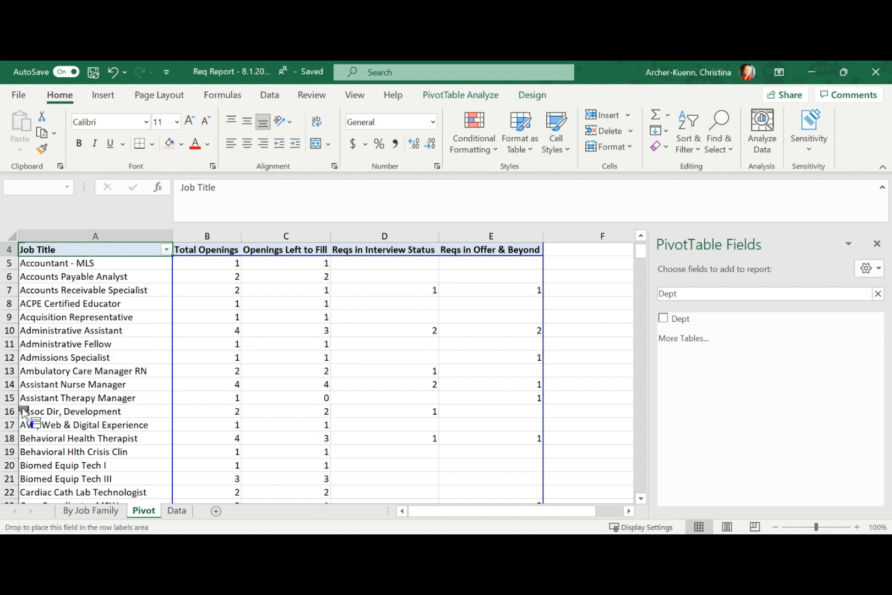
click(663, 318)
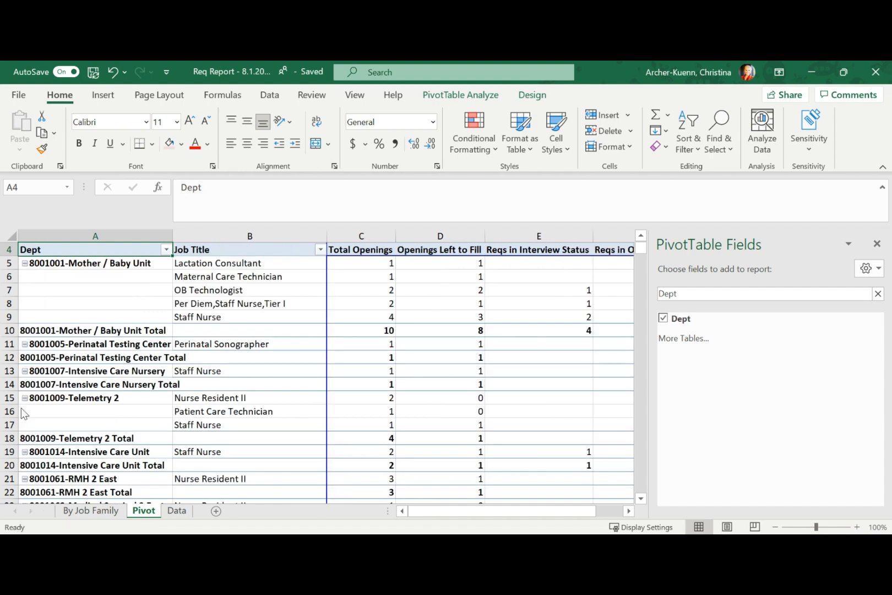
mouse_move(85, 256)
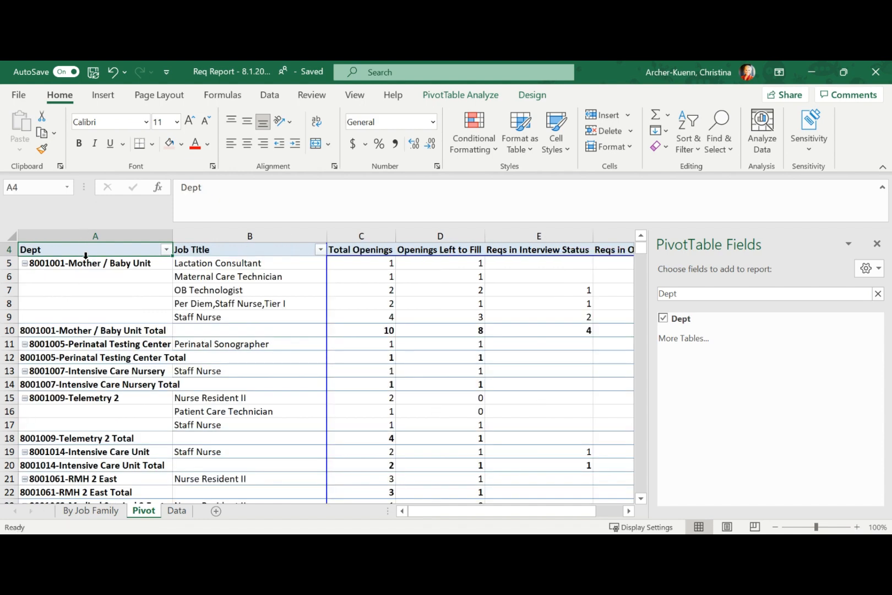
mouse_move(213, 265)
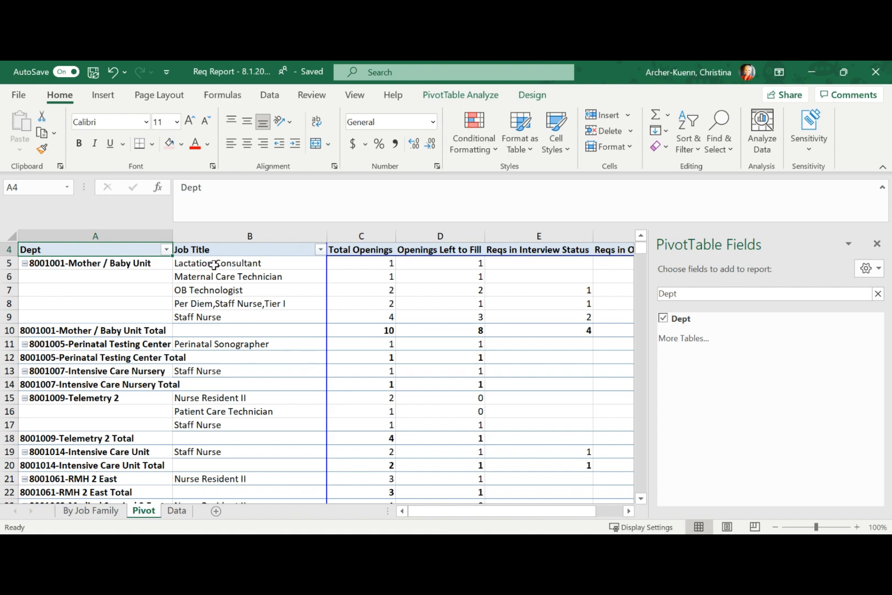
mouse_move(380, 252)
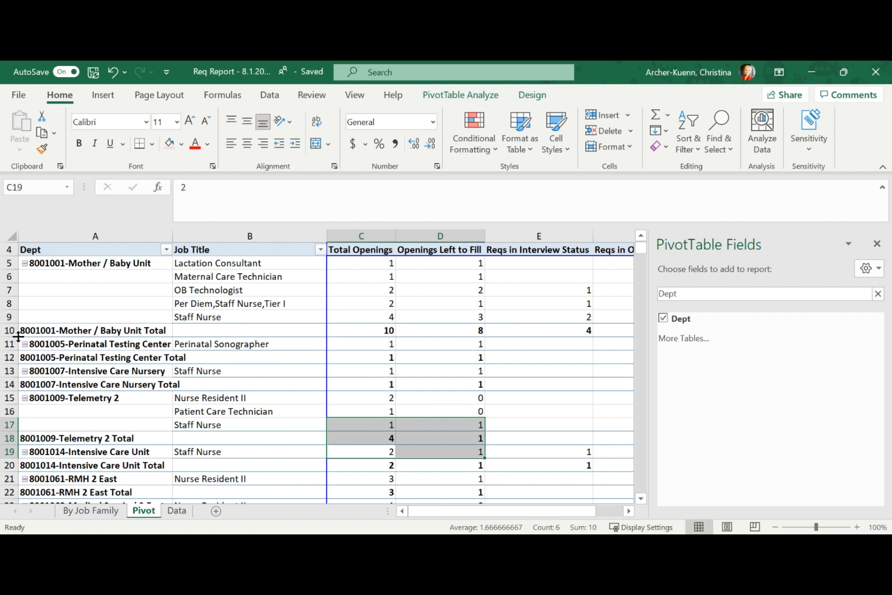
mouse_move(72, 330)
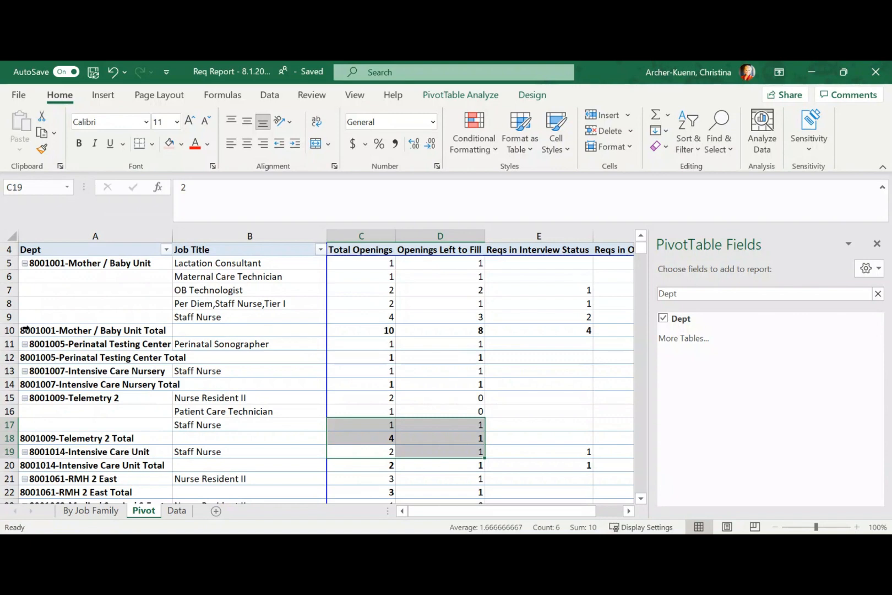
Select all department total rows, such as 8001001-Mother / Baby Unit Total, at once
click(94, 330)
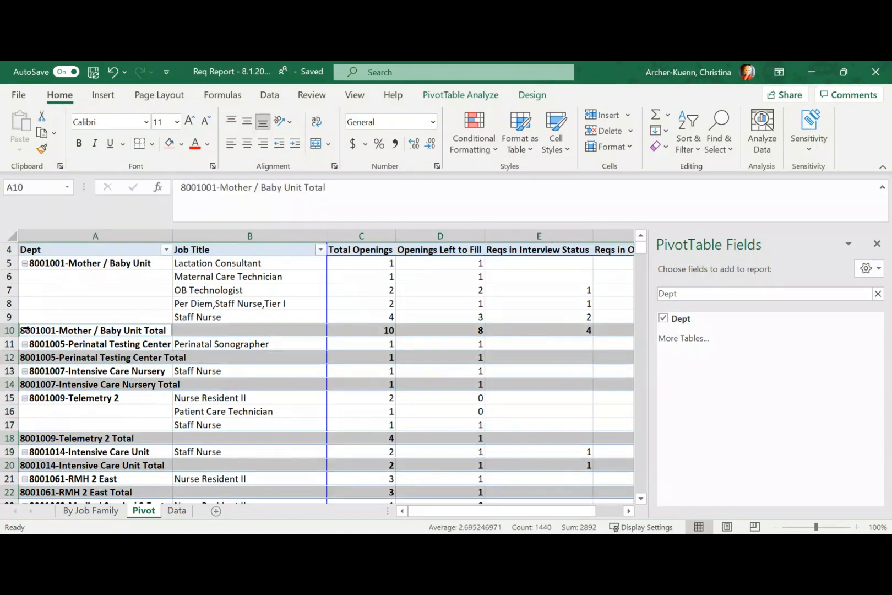
mouse_move(168, 148)
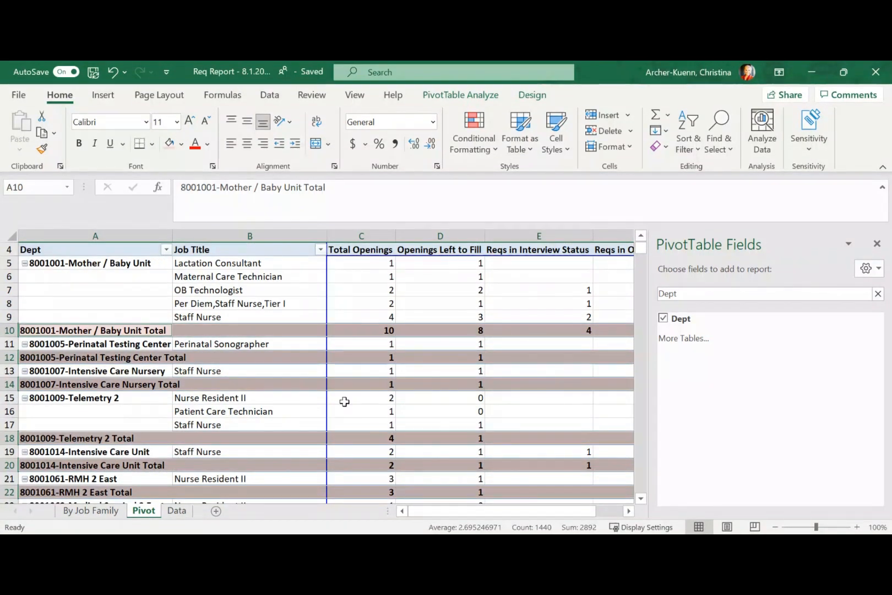
mouse_move(50, 228)
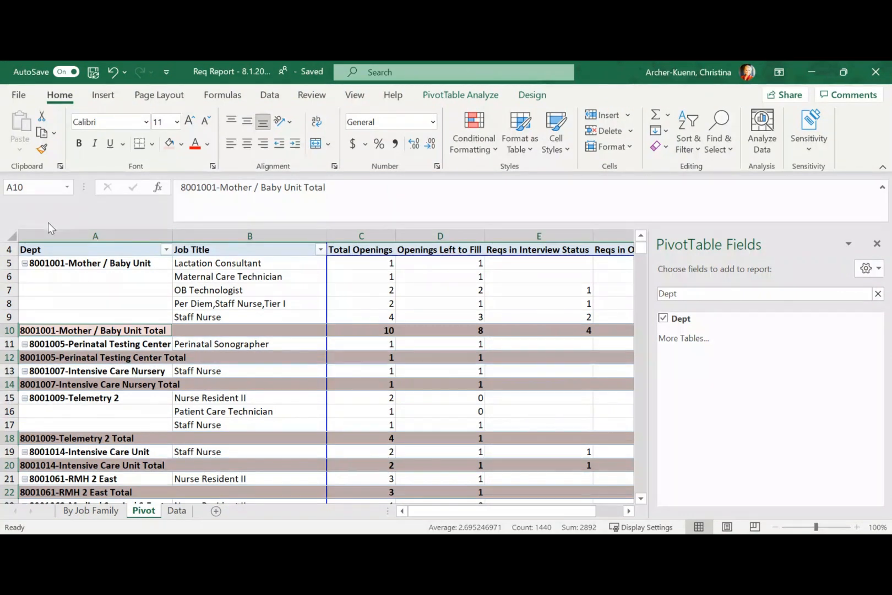
Copy the department PivotTable to a new sheet, remove blank top rows, and name it By Department
click(96, 250)
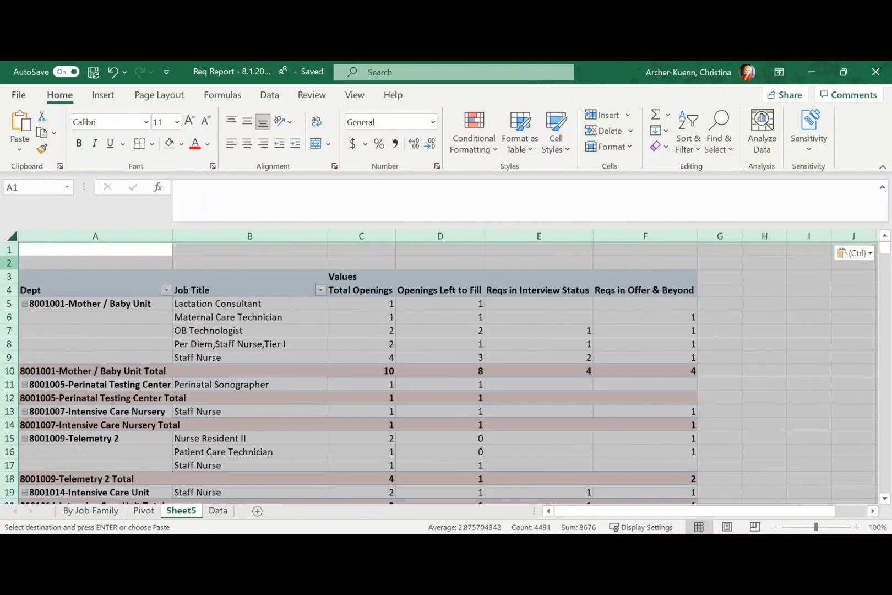
click(8, 249)
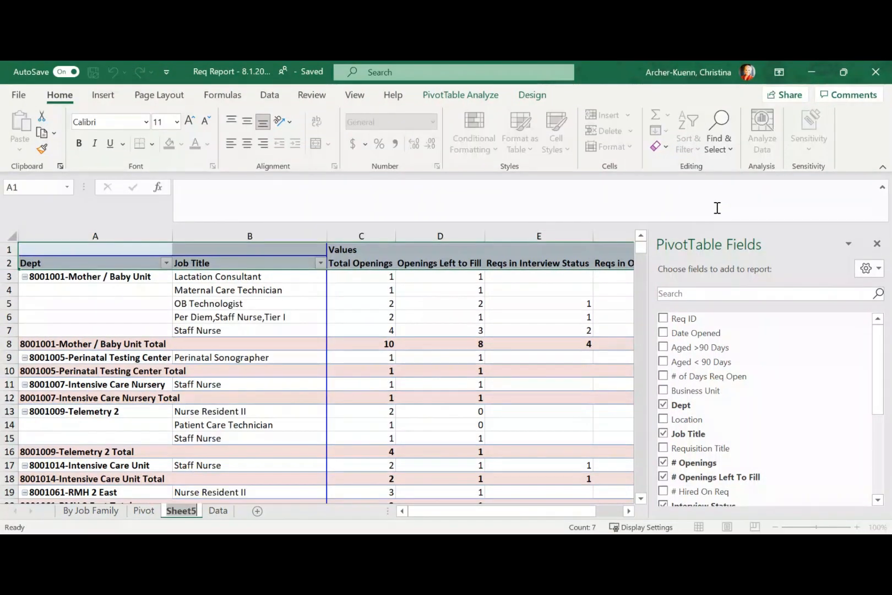
double_click(181, 510)
text(By Departmen)
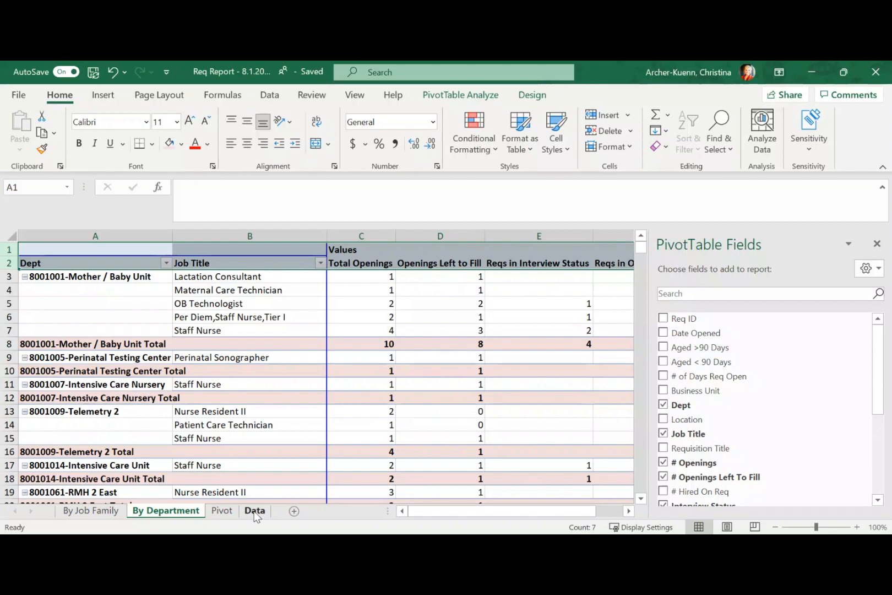
mouse_move(166, 510)
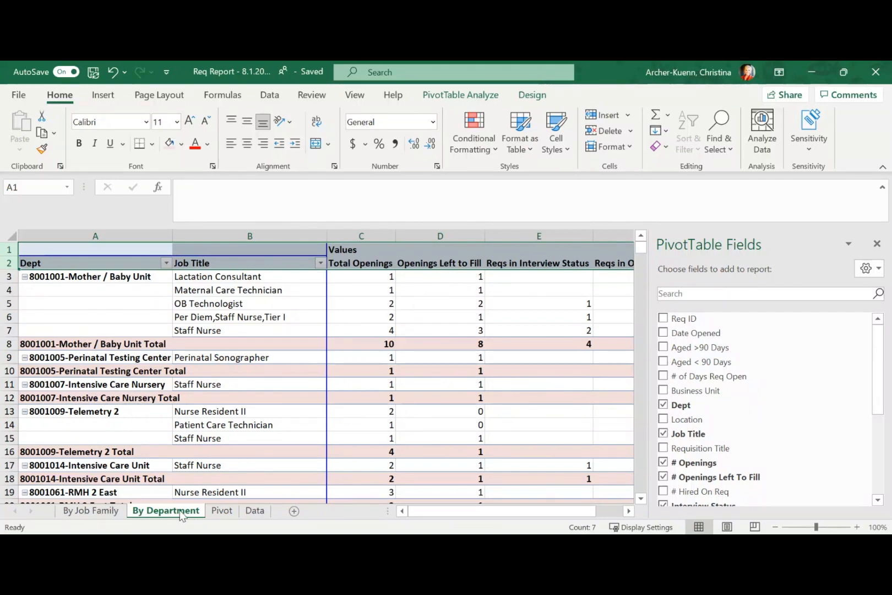
On the Pivot sheet, search 'Rec' and add Recruiter as the outer row field above Job Title
click(222, 511)
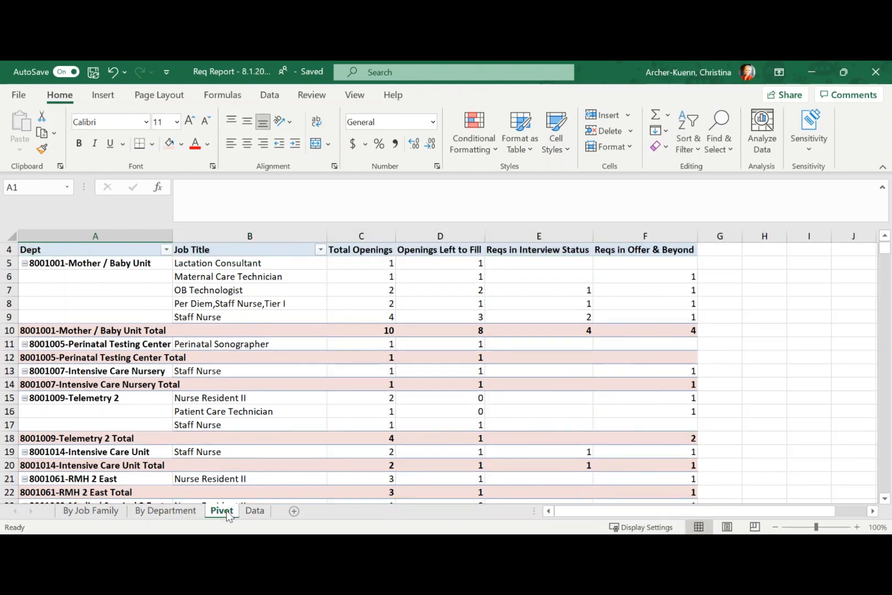
click(96, 249)
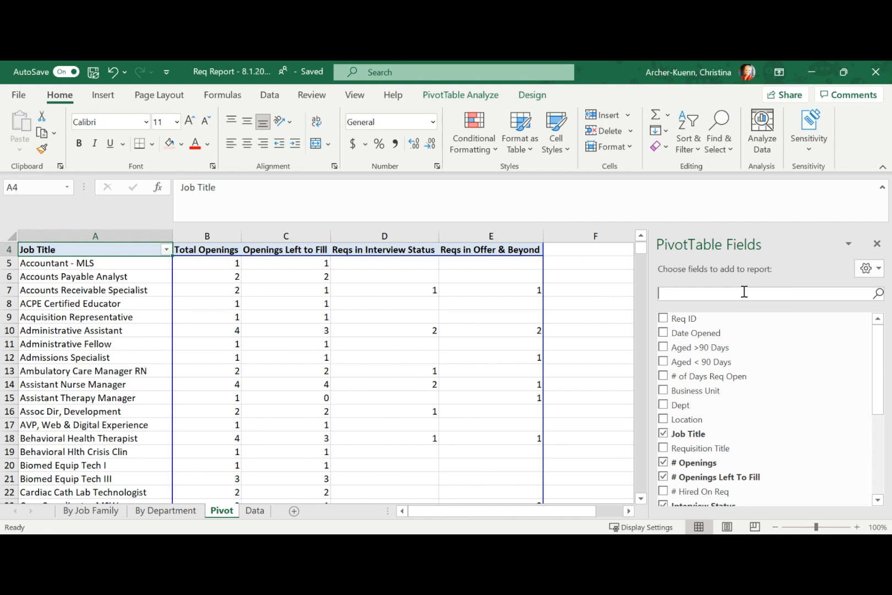
text(Rec)
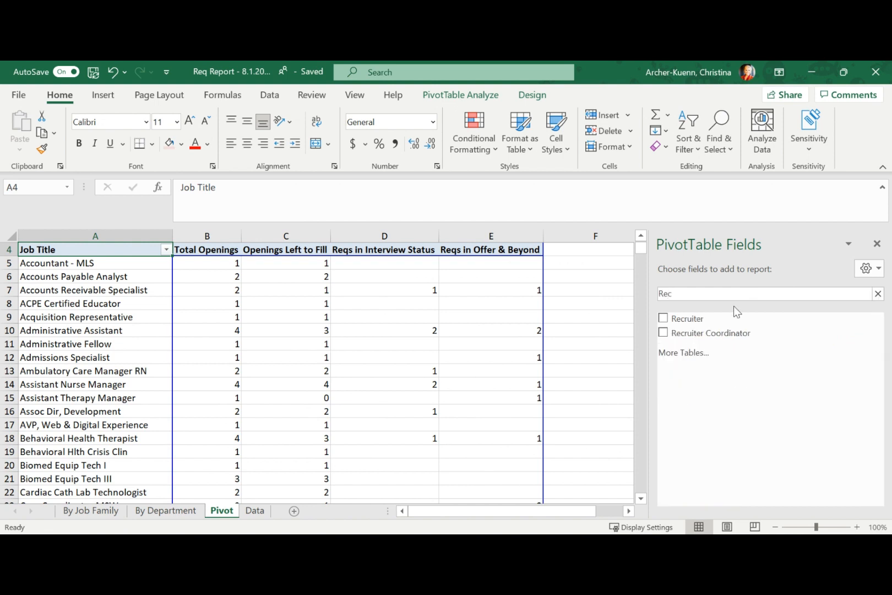
mouse_move(700, 318)
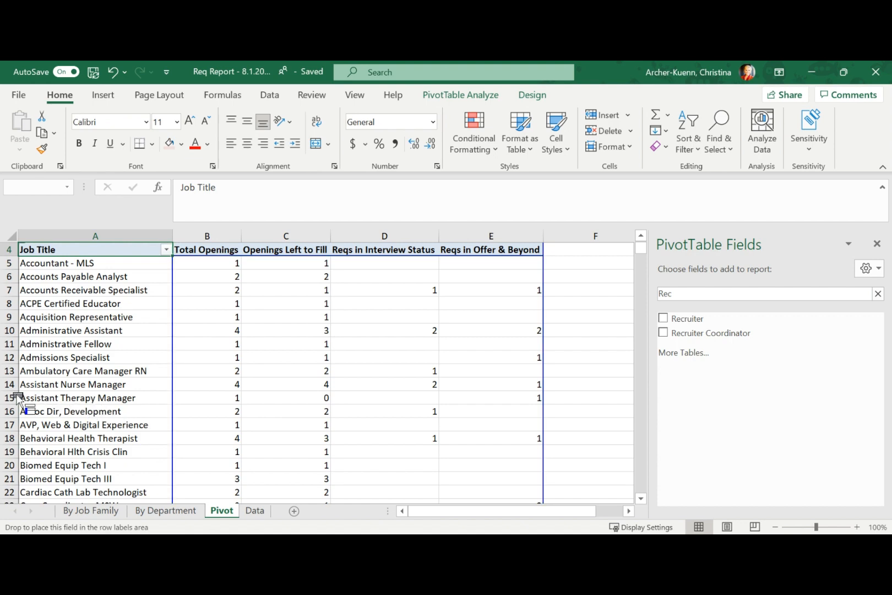
click(664, 318)
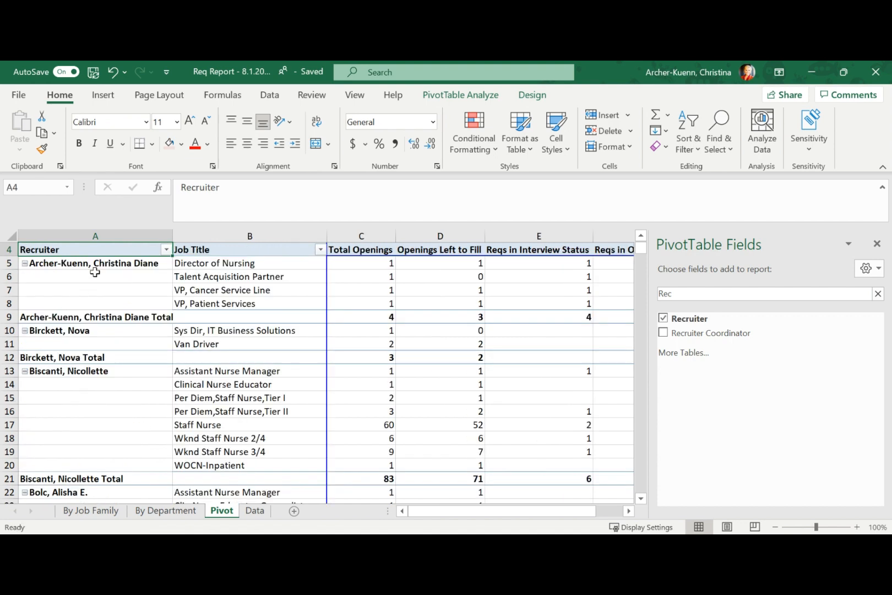
mouse_move(221, 266)
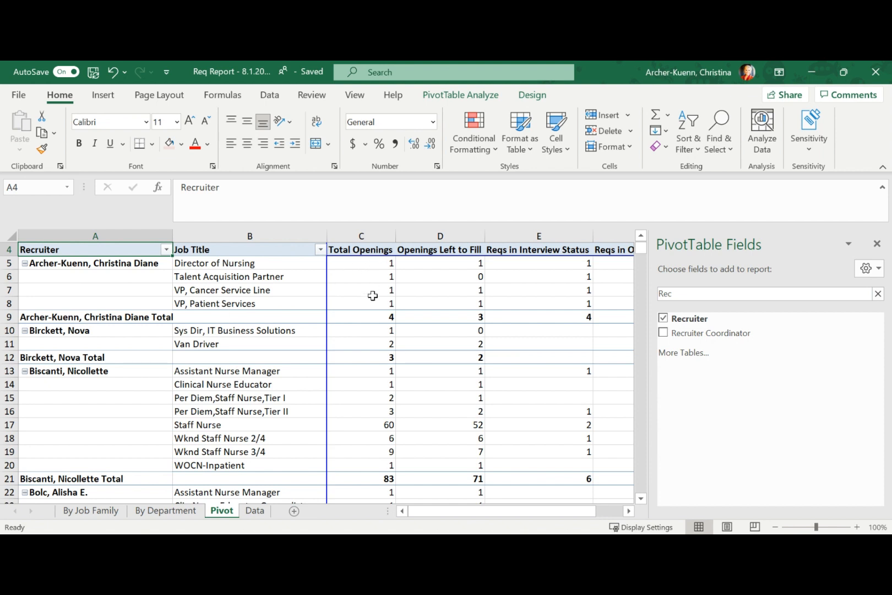
mouse_move(563, 252)
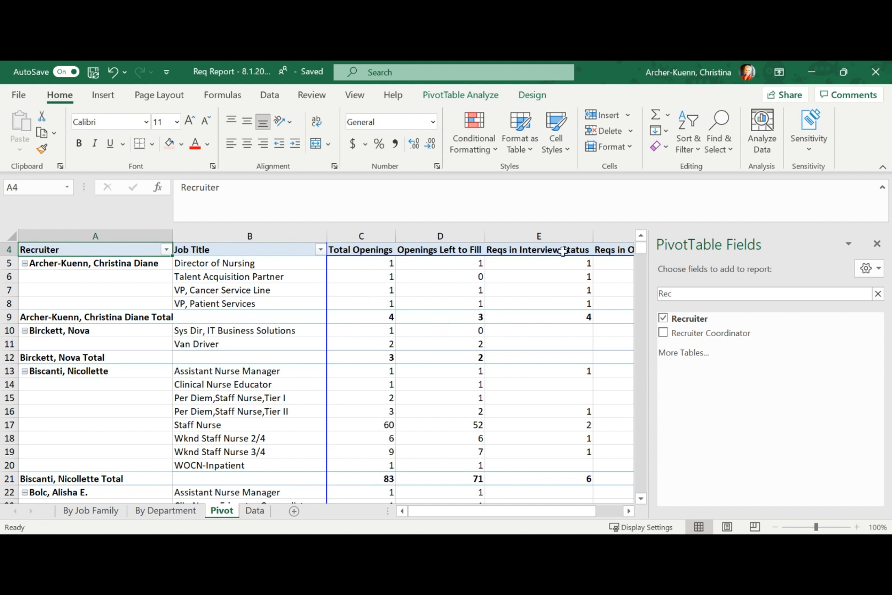
mouse_move(543, 503)
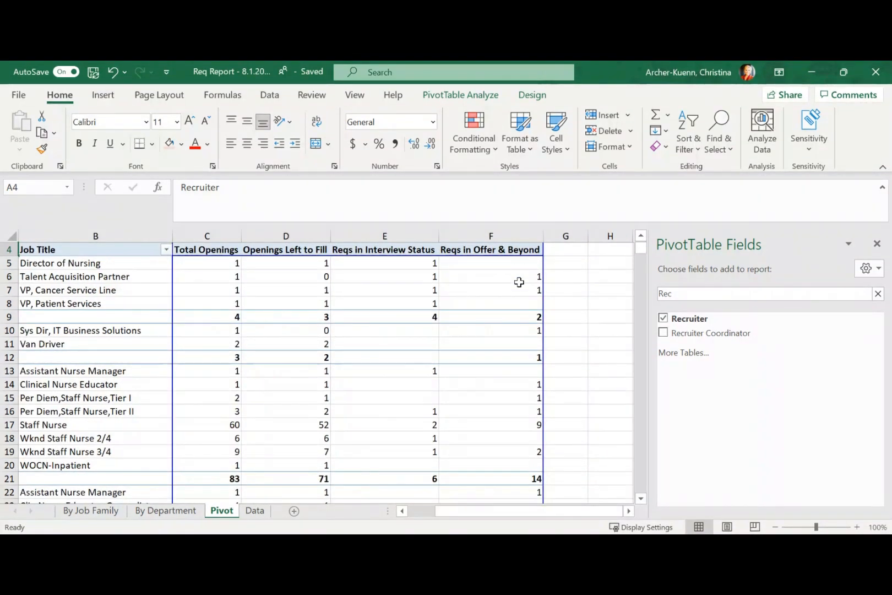
Select every recruiter total row of the PivotTable together
click(663, 321)
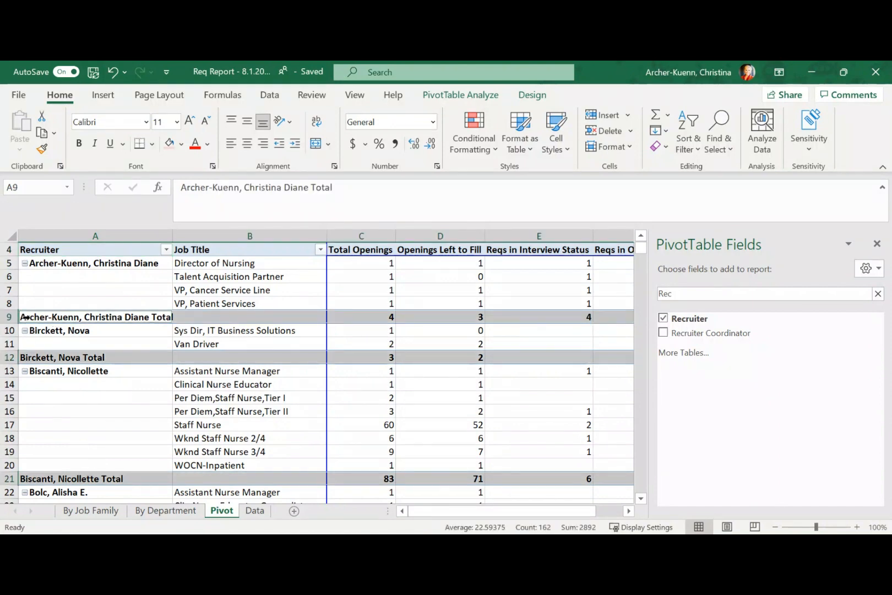
mouse_move(152, 319)
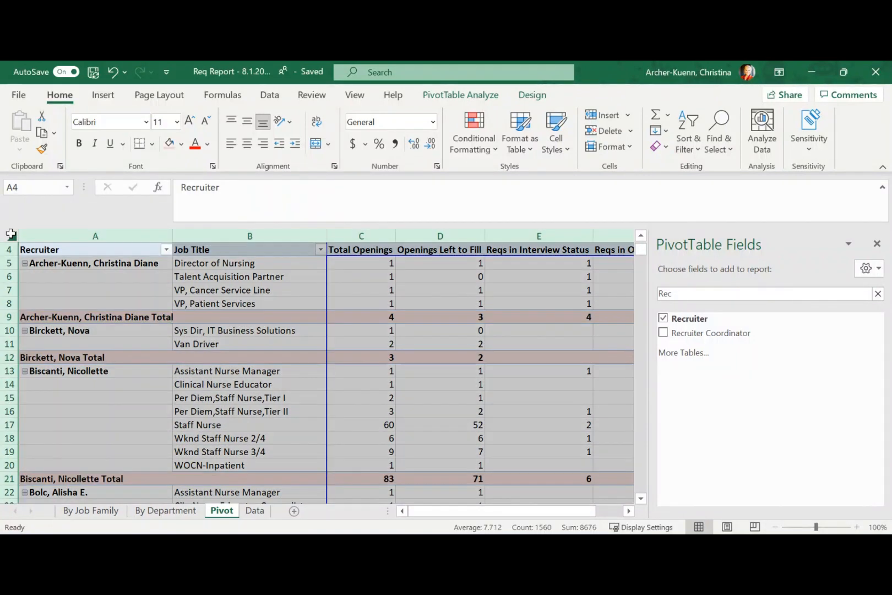
Copy the recruiter pivot to a new sheet, delete its blank top rows, and rename it By Recruiter
key(ctrl+c)
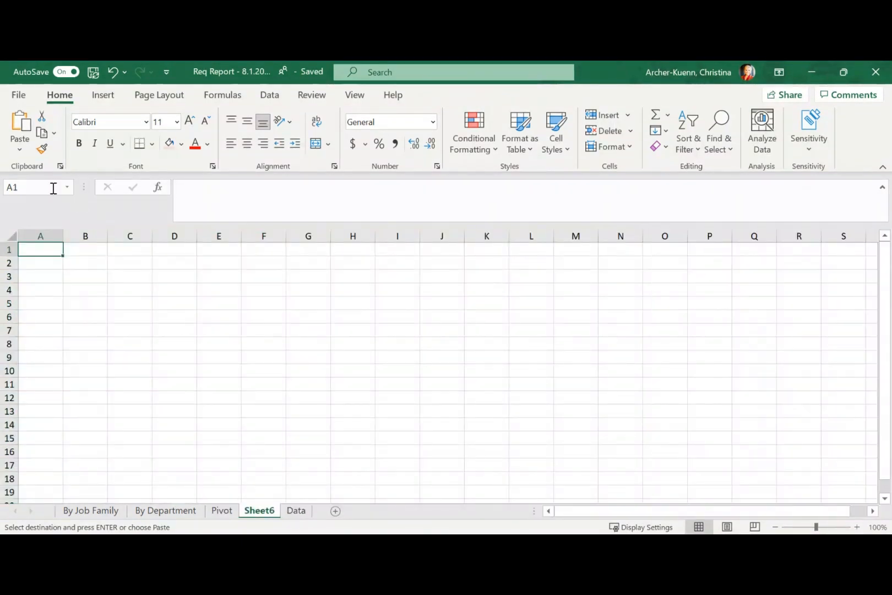
mouse_move(75, 344)
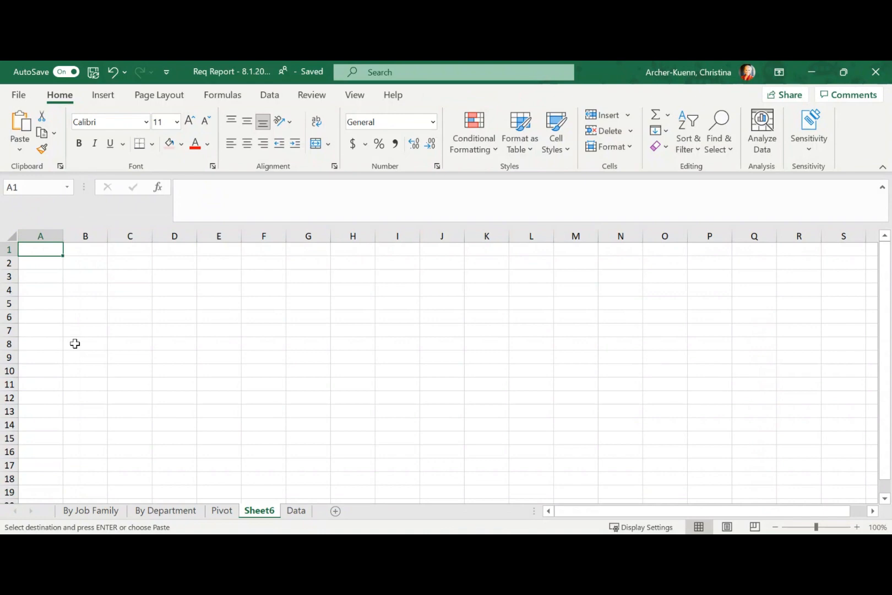
mouse_move(69, 358)
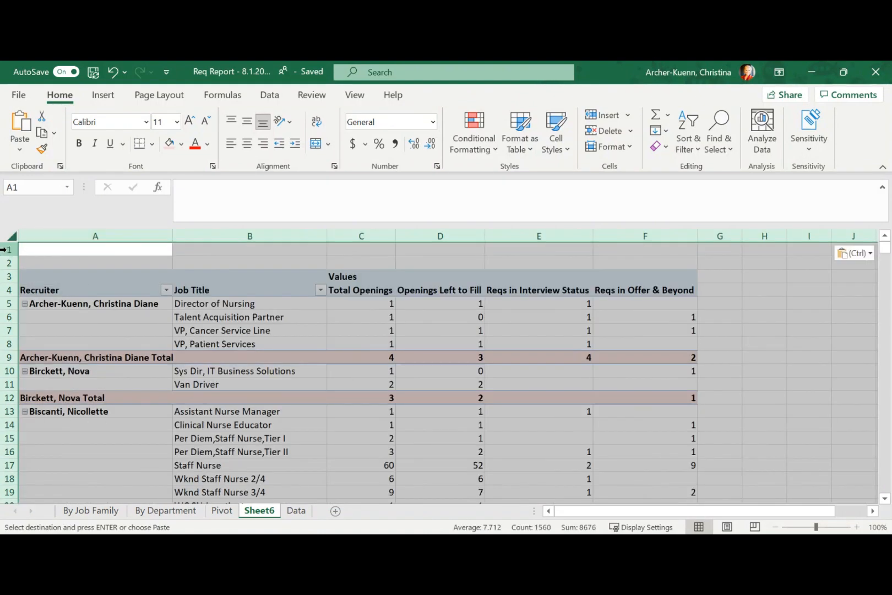
right_click(51, 259)
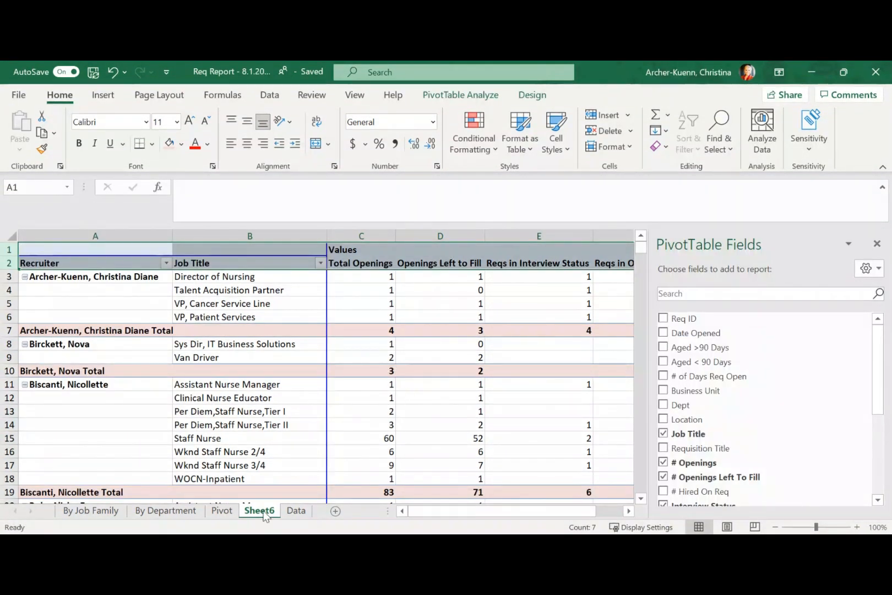
right_click(260, 511)
text(By Recruiter)
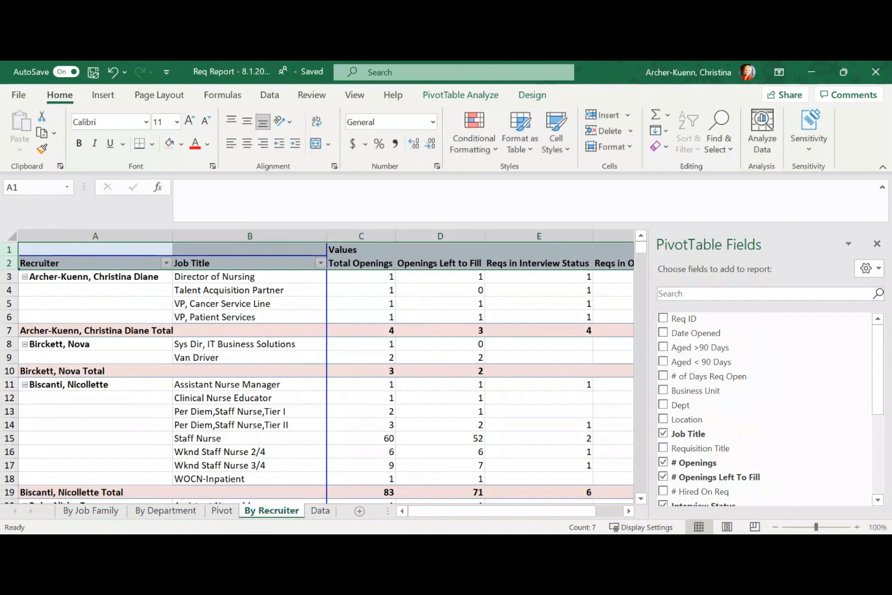
mouse_move(222, 513)
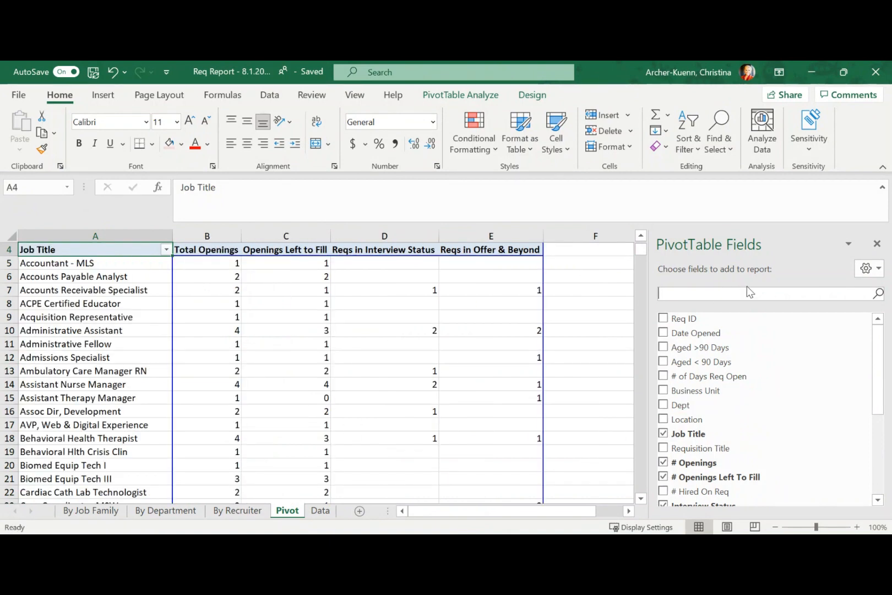
Search 'Hiring' and add Hiring Mgr as the outer row field
text(Hiring)
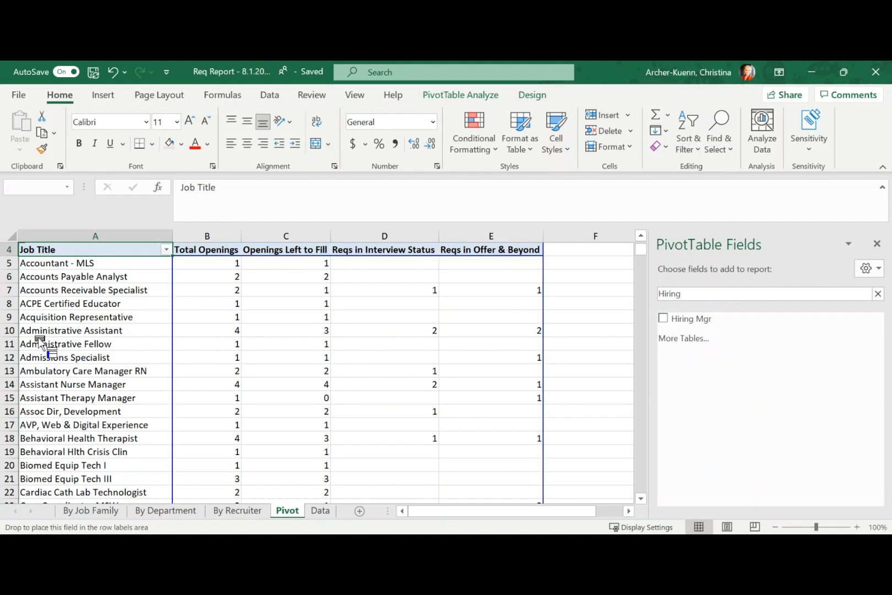
click(664, 318)
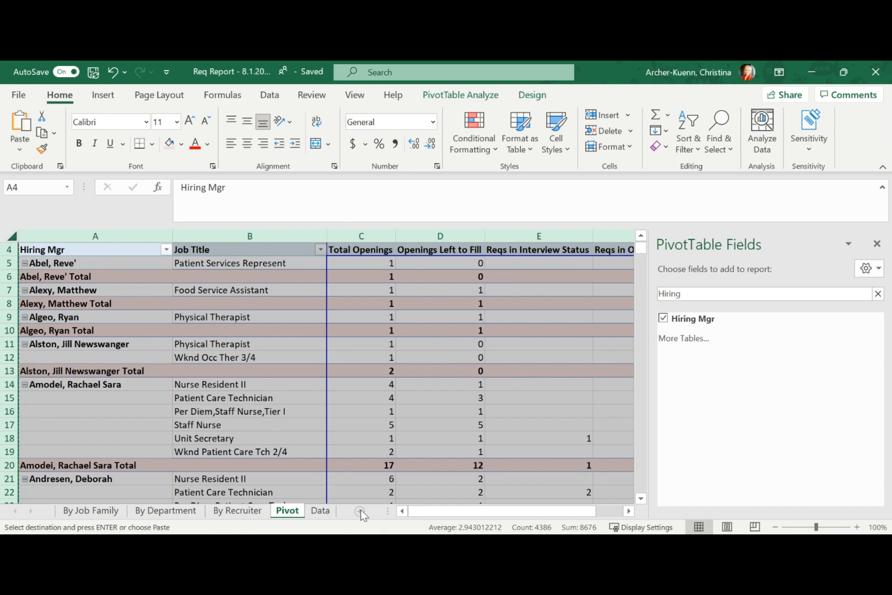
Paste into a new sheet, delete its two blank top rows, and rename it By Hiring Manager
click(362, 511)
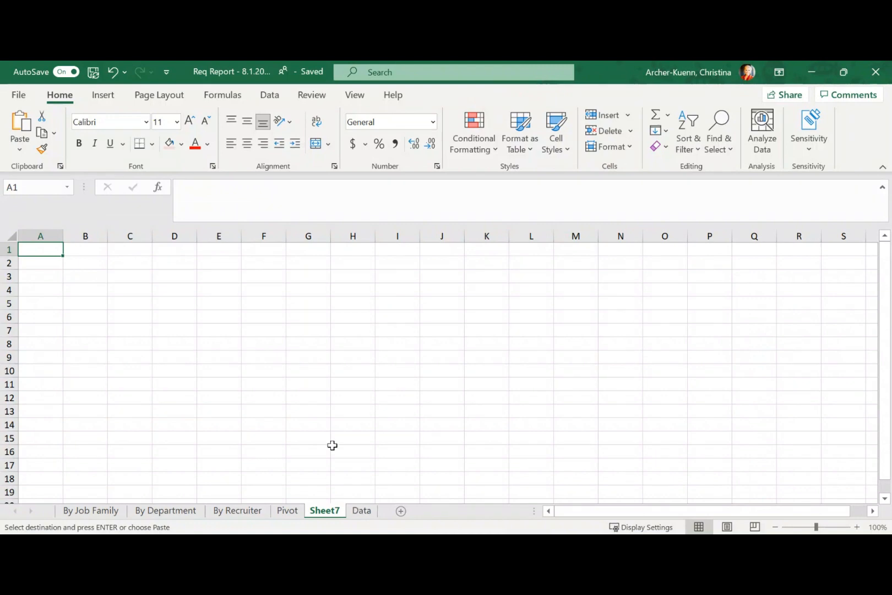
mouse_move(49, 252)
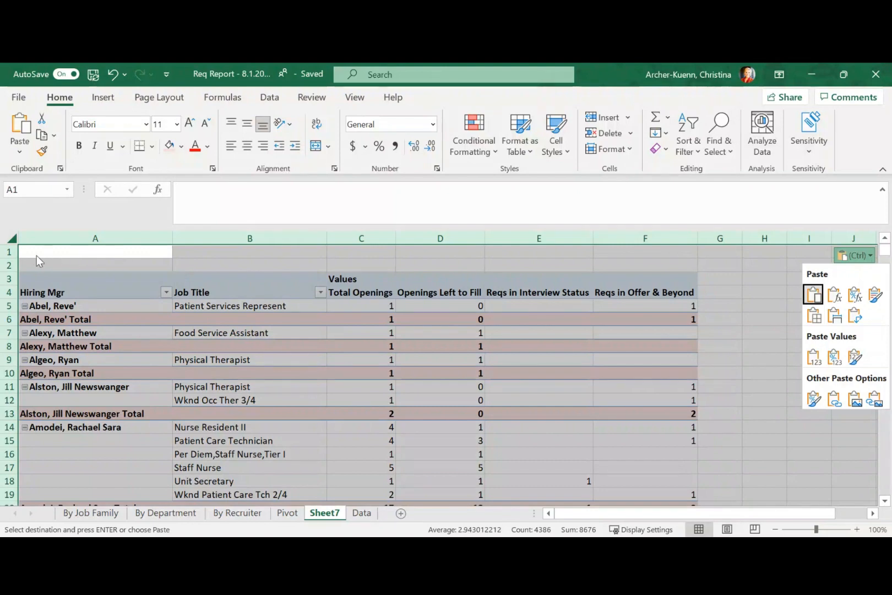
click(10, 252)
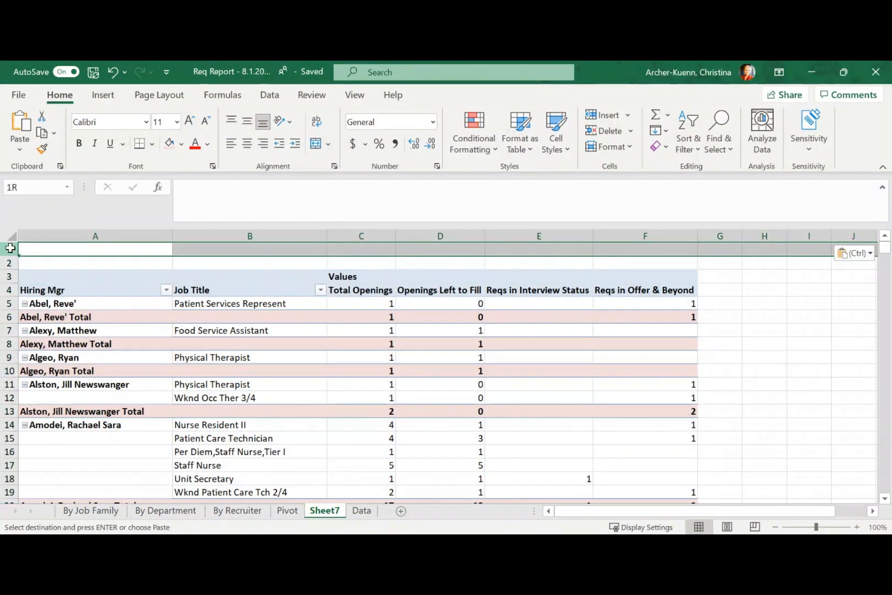
click(96, 249)
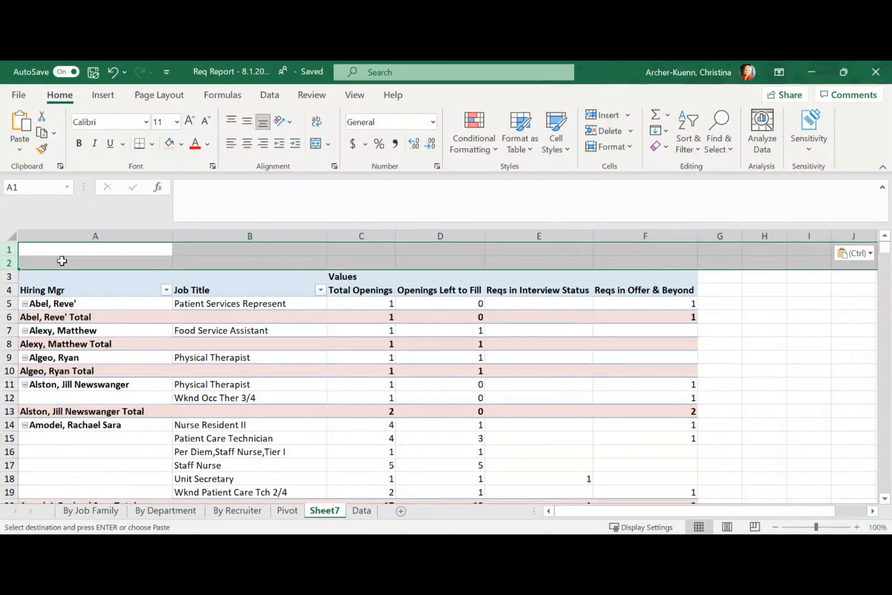
right_click(62, 260)
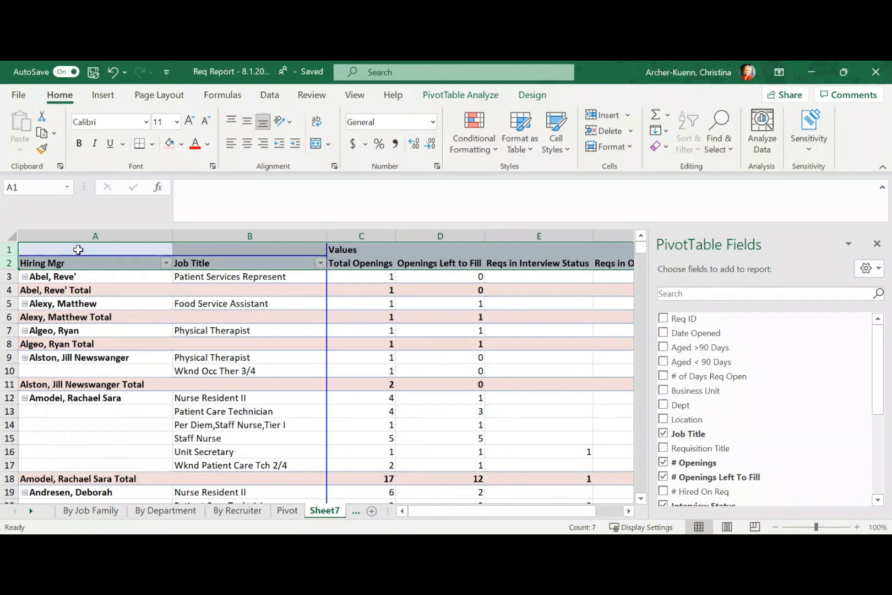
right_click(324, 513)
text(By Hiring Manager)
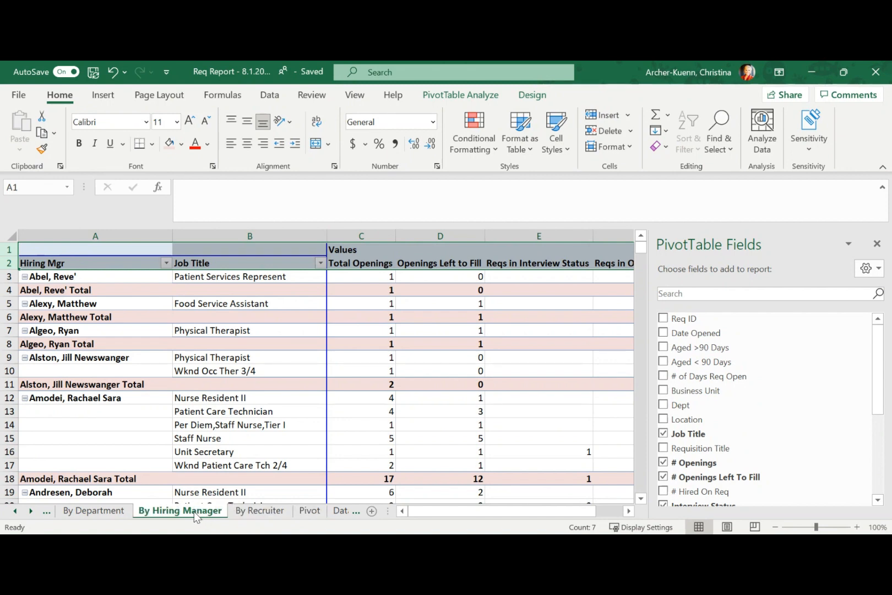
mouse_move(259, 517)
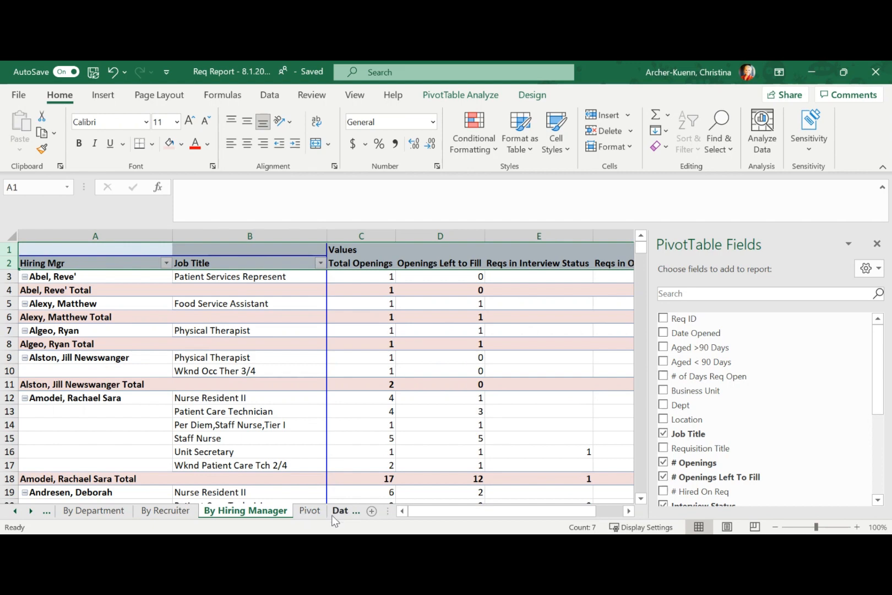
Scroll the sheet tabs back and browse from By Job Family through the summary sheets
click(14, 510)
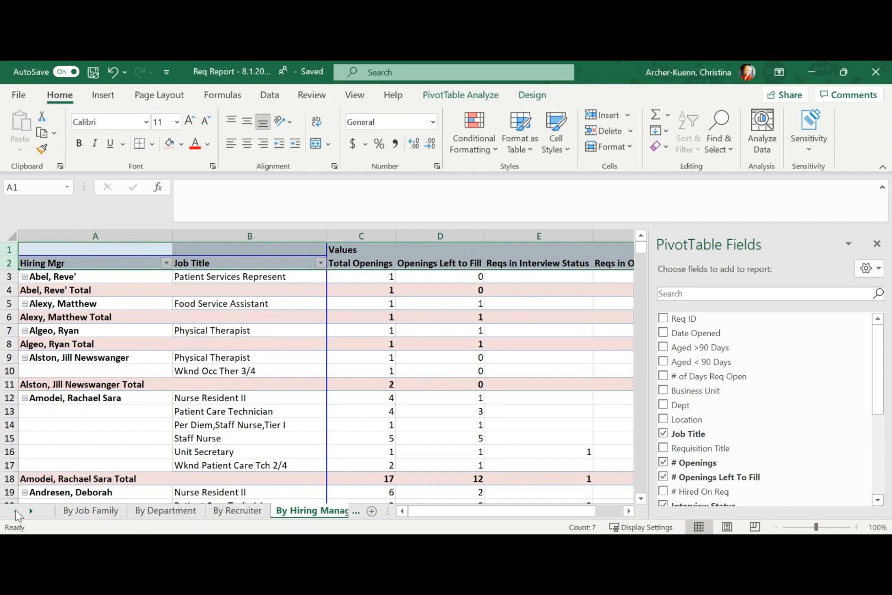
click(89, 510)
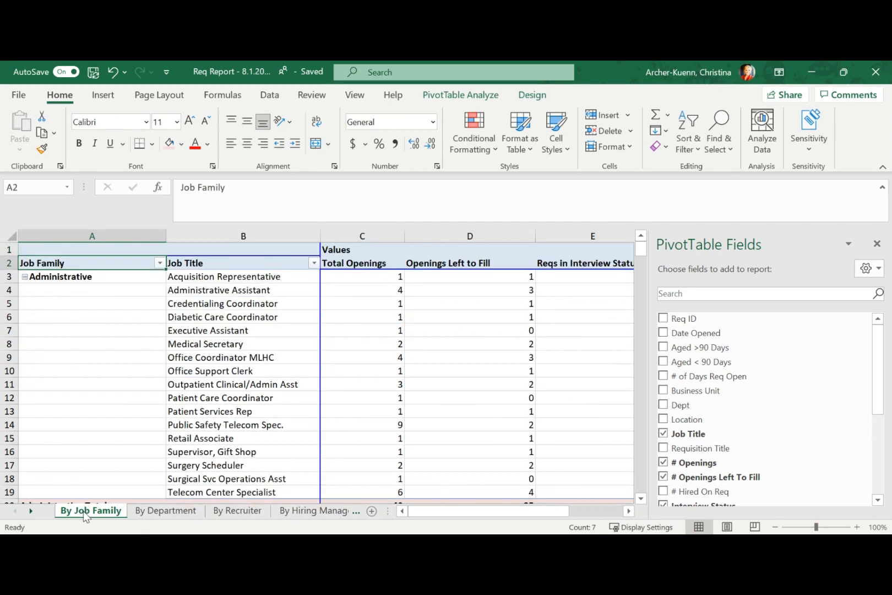
click(237, 510)
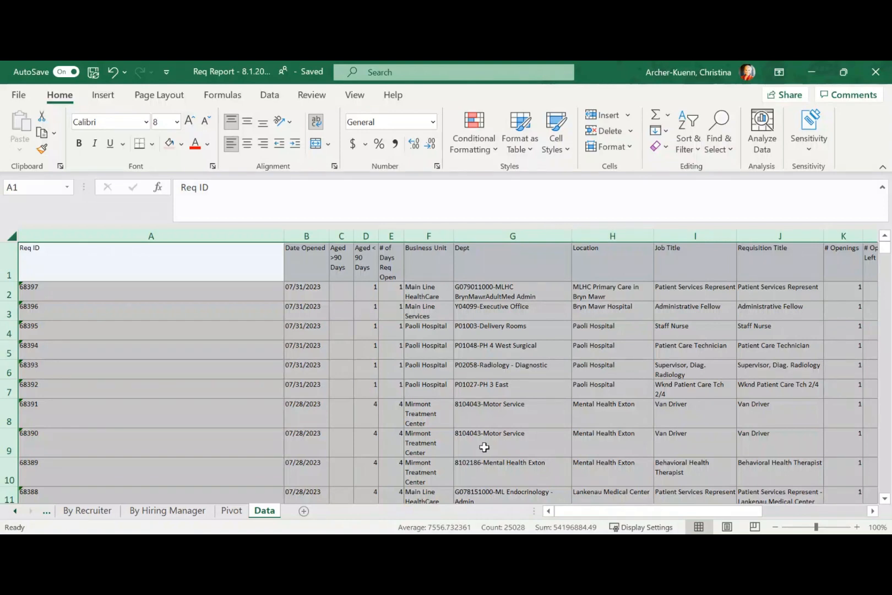
mouse_move(51, 500)
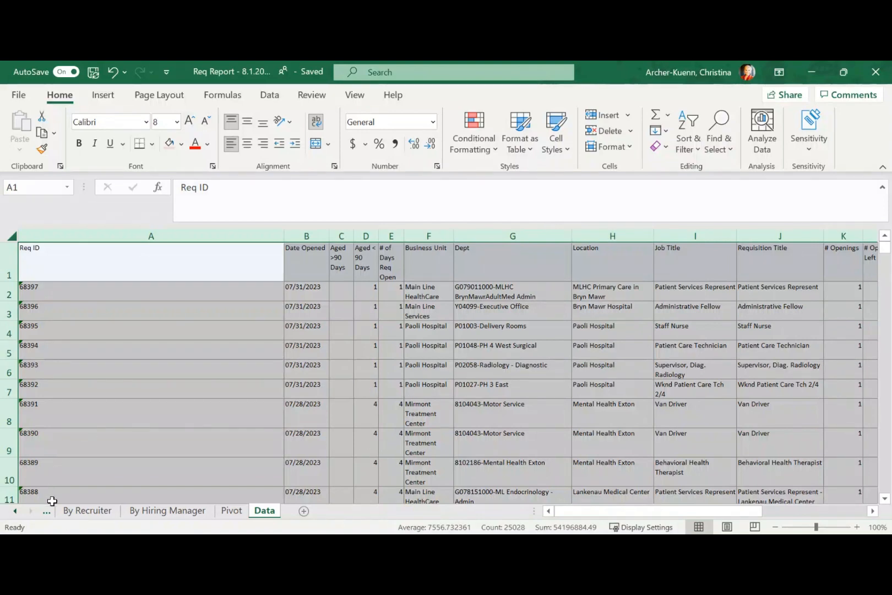